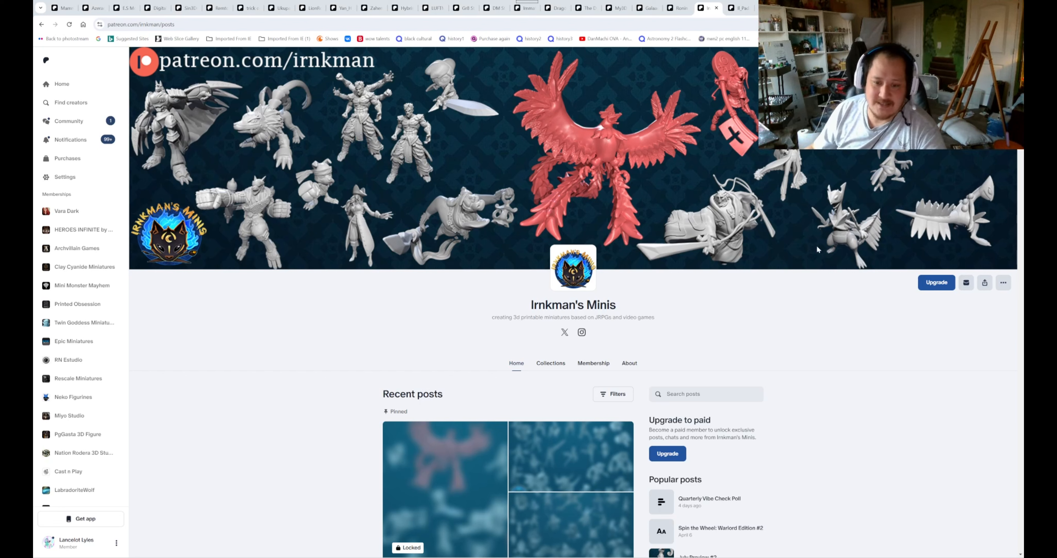
# Scroll Irnkman's Minis feed and view the August 2024 Full Preview image, then the August 2023 one
pyautogui.scroll(-3)
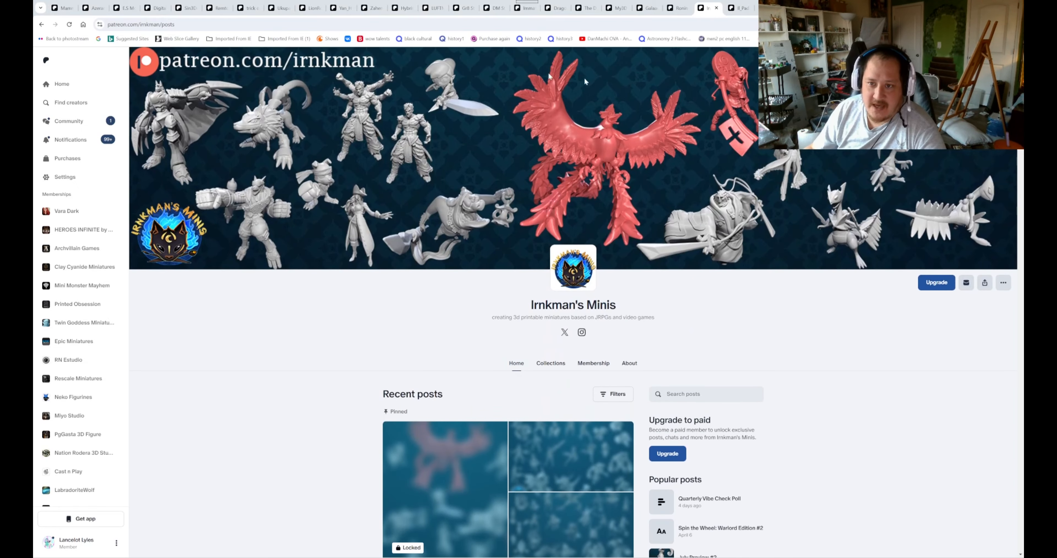
pyautogui.scroll(-3)
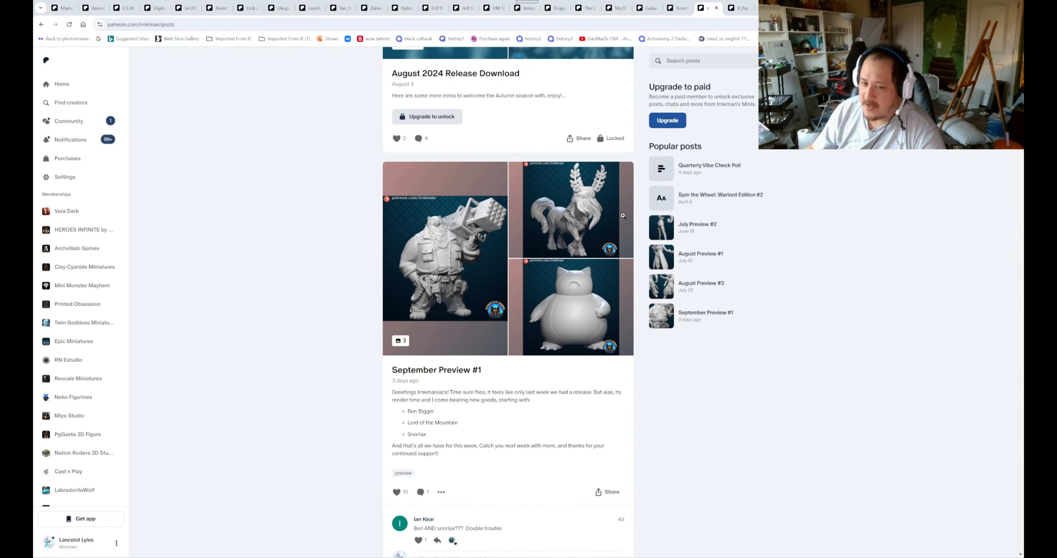
pyautogui.scroll(-3)
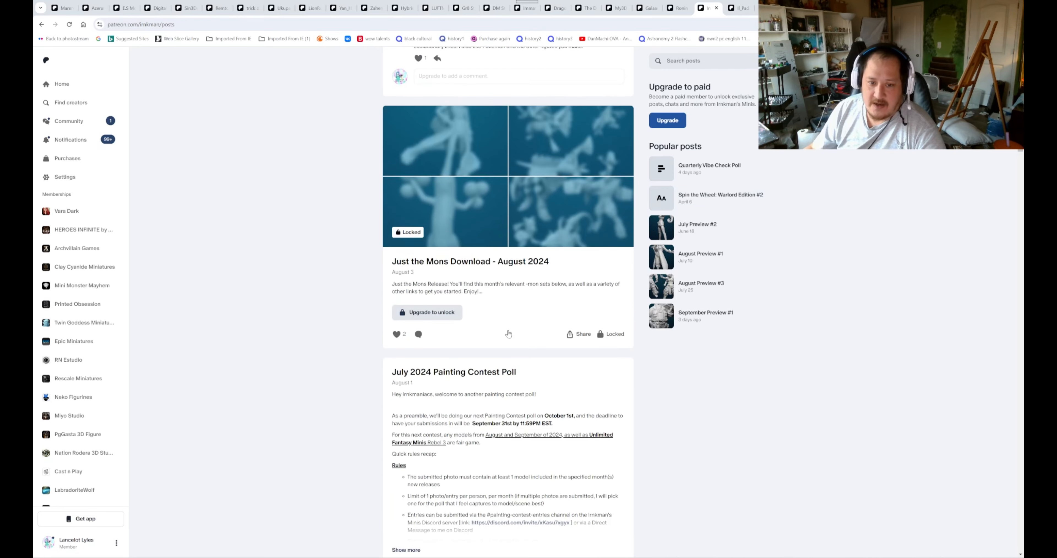
pyautogui.click(444, 144)
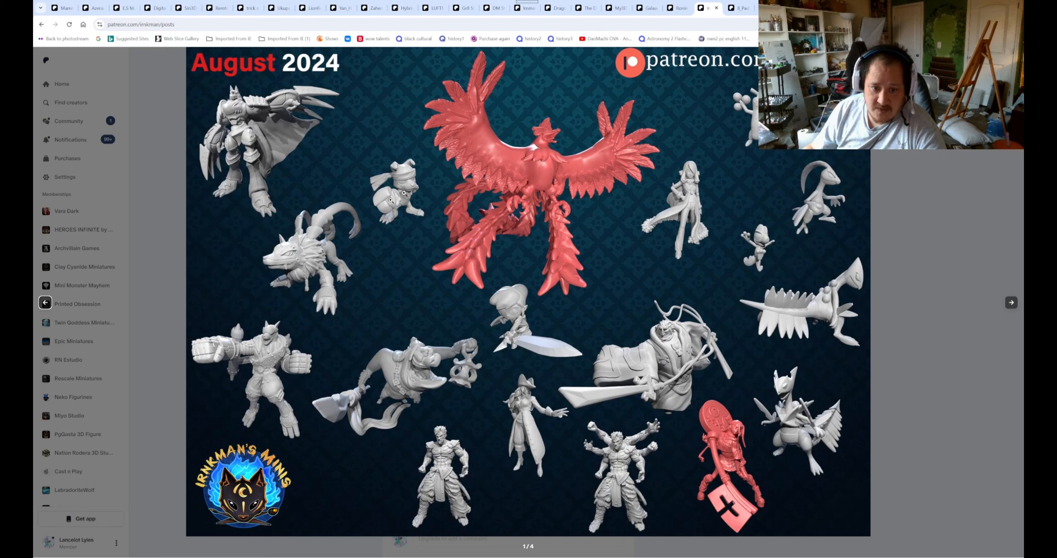
pyautogui.moveTo(534, 321)
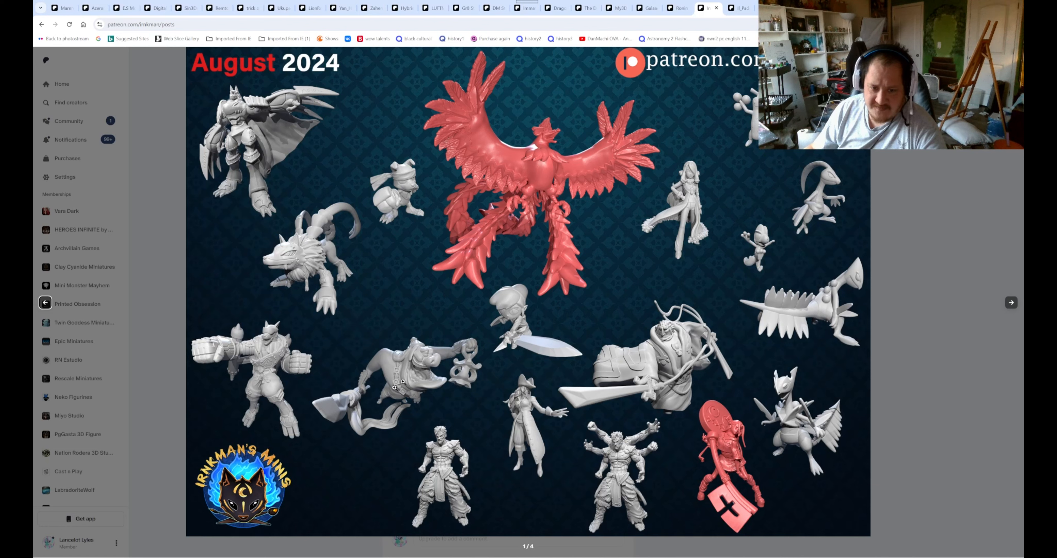
pyautogui.moveTo(608, 487)
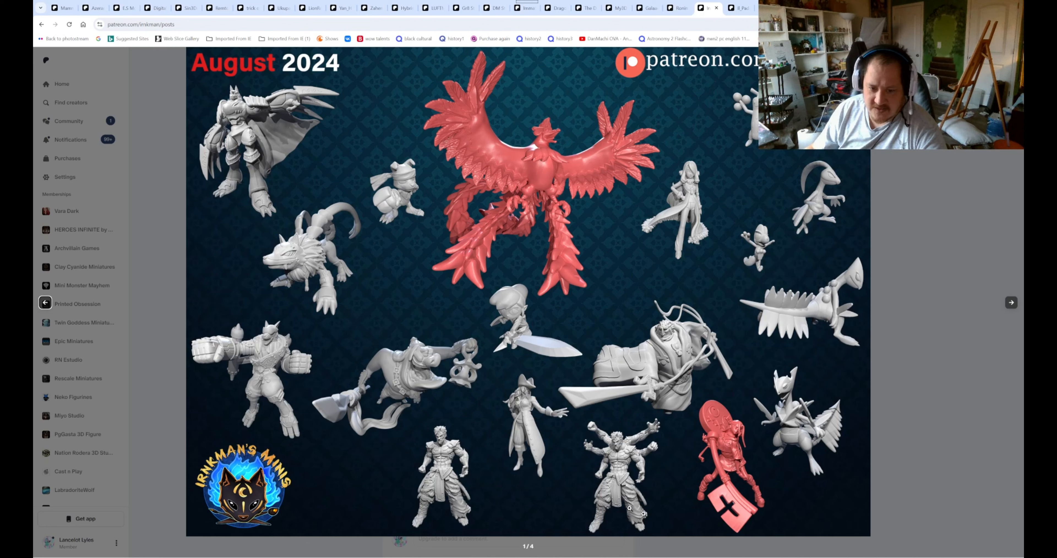
pyautogui.moveTo(764, 521)
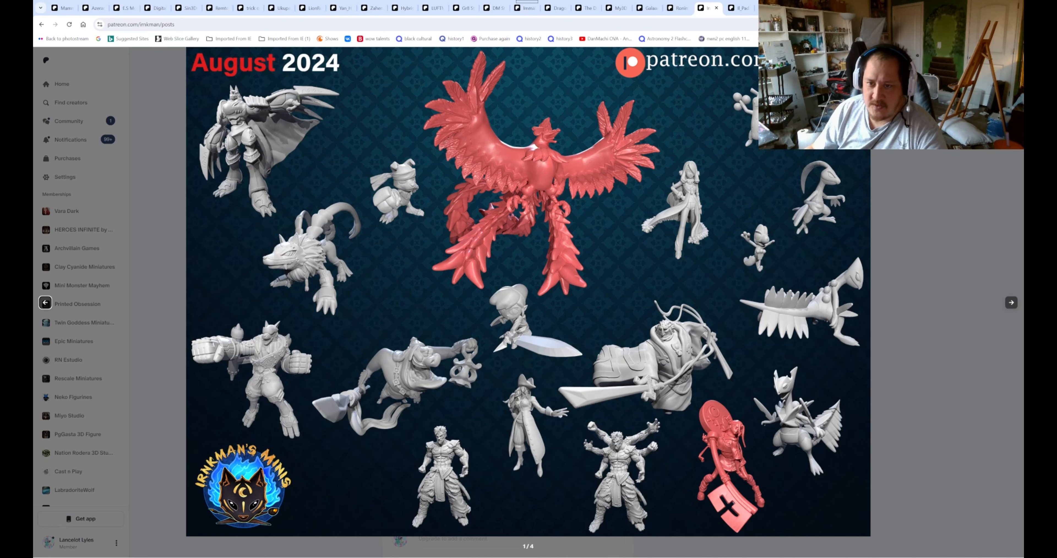
pyautogui.moveTo(998, 303)
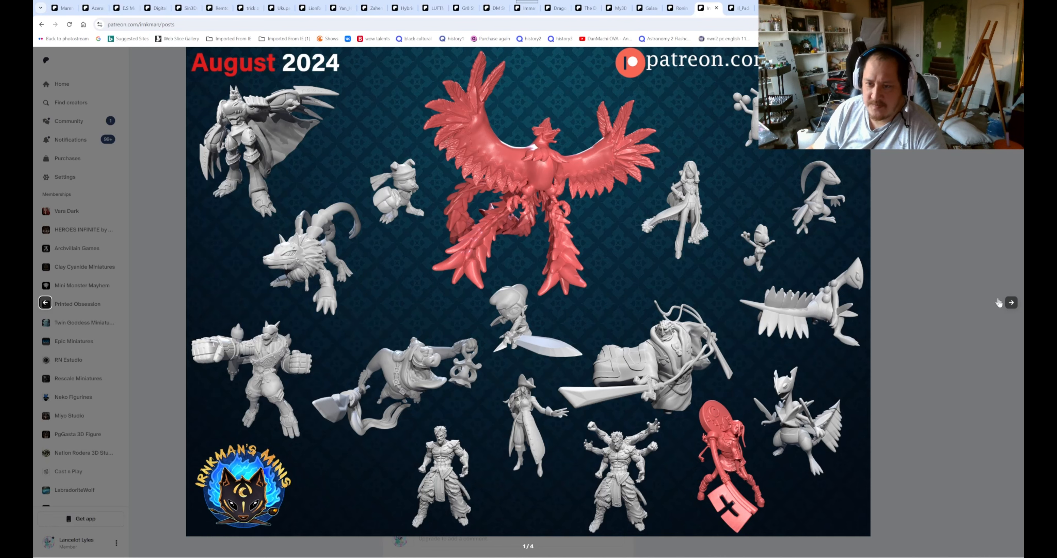
pyautogui.click(1012, 303)
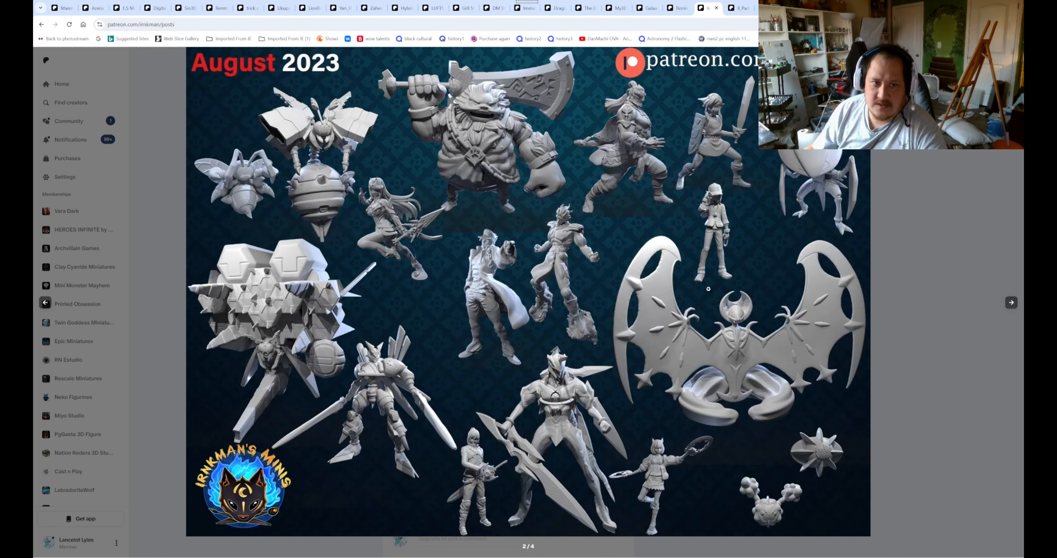
pyautogui.moveTo(226, 268)
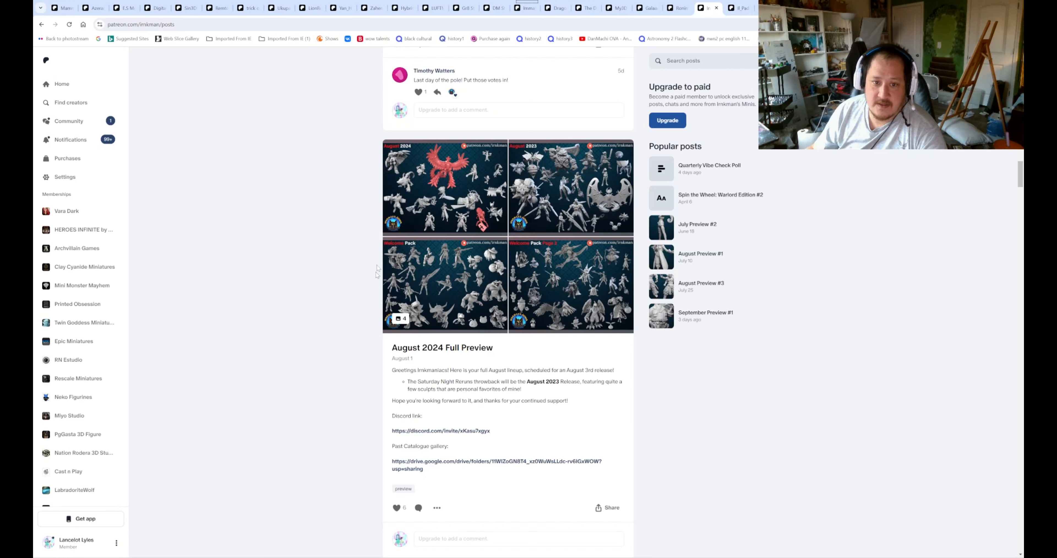
# Reopen the August 2024 preview and step through August 2023, Welcome Pack and the fourth image
pyautogui.click(444, 190)
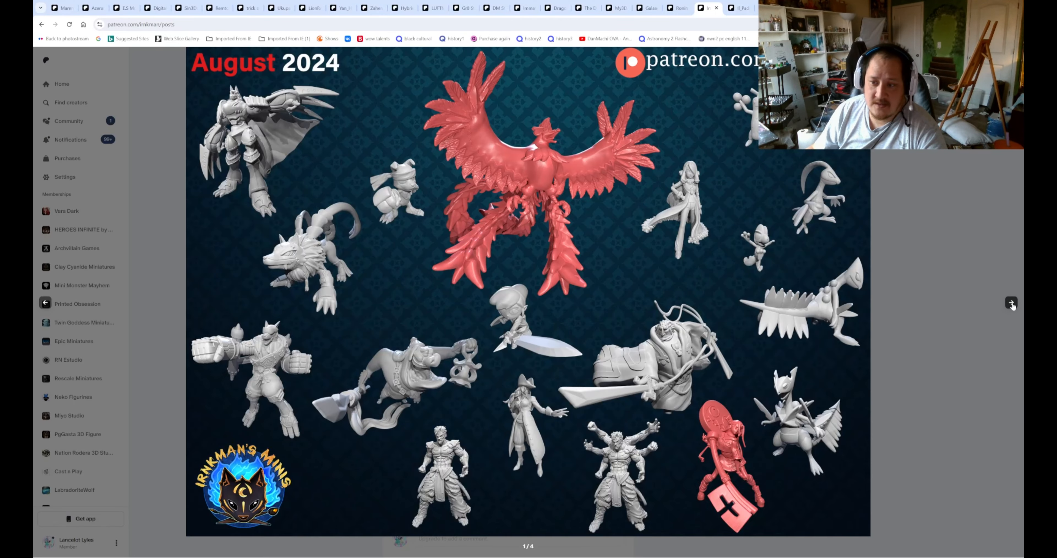
pyautogui.click(1011, 302)
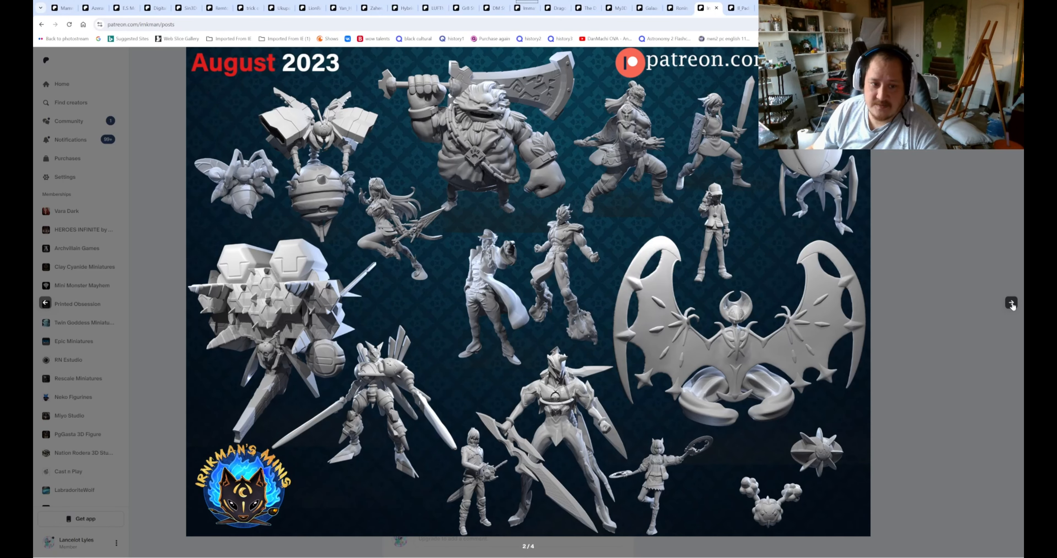
pyautogui.click(1010, 302)
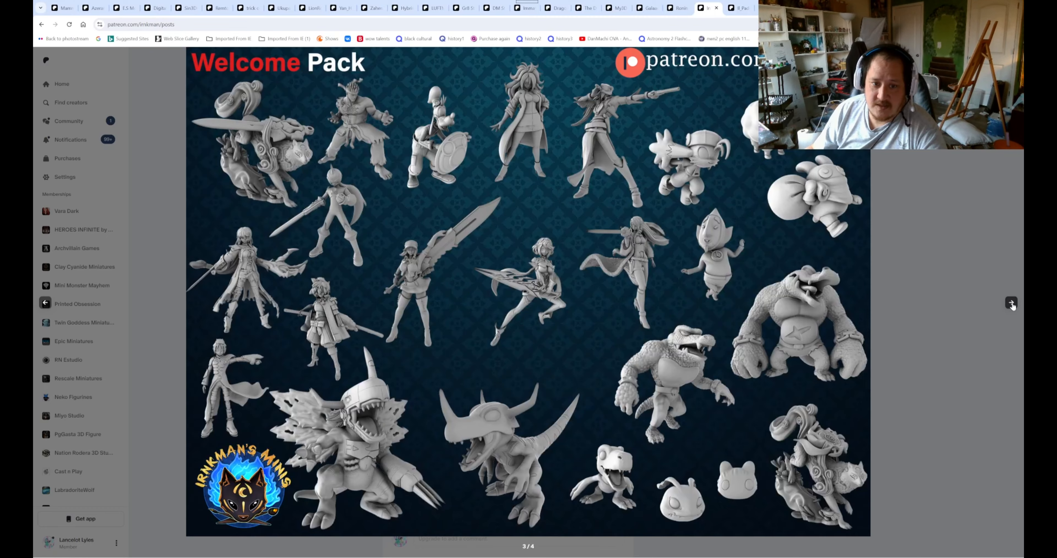
pyautogui.click(1011, 303)
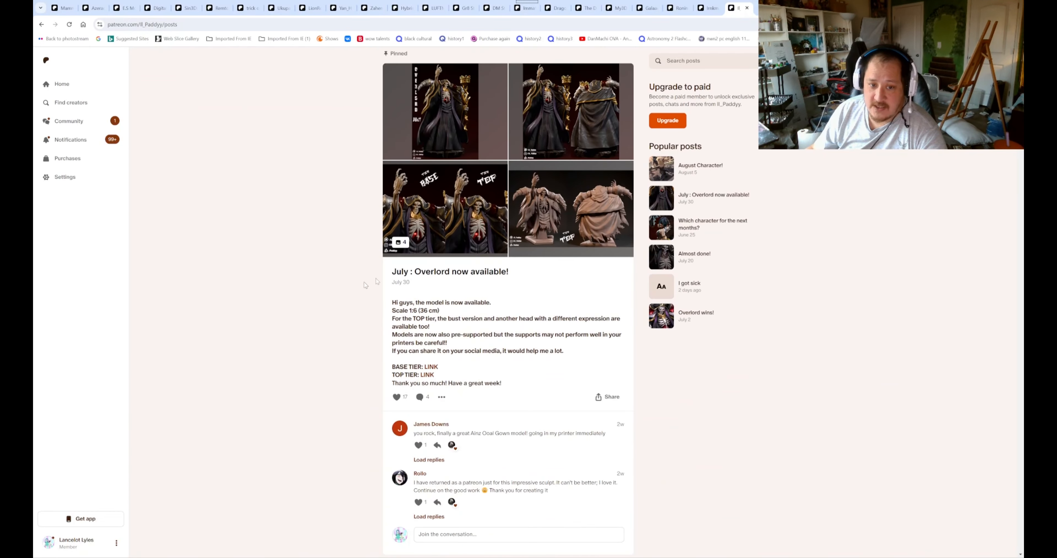
# Scroll Paddy's page past the Overlord release down to the Kikoru wip1 post
pyautogui.scroll(-3)
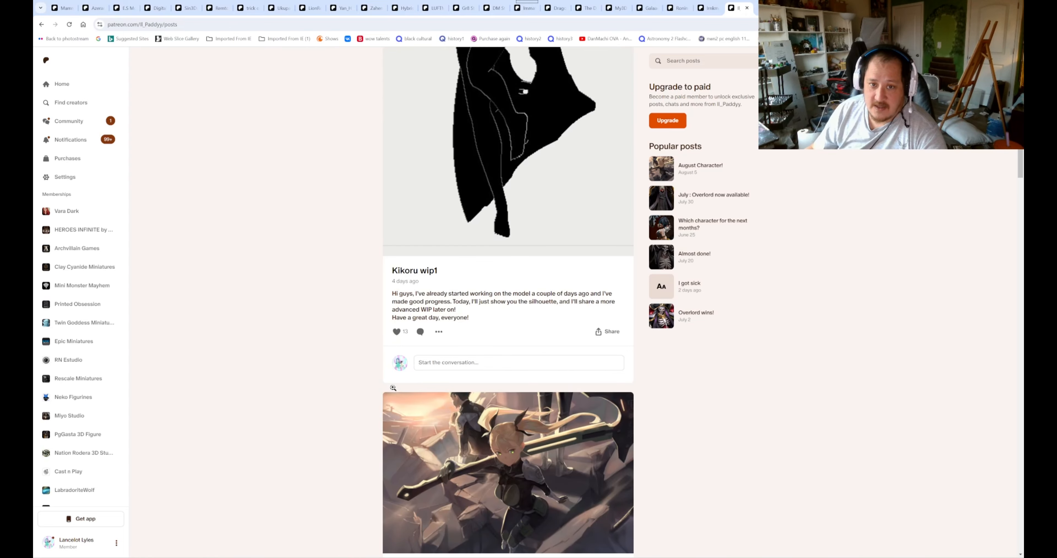
pyautogui.scroll(-3)
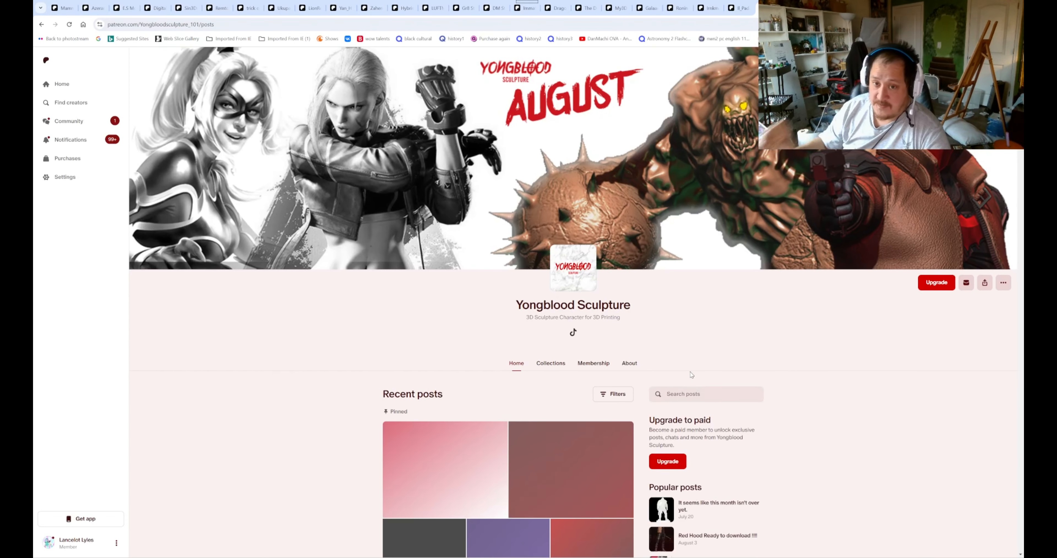
# Scroll Yongblood Sculpture's recent posts from the Download Center down to the Black Cat Update
pyautogui.scroll(-3)
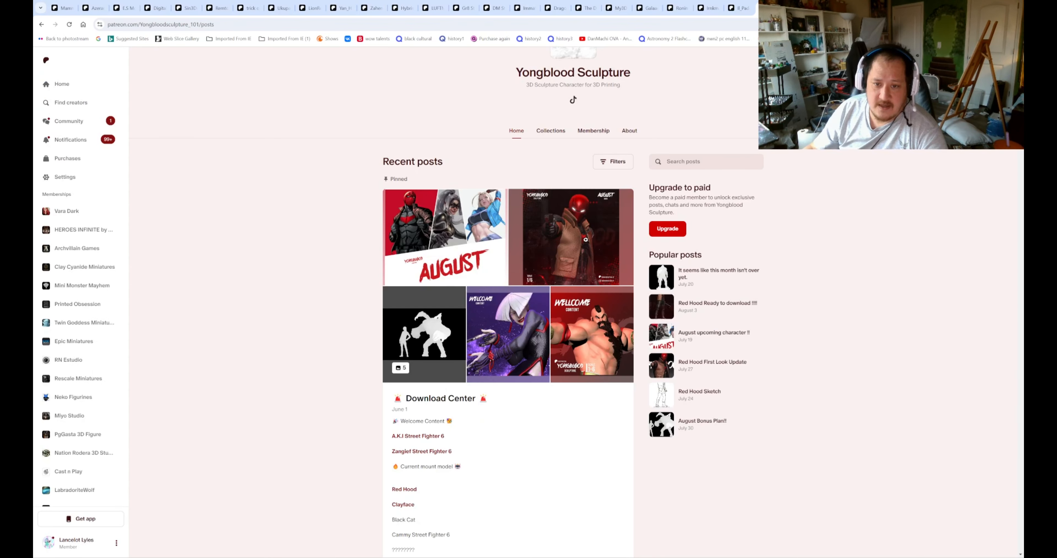
pyautogui.click(585, 239)
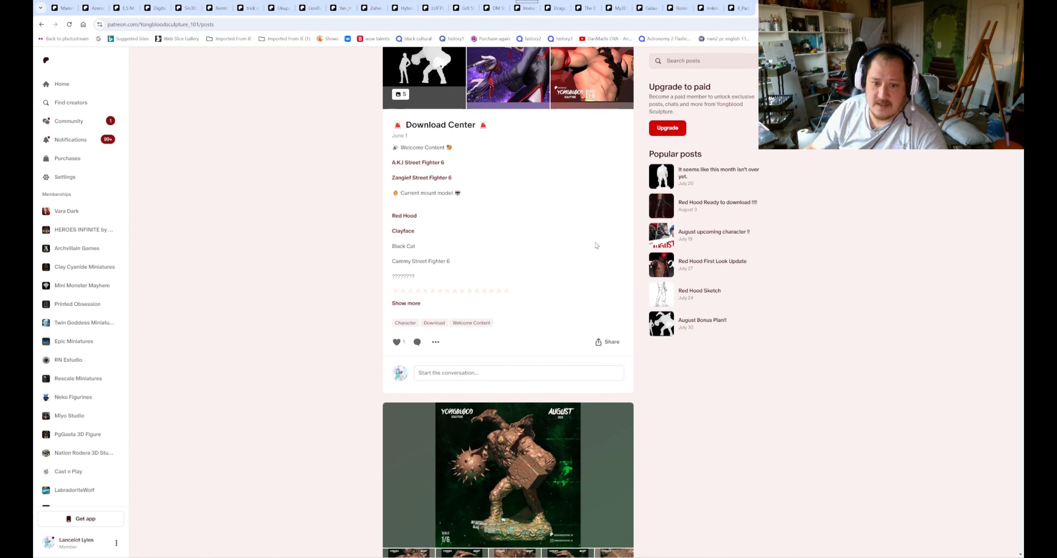
pyautogui.scroll(-3)
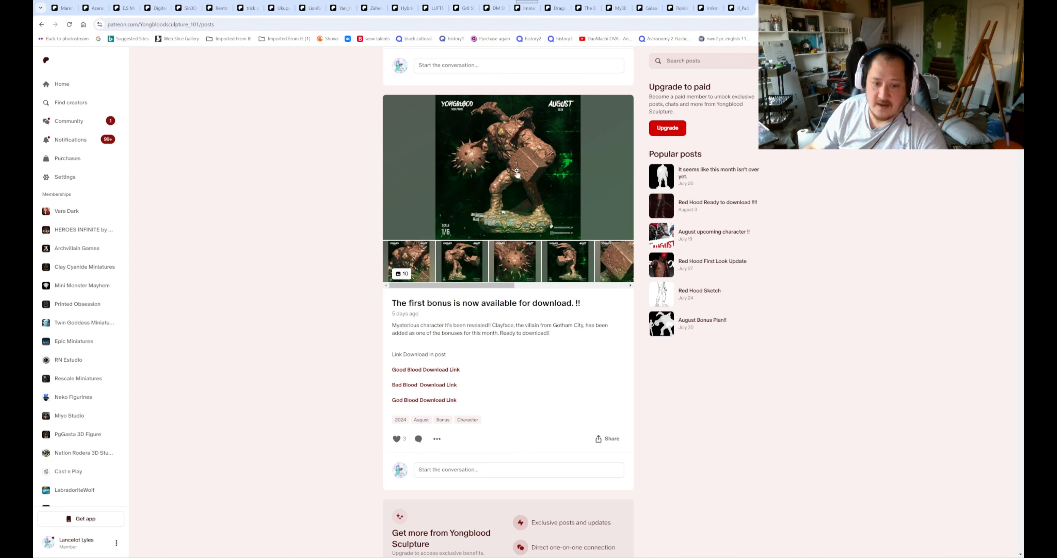
pyautogui.click(518, 174)
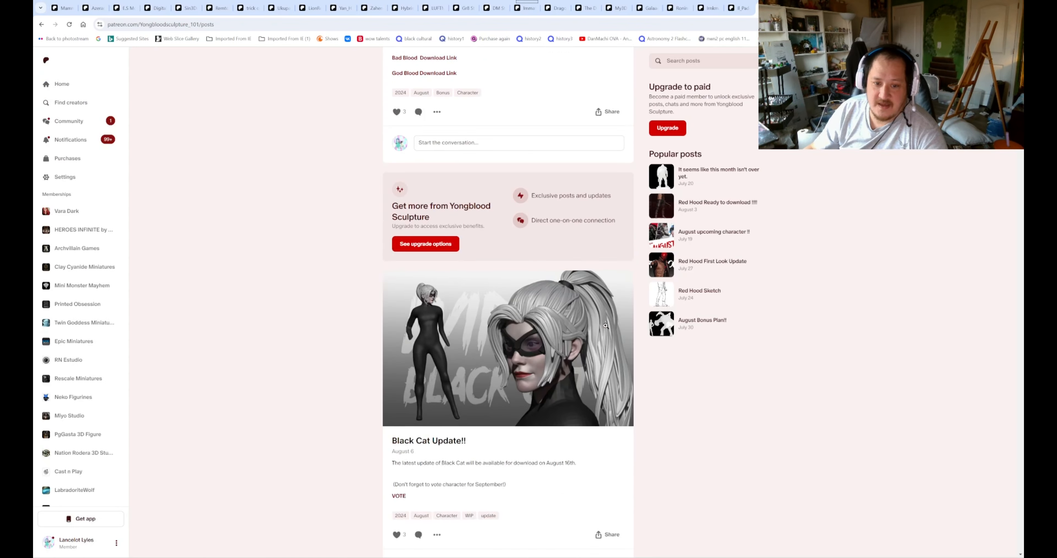
pyautogui.scroll(-3)
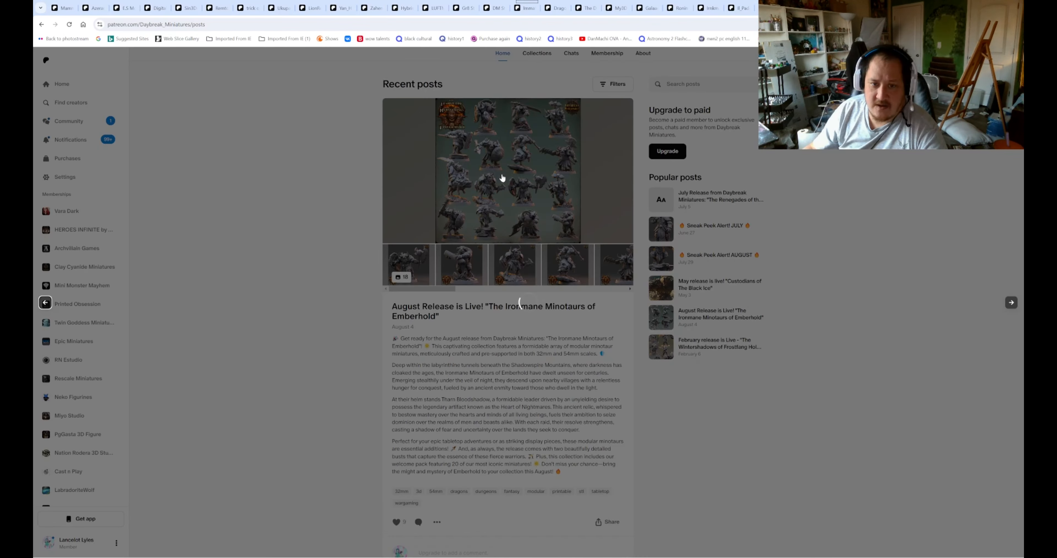
# View Daybreak's Ironmane Minotaurs gallery full-size and page through the first seven images, including the boar rider
pyautogui.click(500, 179)
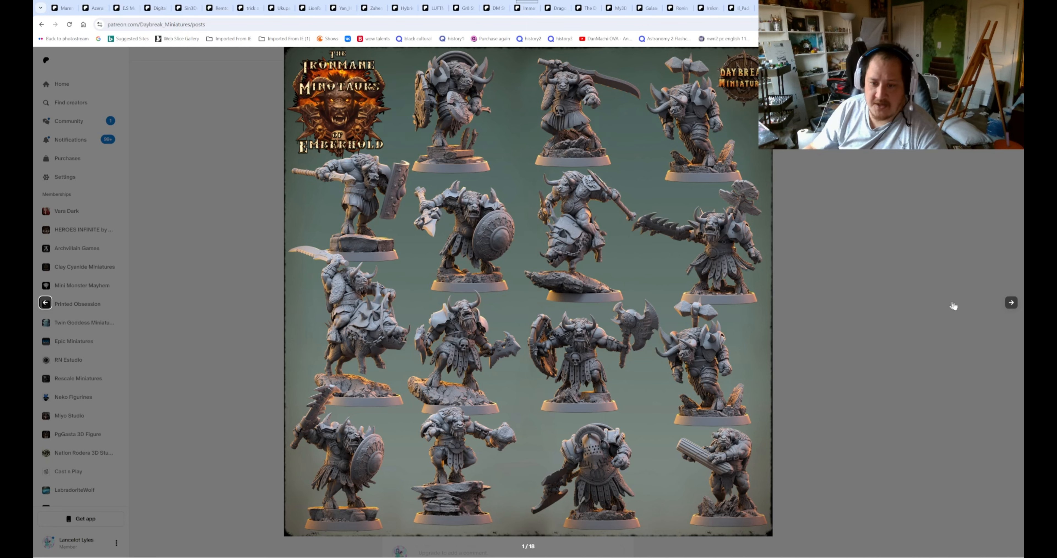
pyautogui.click(1011, 302)
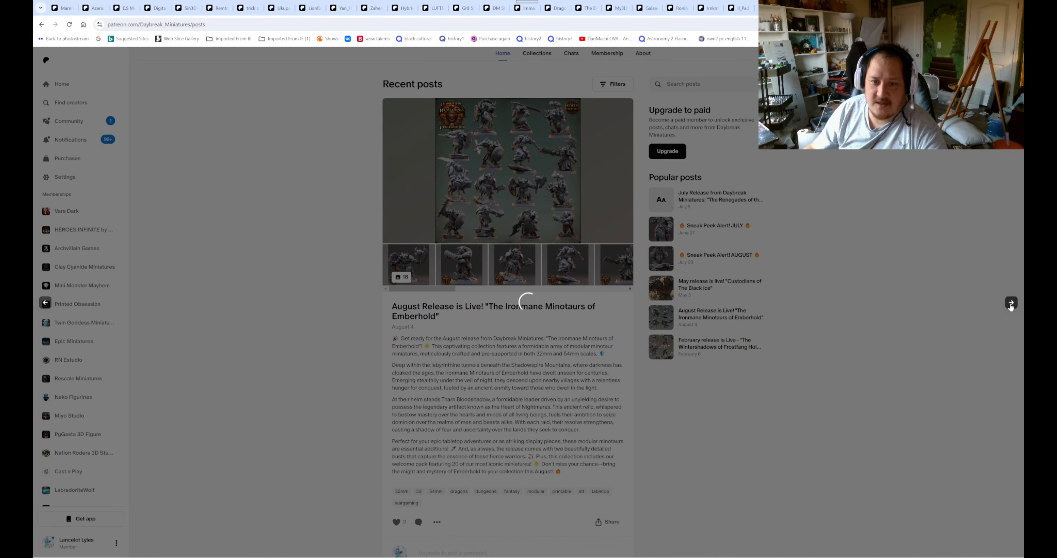
pyautogui.click(506, 171)
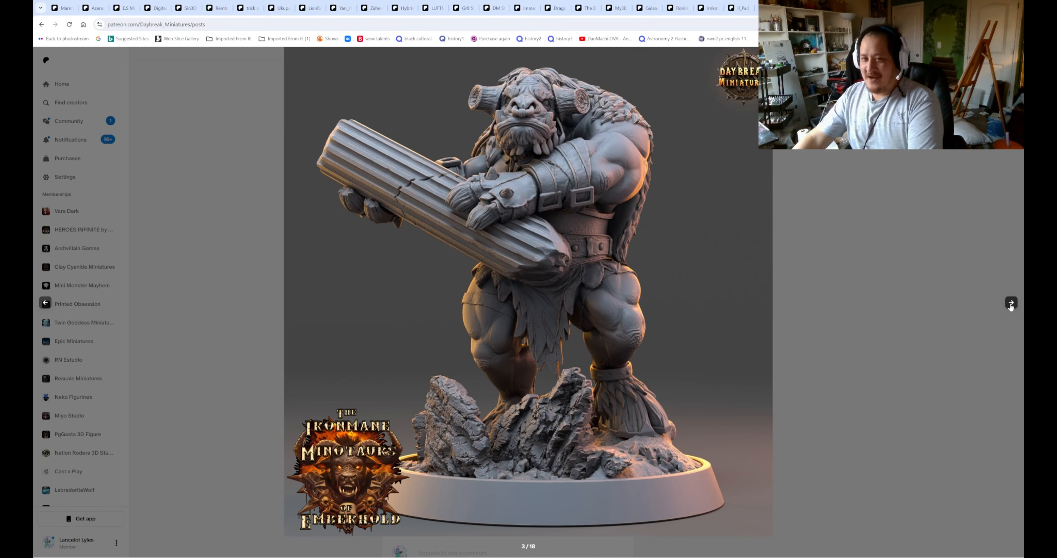
pyautogui.click(1011, 302)
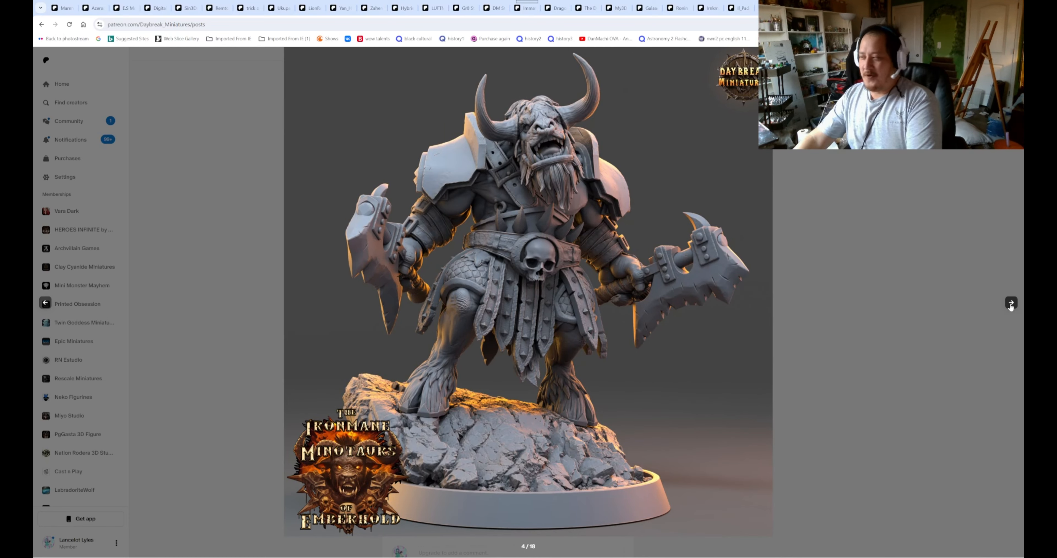
pyautogui.click(1011, 303)
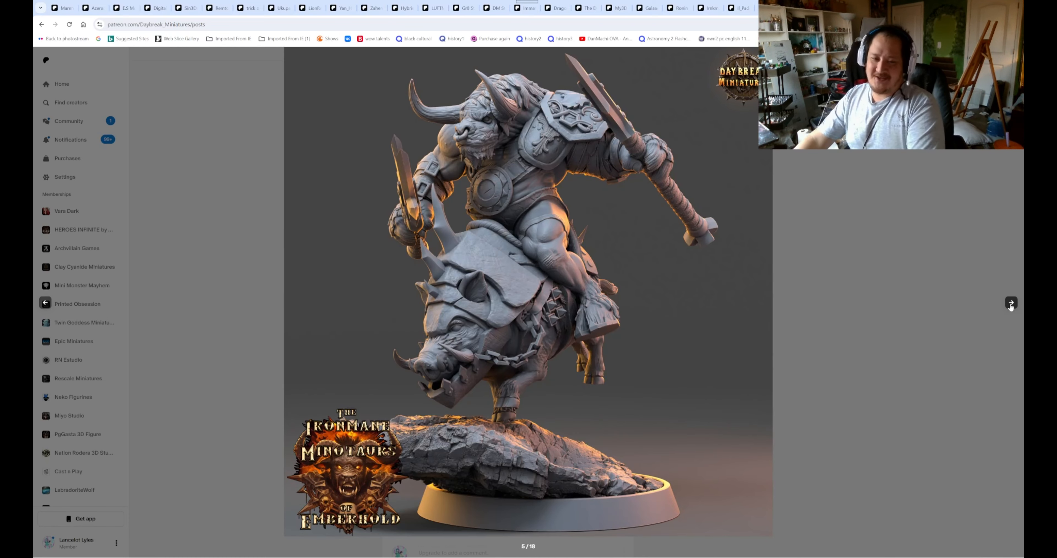
pyautogui.click(1011, 303)
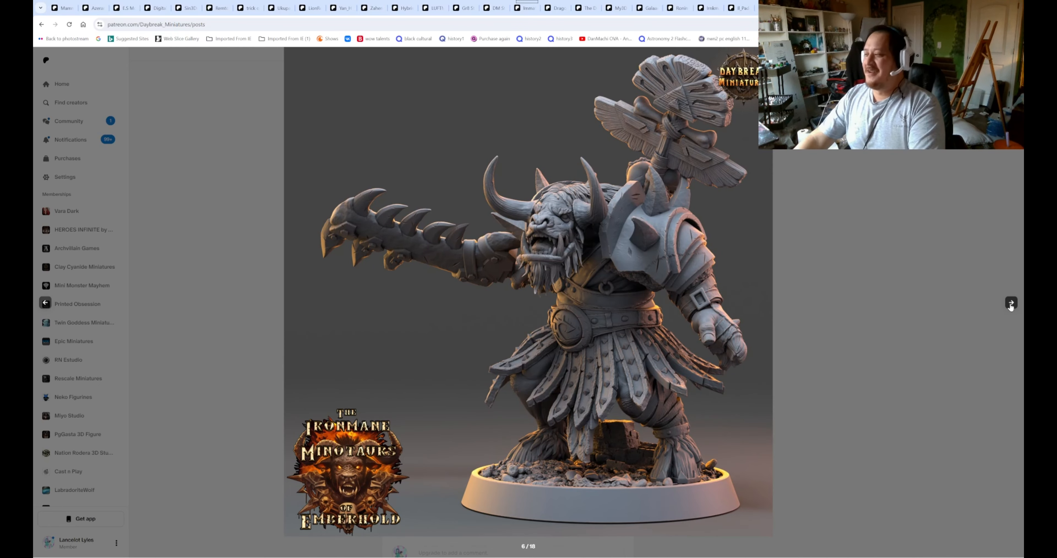
pyautogui.click(1011, 302)
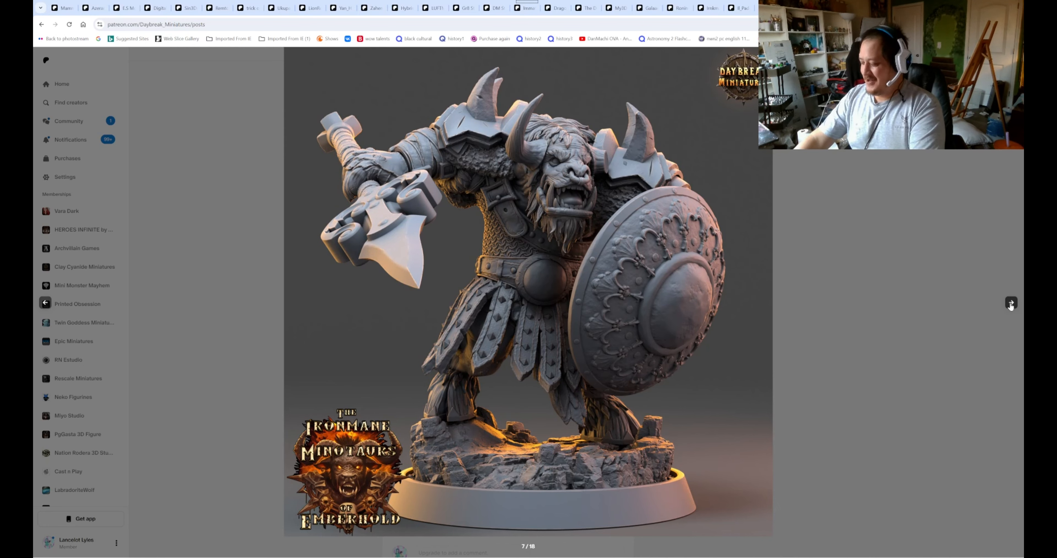
# Continue paging the Ironmane Minotaurs gallery up to image 15 of 18
pyautogui.click(1011, 302)
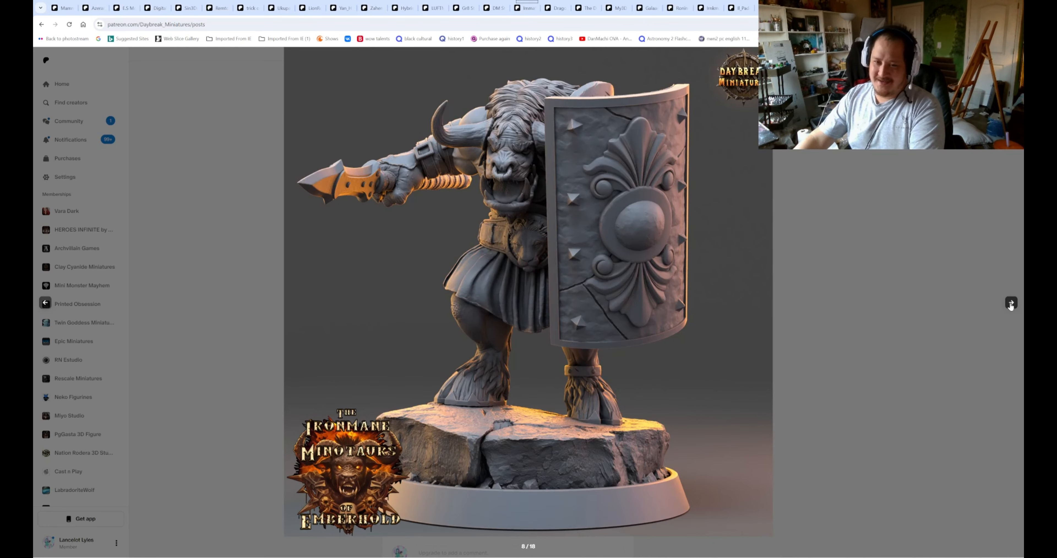
pyautogui.click(1011, 303)
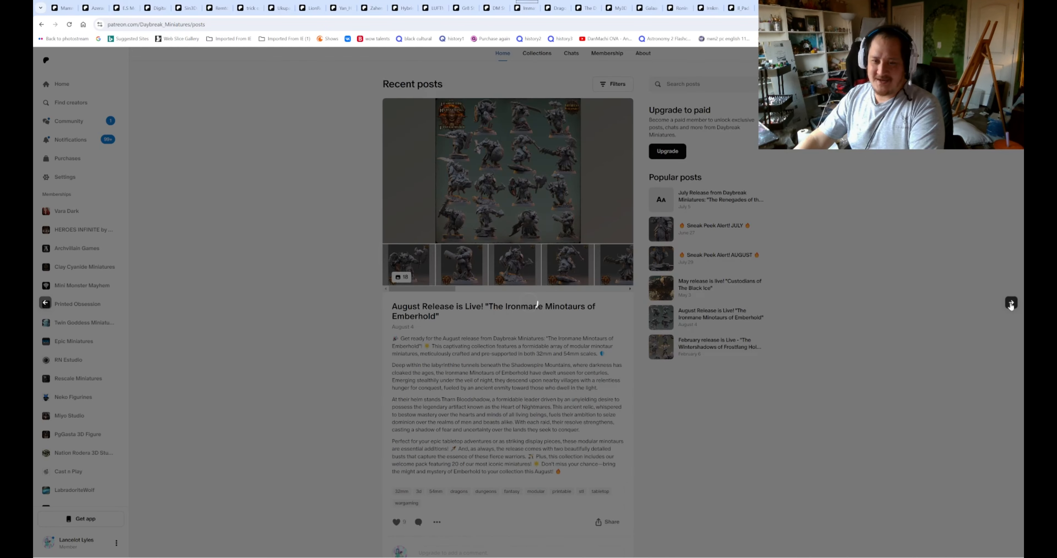
pyautogui.click(507, 170)
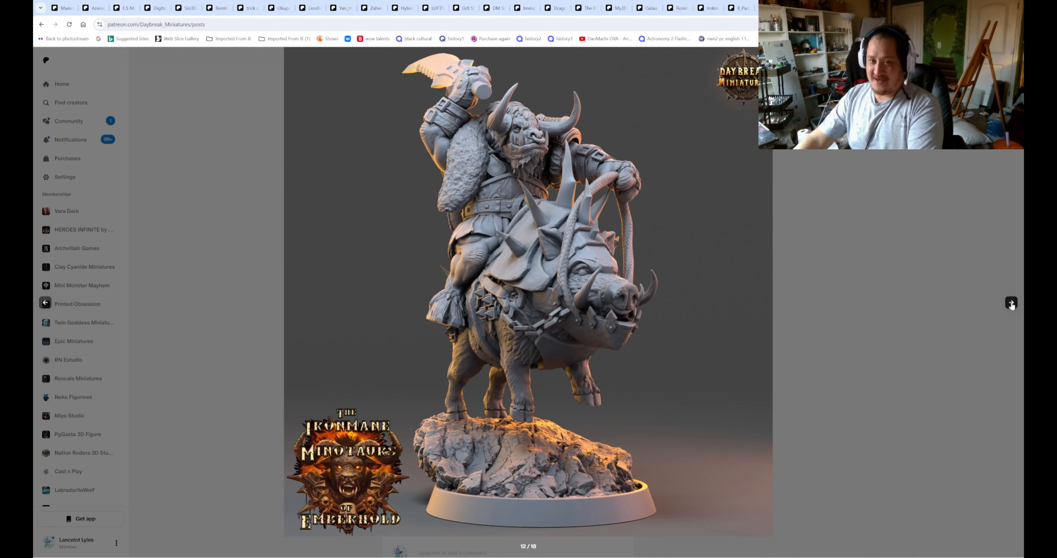
pyautogui.click(1010, 302)
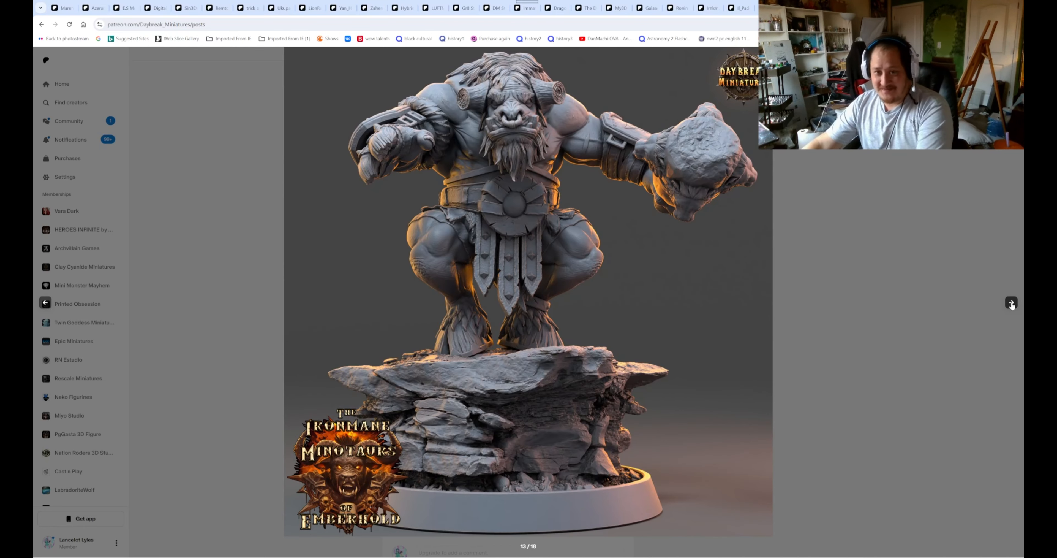
pyautogui.click(1011, 302)
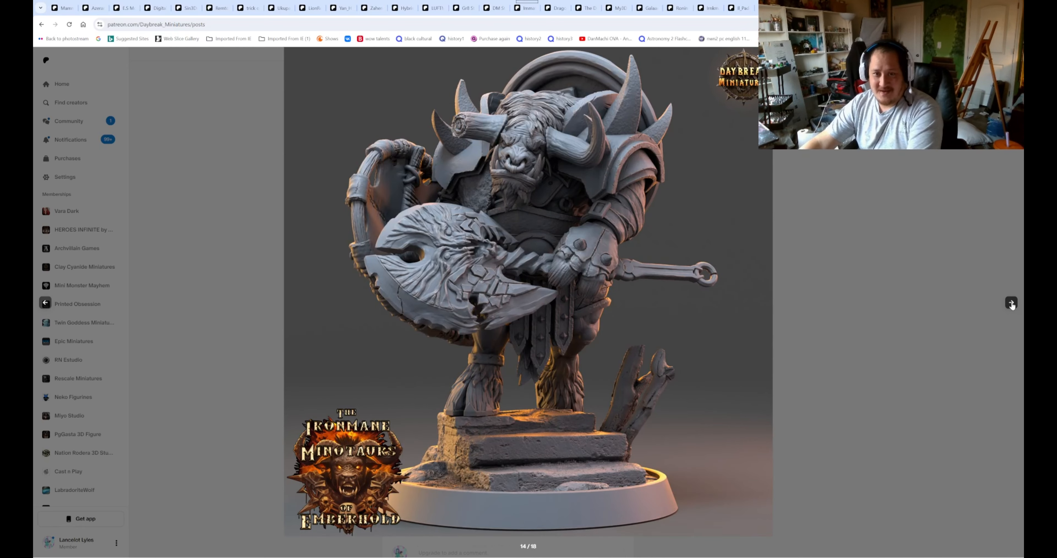
pyautogui.click(1011, 302)
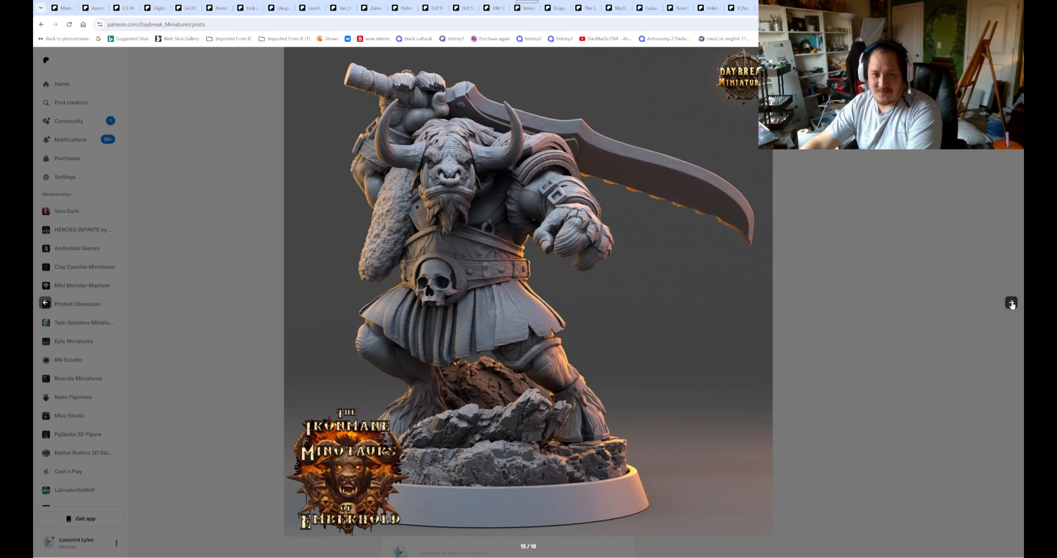
pyautogui.click(1011, 303)
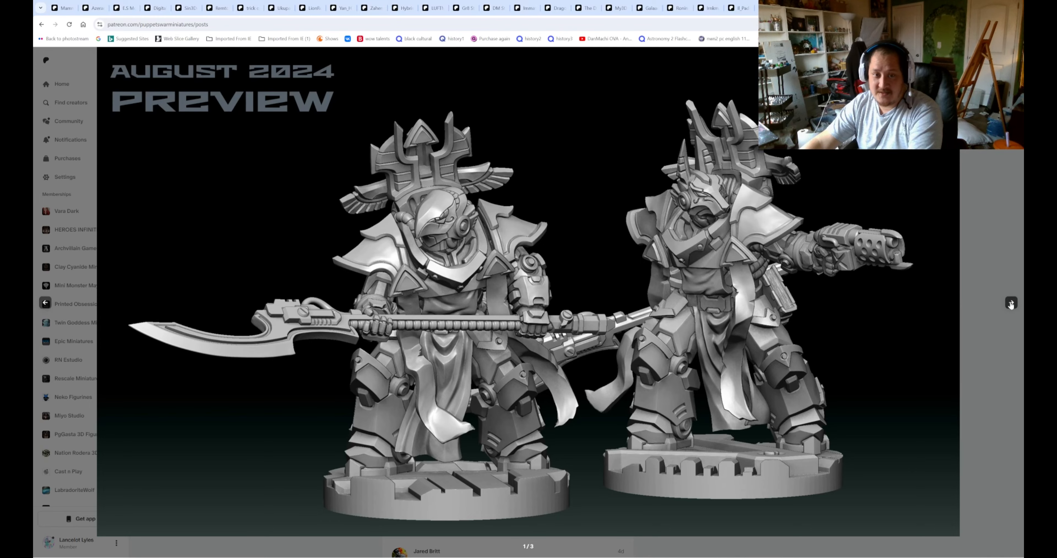
# Step to the last Puppetswar August 2024 preview image, scroll back up the feed and move to Oshounaminis
pyautogui.click(1012, 303)
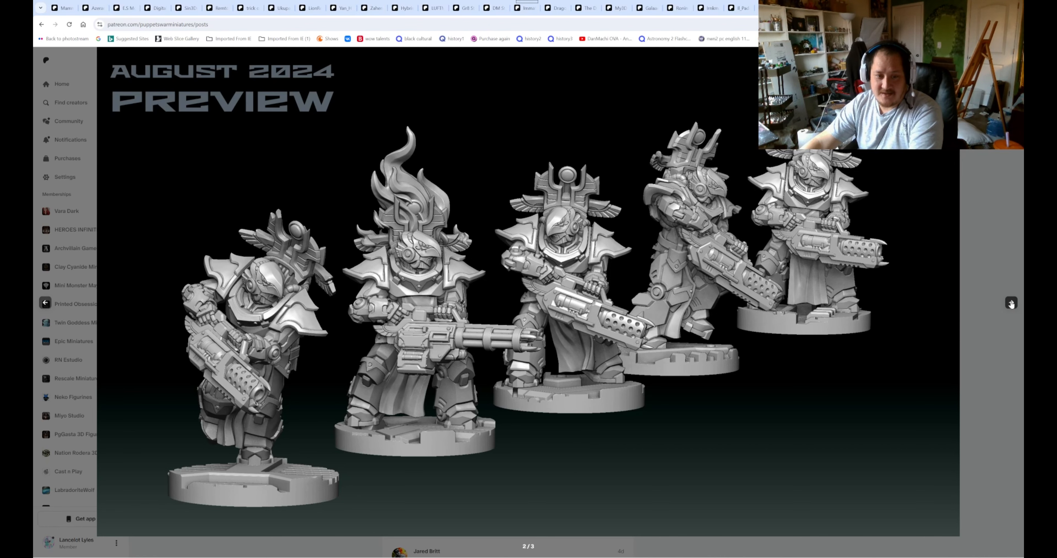
pyautogui.click(1010, 303)
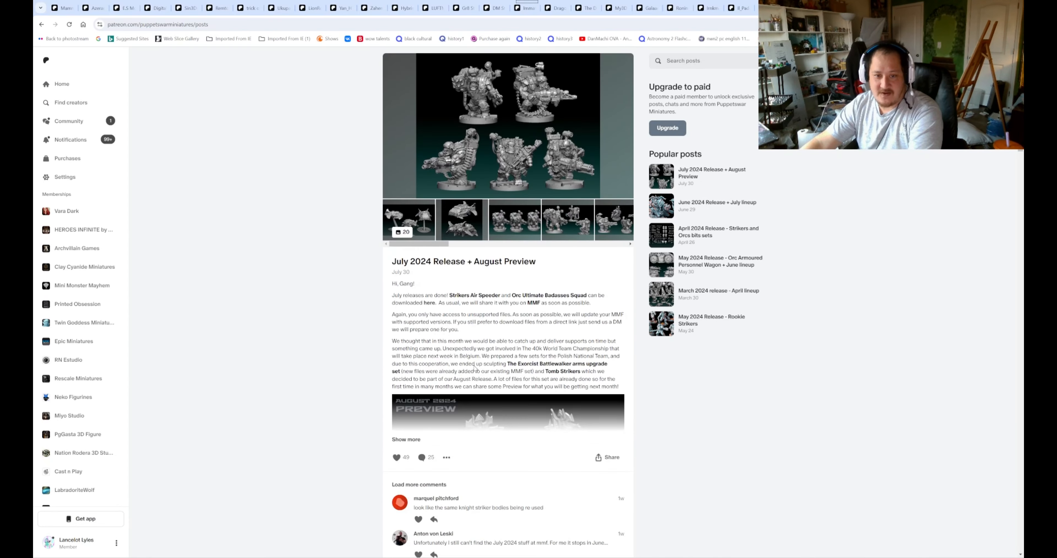
pyautogui.scroll(3)
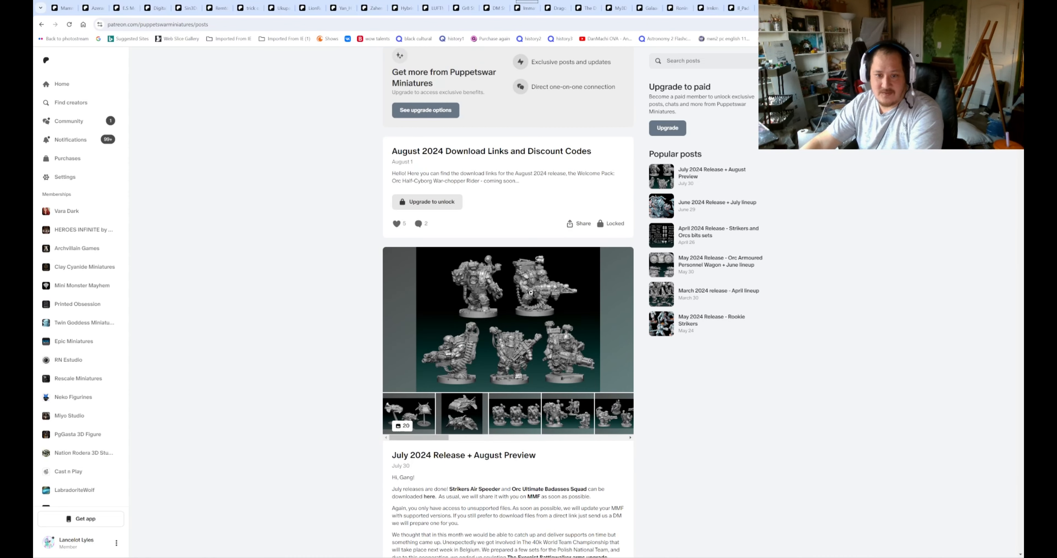
pyautogui.click(529, 292)
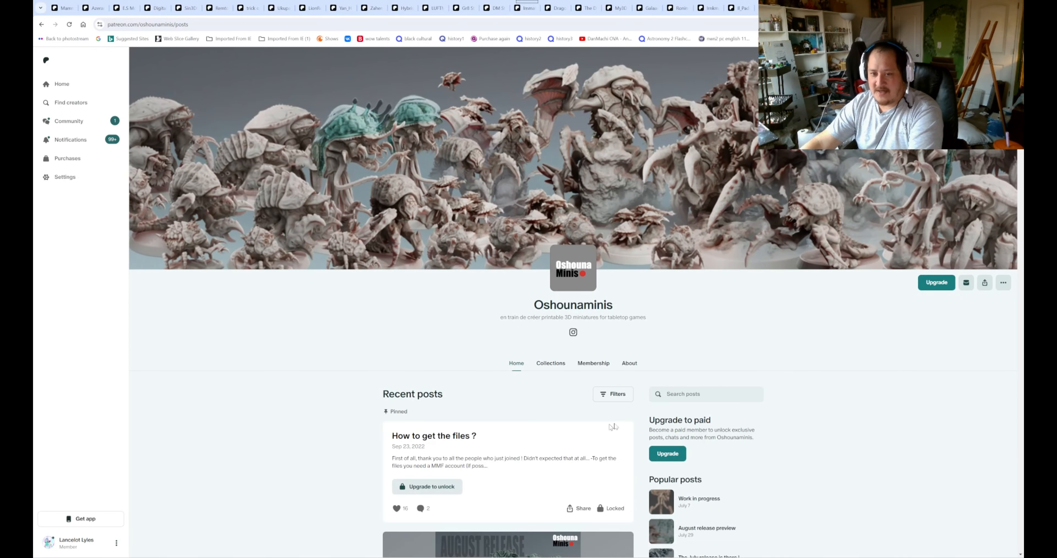
# Enlarge Oshounaminis' August release image, showing the first of eight
pyautogui.scroll(-3)
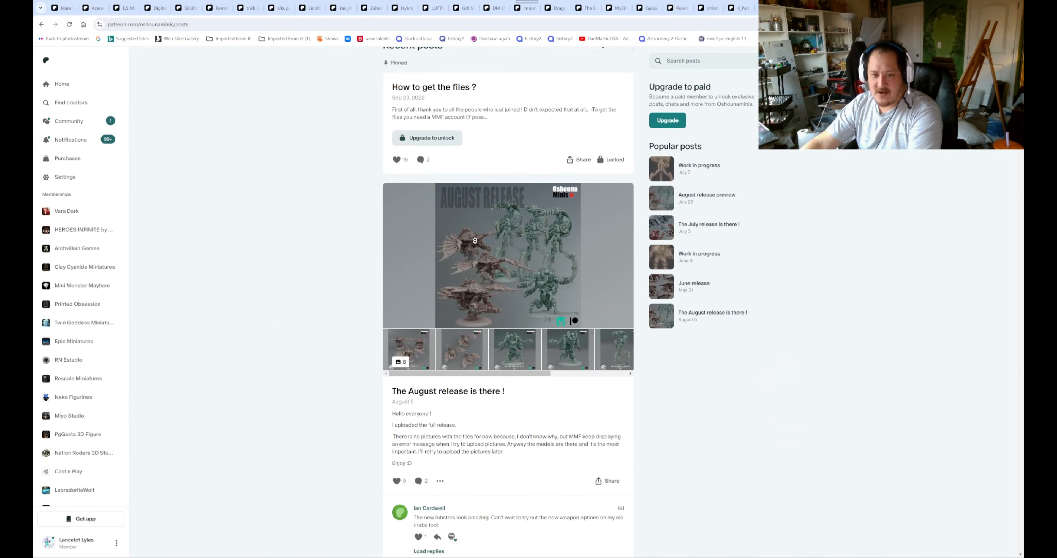
pyautogui.click(474, 241)
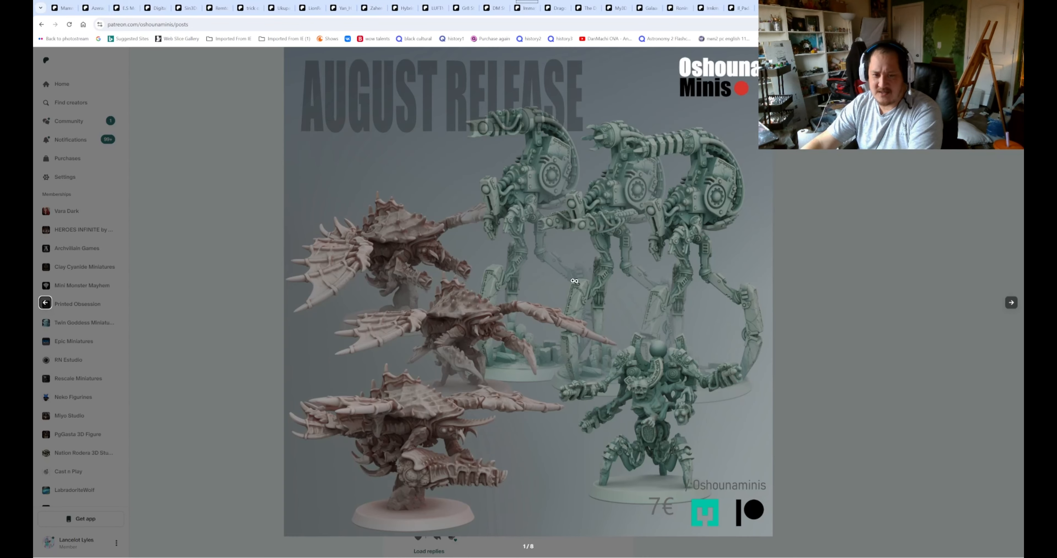
pyautogui.moveTo(798, 239)
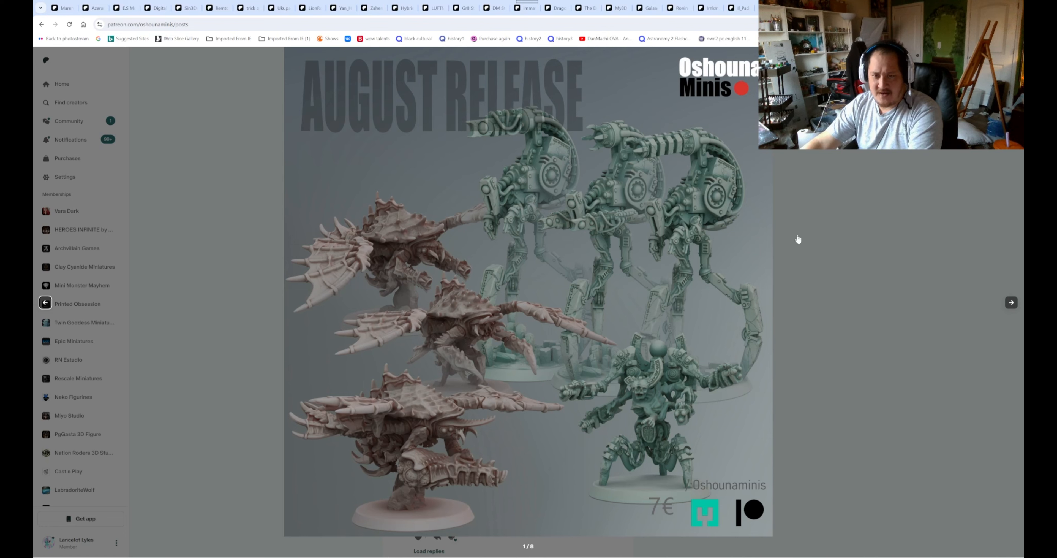
pyautogui.moveTo(672, 337)
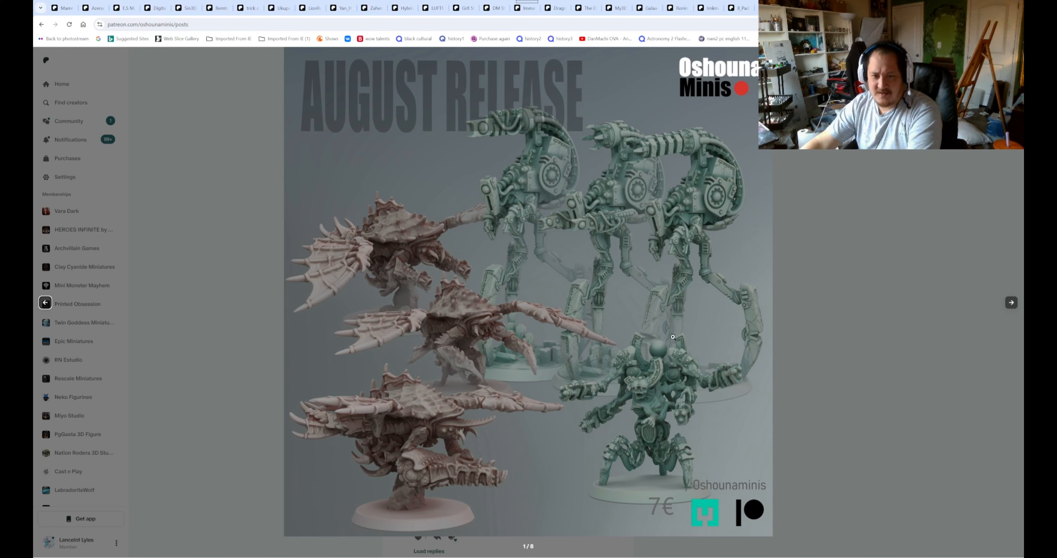
pyautogui.moveTo(849, 204)
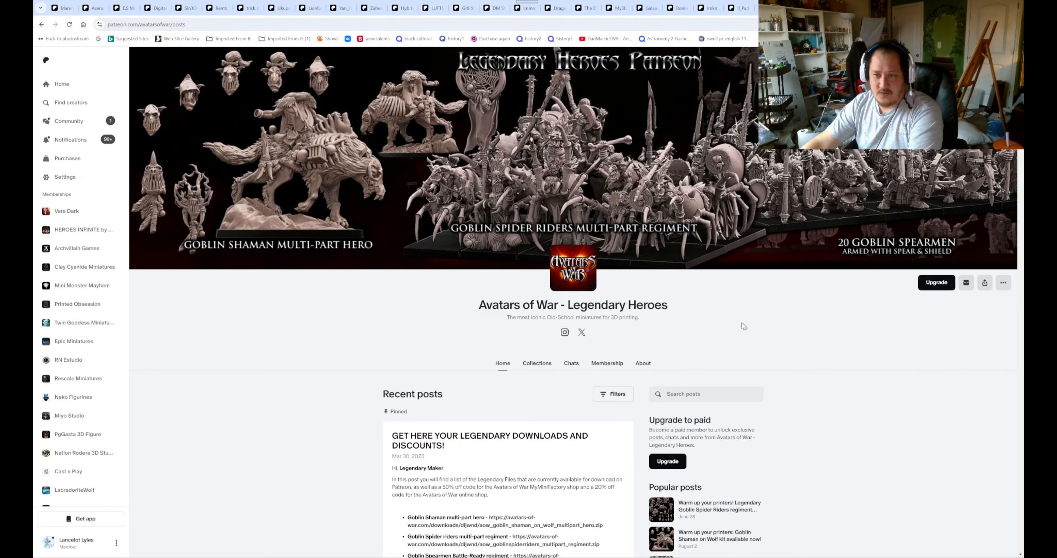
# Scroll the Avatars of War feed and view the next Goblin Shaman on Wolf Kit image
pyautogui.scroll(-3)
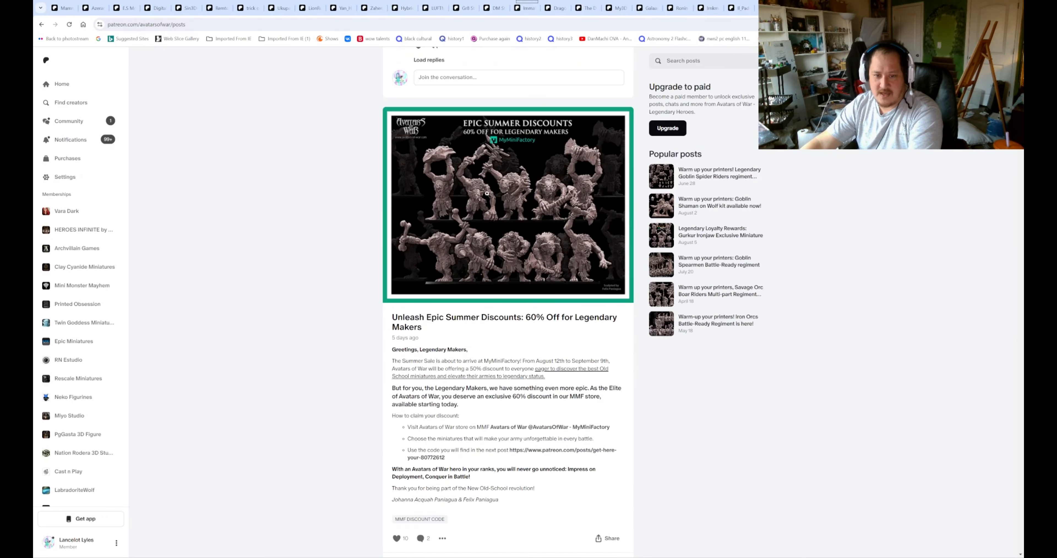
pyautogui.scroll(-3)
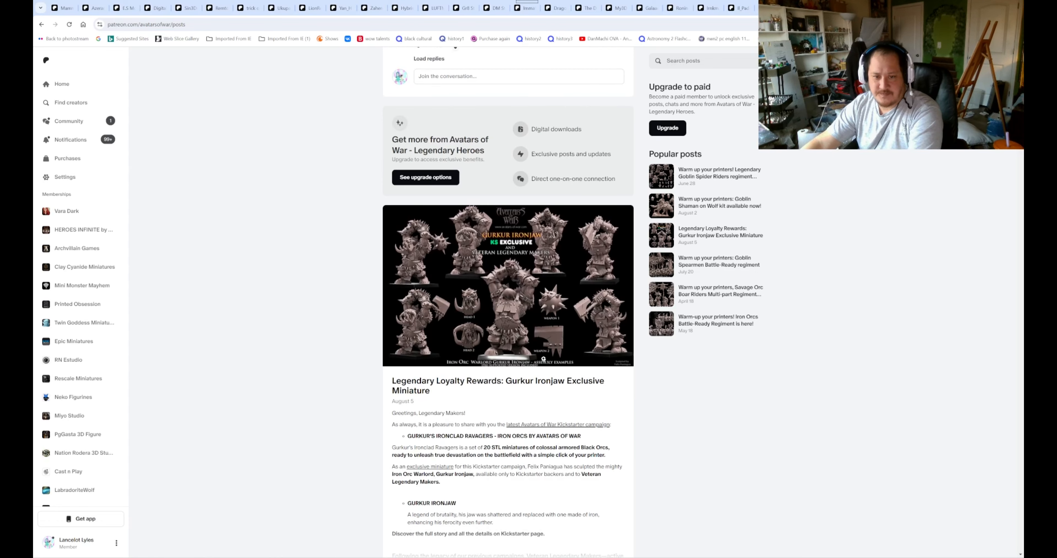
pyautogui.scroll(-3)
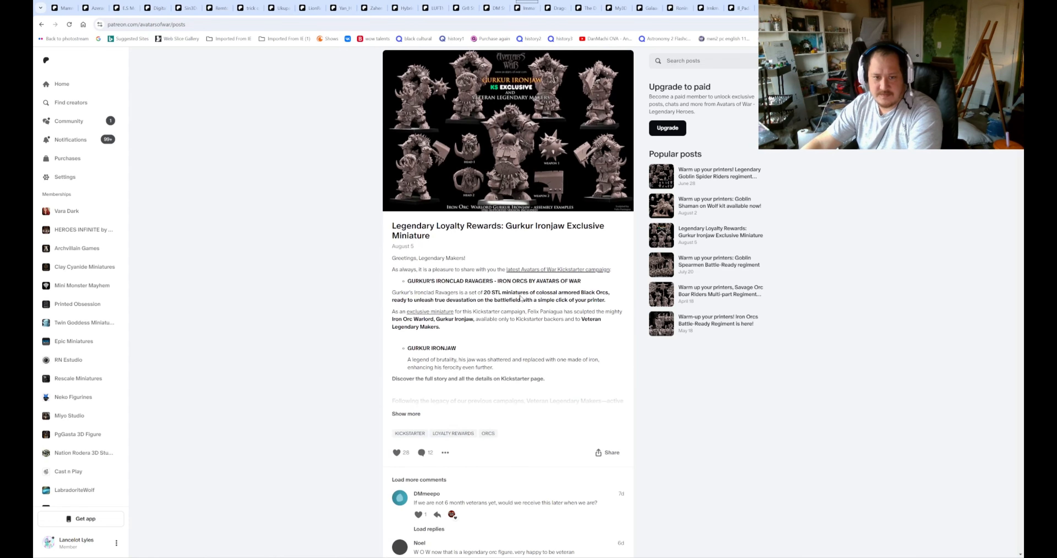
pyautogui.scroll(-3)
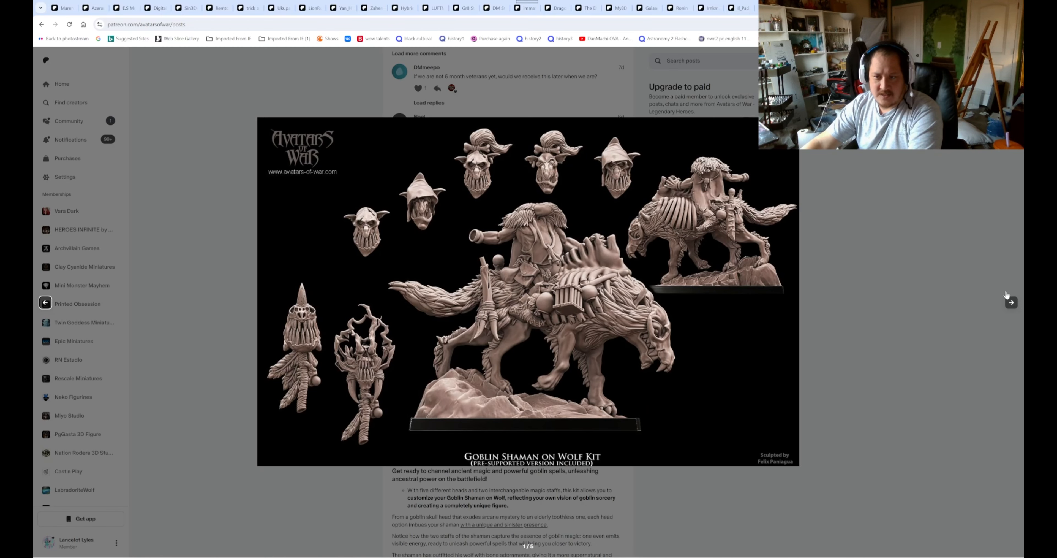
pyautogui.click(1011, 303)
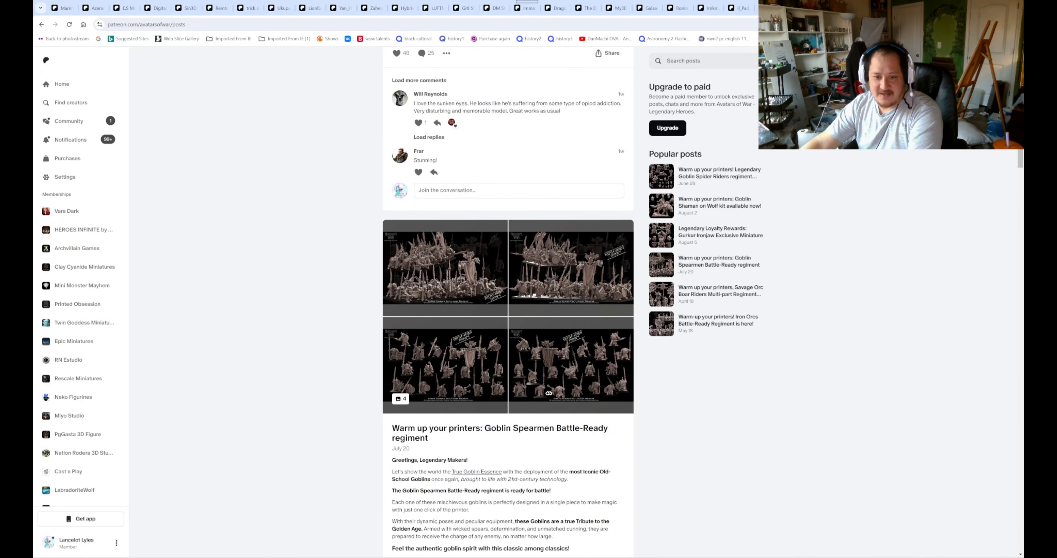
# View the Goblin Spearmen regiment images full size and advance to the next one
pyautogui.click(428, 265)
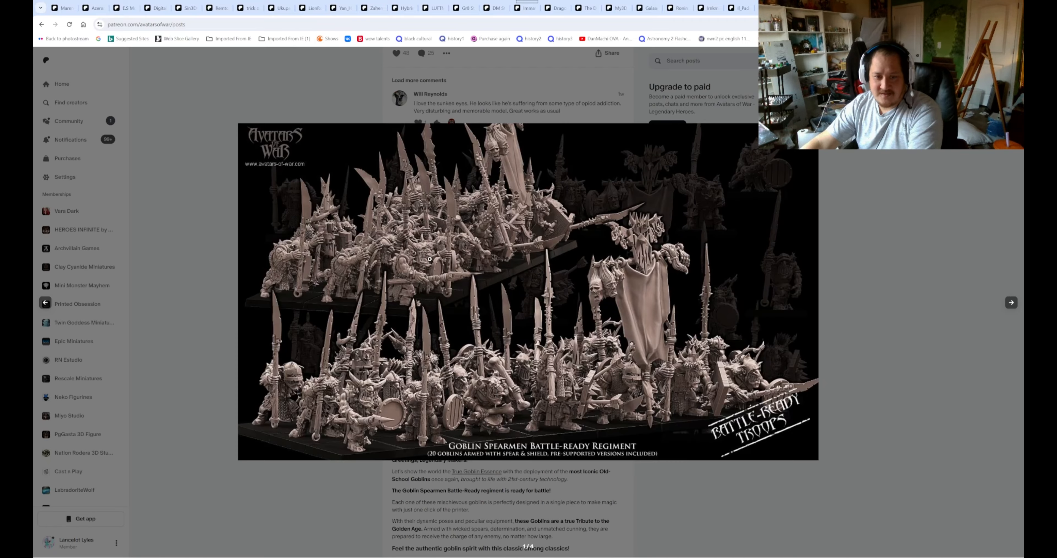
pyautogui.moveTo(1011, 302)
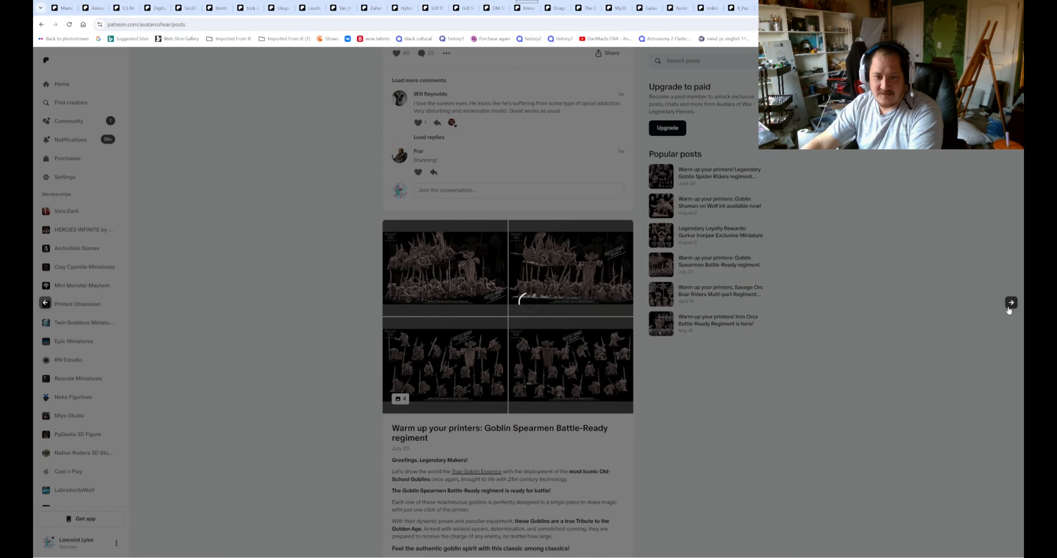
pyautogui.click(444, 268)
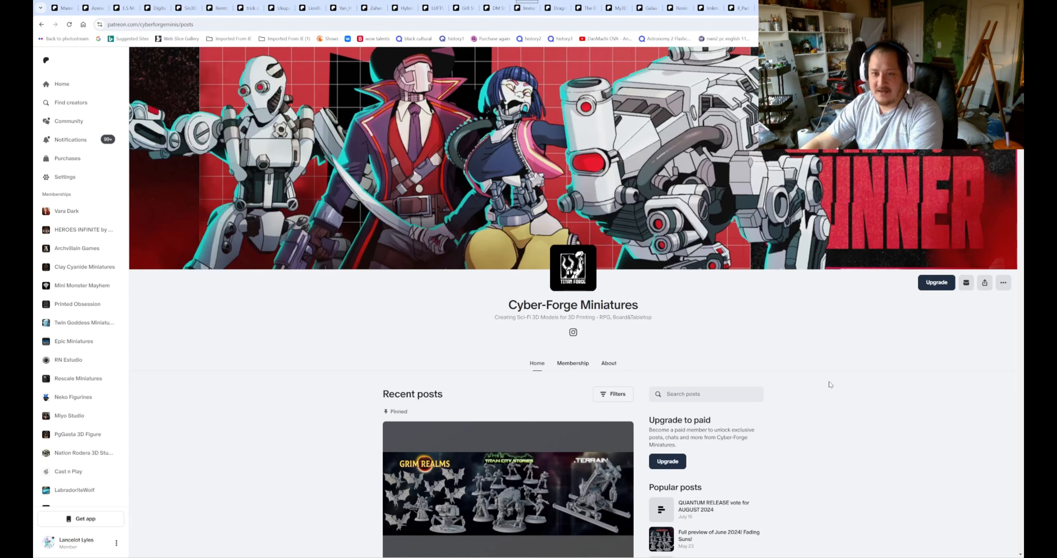
# Page Cyber-Forge's August 2024 gallery through Investigation, Endobots, Office Civilians and Rena Ledspitter, then close it
pyautogui.scroll(-3)
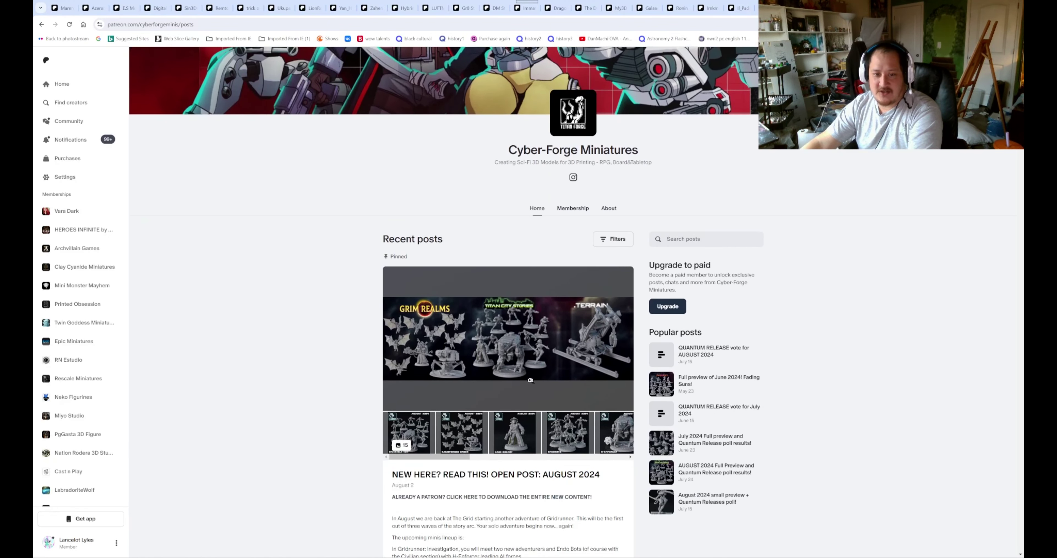
pyautogui.click(531, 381)
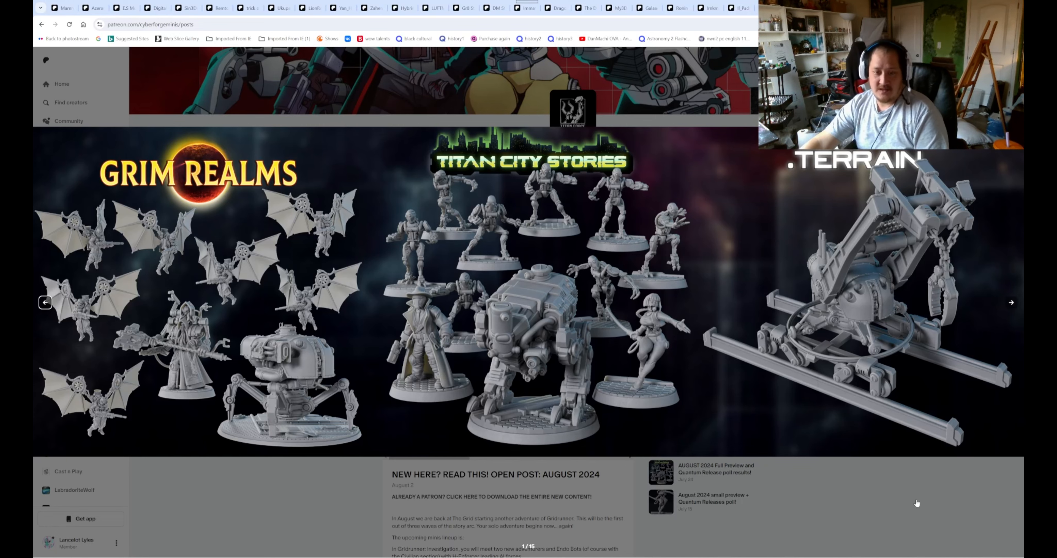
pyautogui.click(1011, 302)
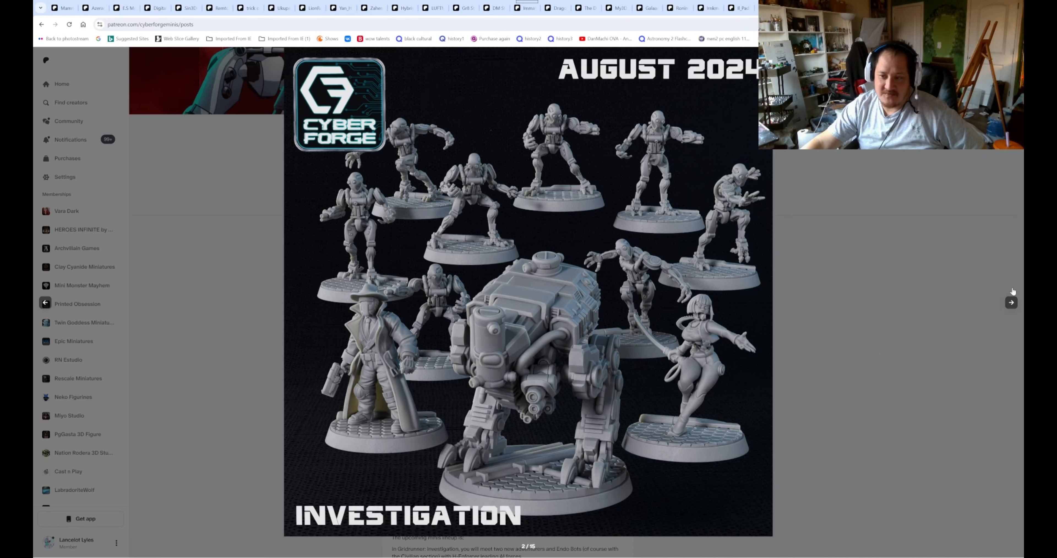
pyautogui.click(1011, 302)
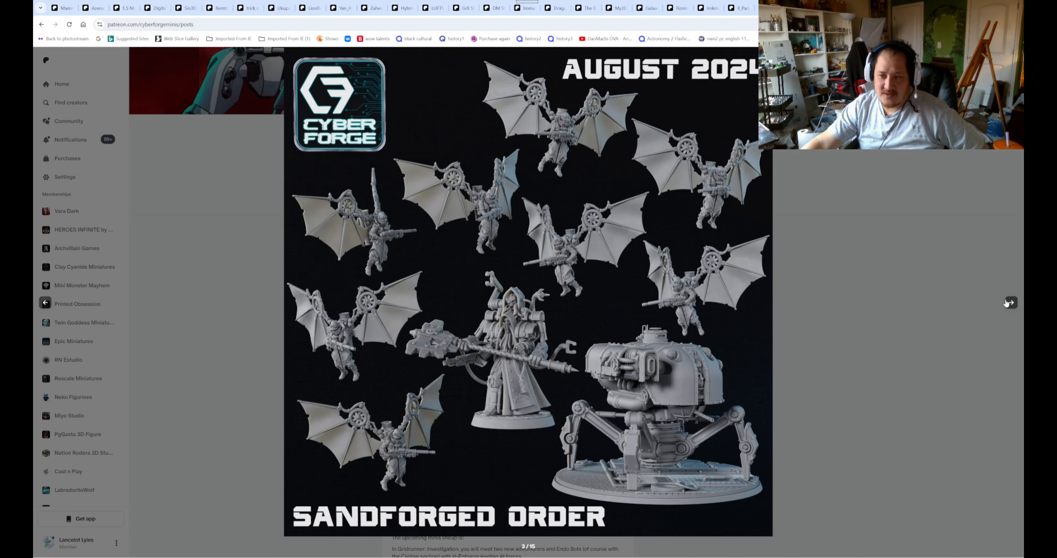
pyautogui.click(1011, 303)
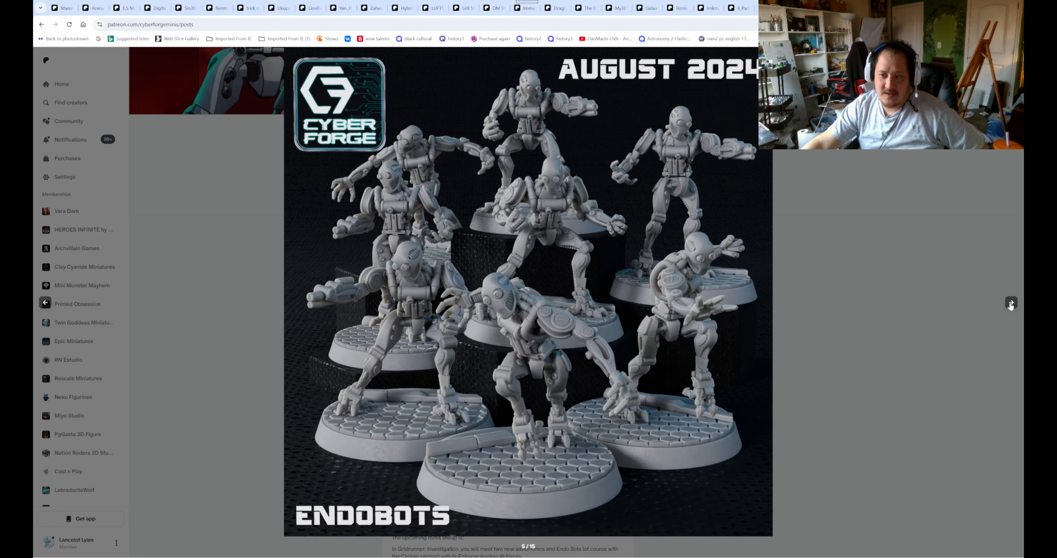
pyautogui.click(1011, 303)
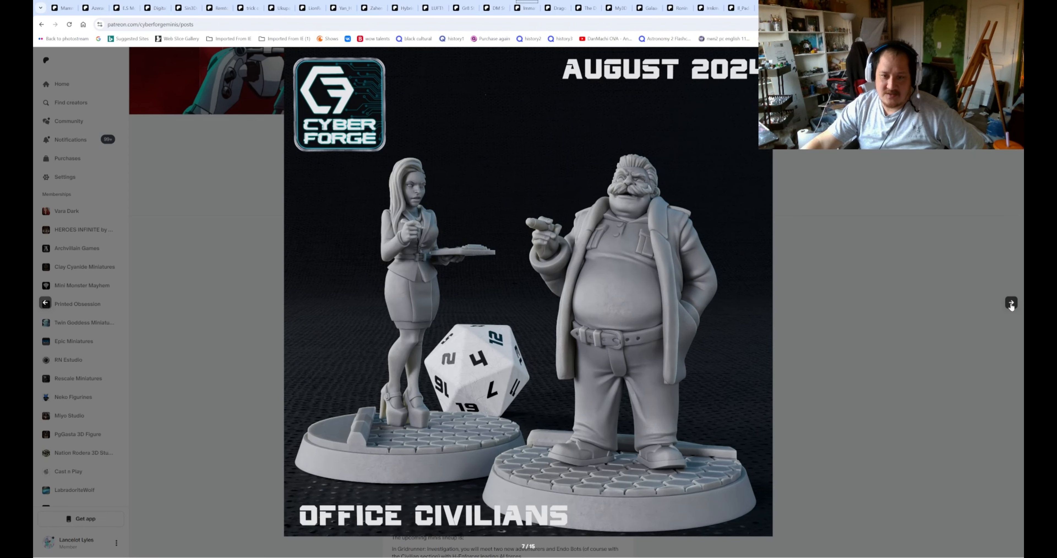
pyautogui.click(1011, 303)
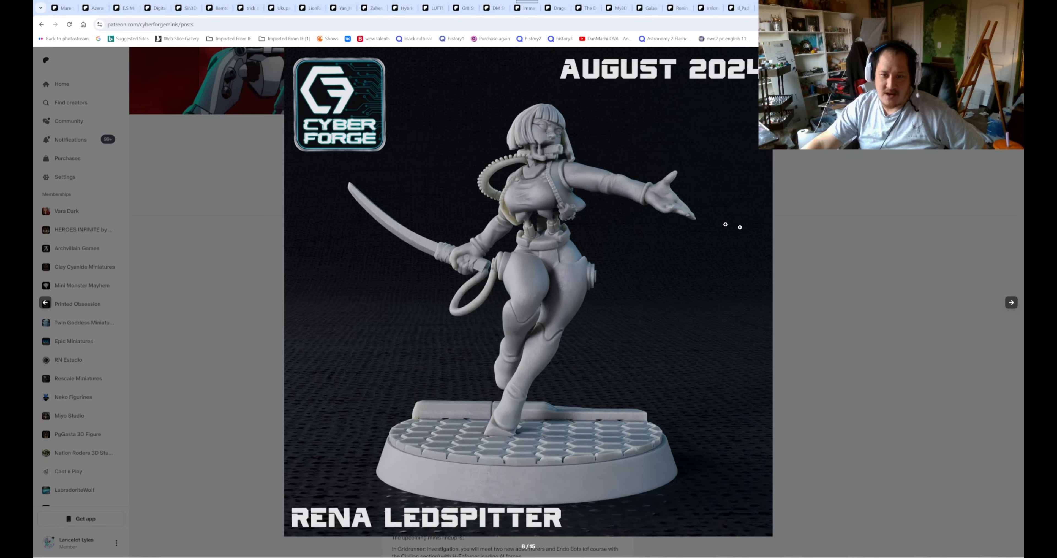
pyautogui.click(1011, 303)
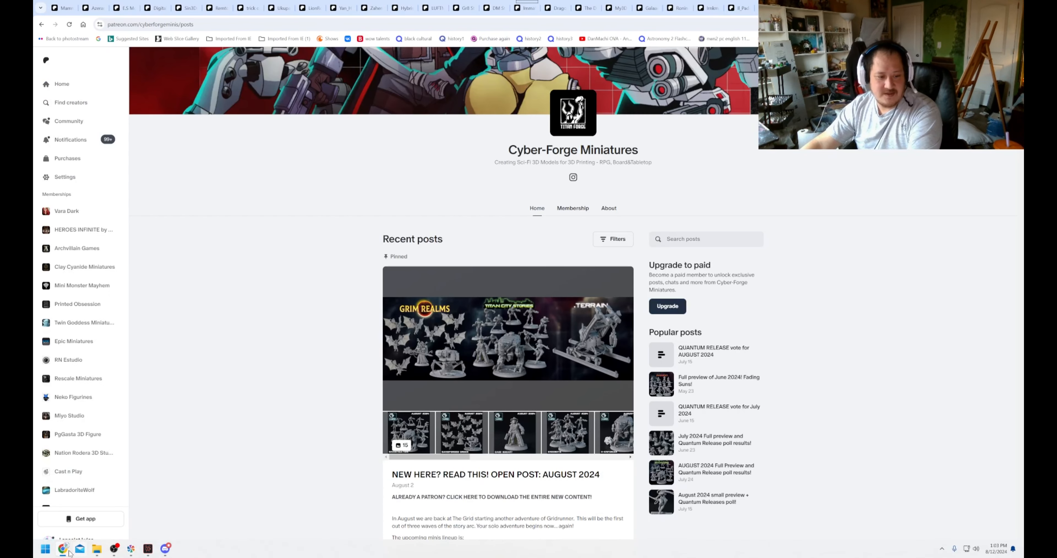
pyautogui.moveTo(62, 549)
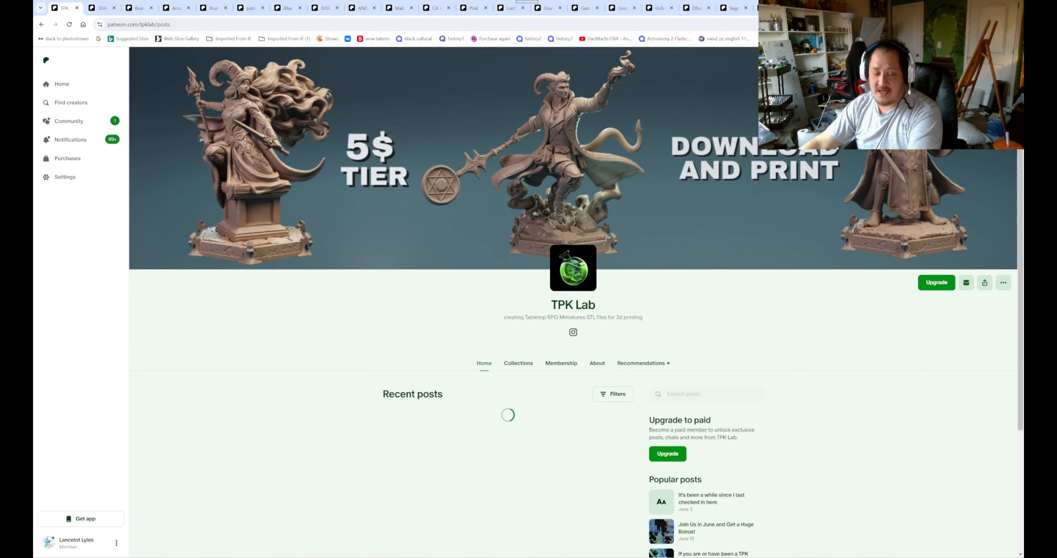
# Enlarge TPK Lab's HEROES August release image, scroll past the 50% off code post and go to 3DArtGuy
pyautogui.scroll(-3)
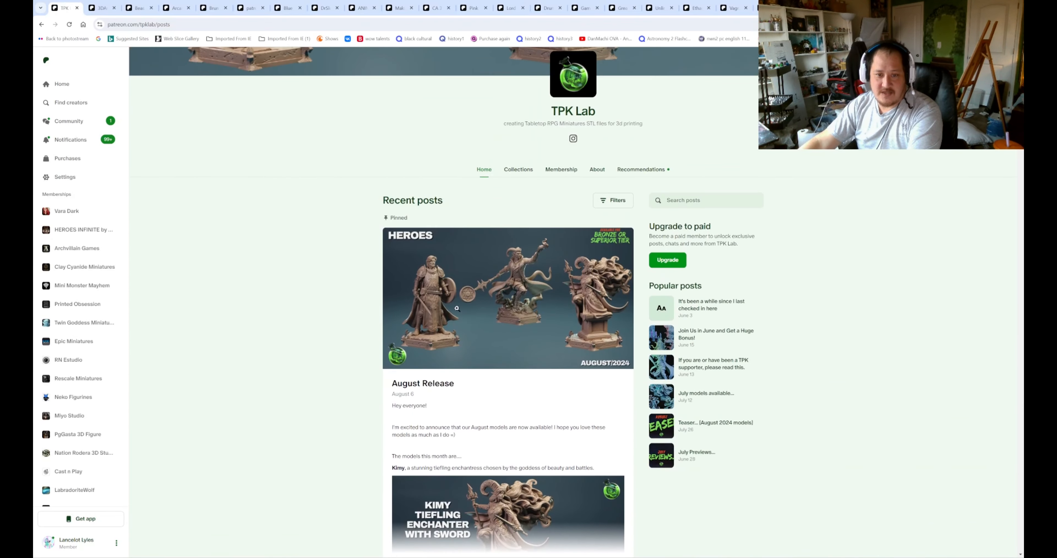
pyautogui.click(457, 314)
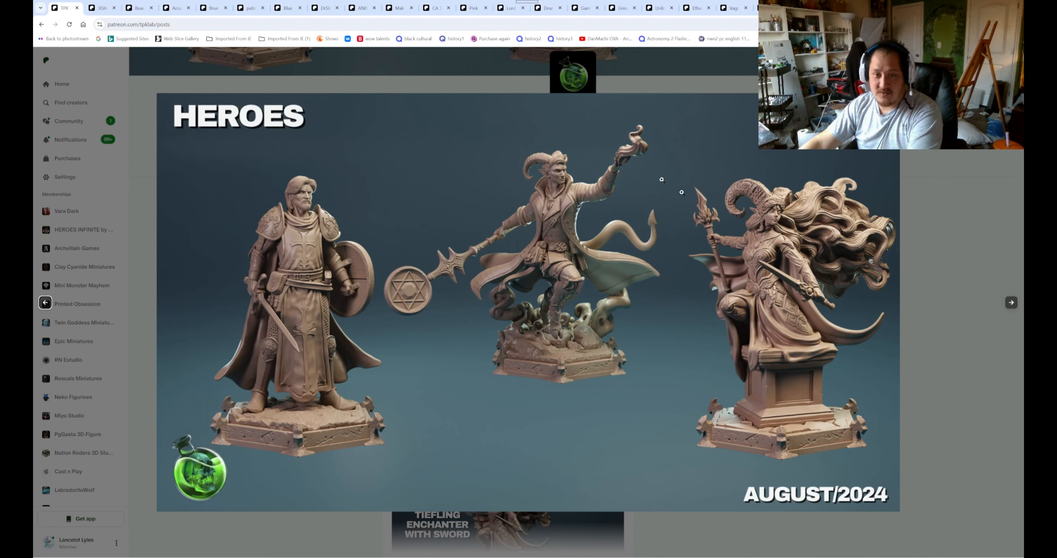
pyautogui.moveTo(814, 277)
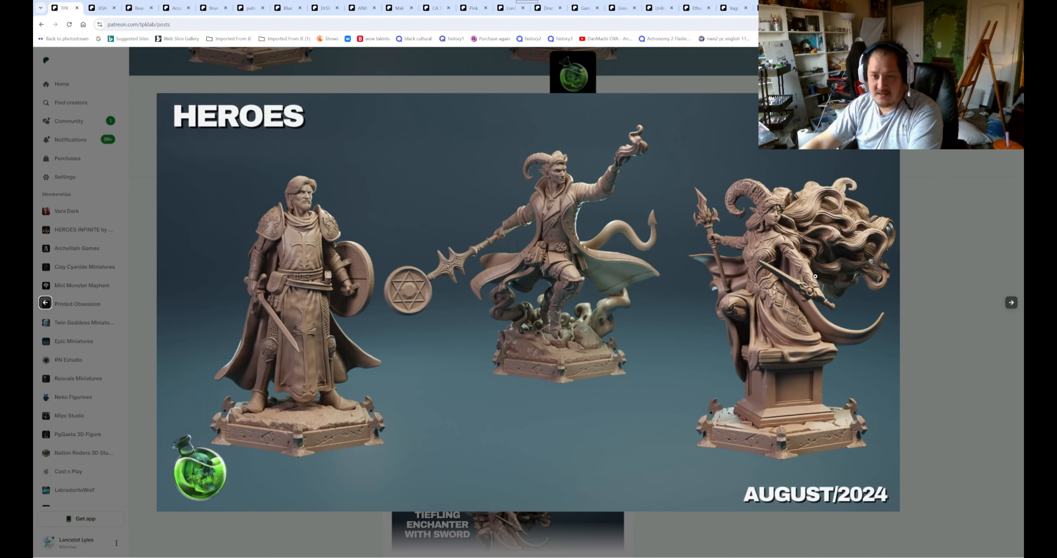
pyautogui.moveTo(932, 262)
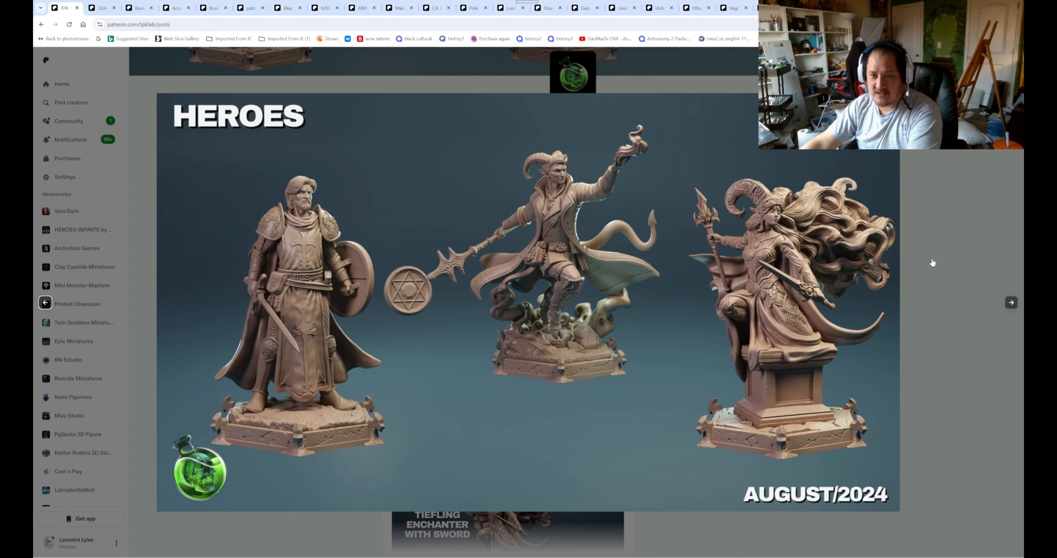
pyautogui.moveTo(936, 236)
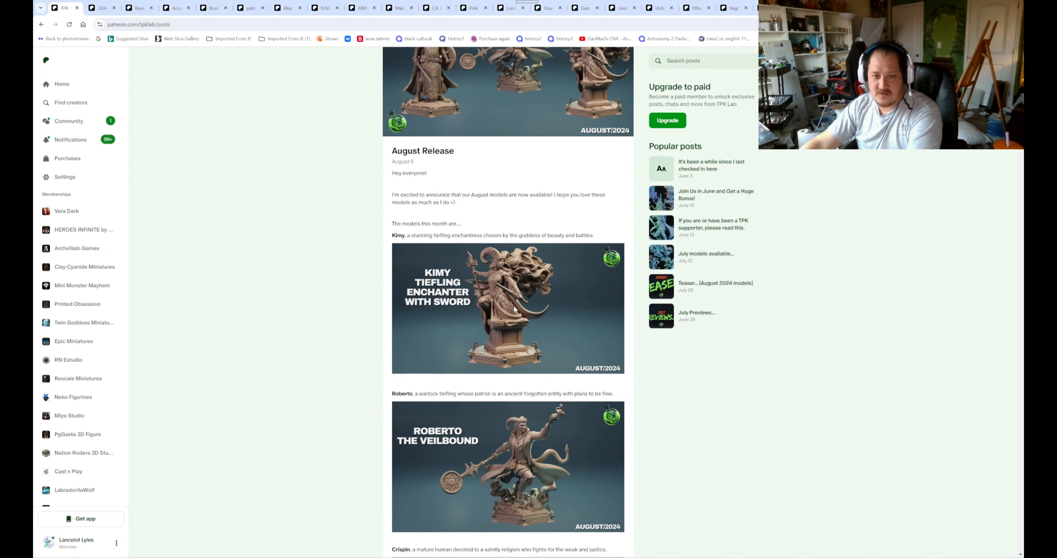
pyautogui.scroll(-3)
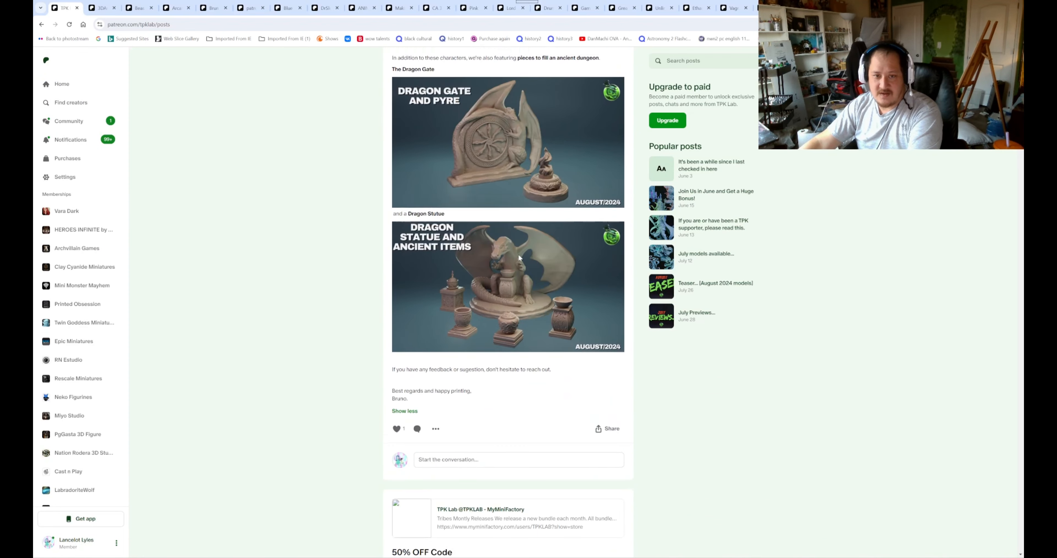
pyautogui.scroll(-3)
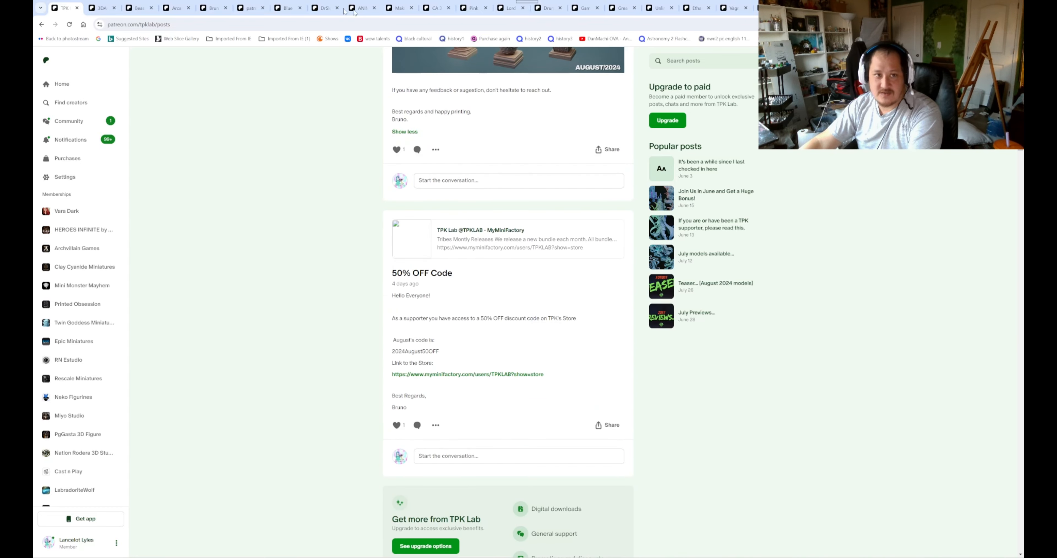
pyautogui.click(101, 8)
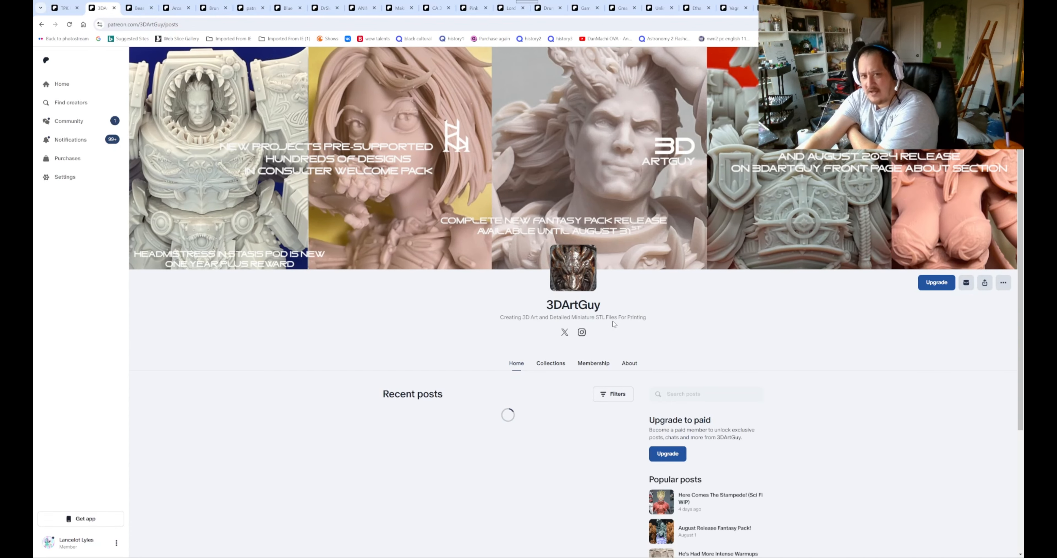
# View 3DArtGuy's Consulter Design Gallery full size and page through the first images, stepping back once
pyautogui.scroll(-3)
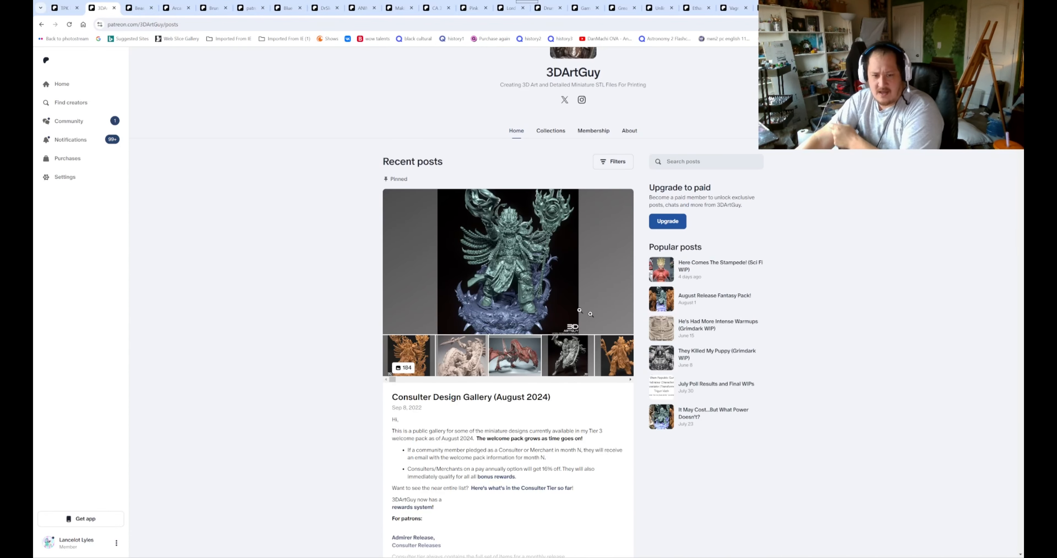
pyautogui.click(508, 259)
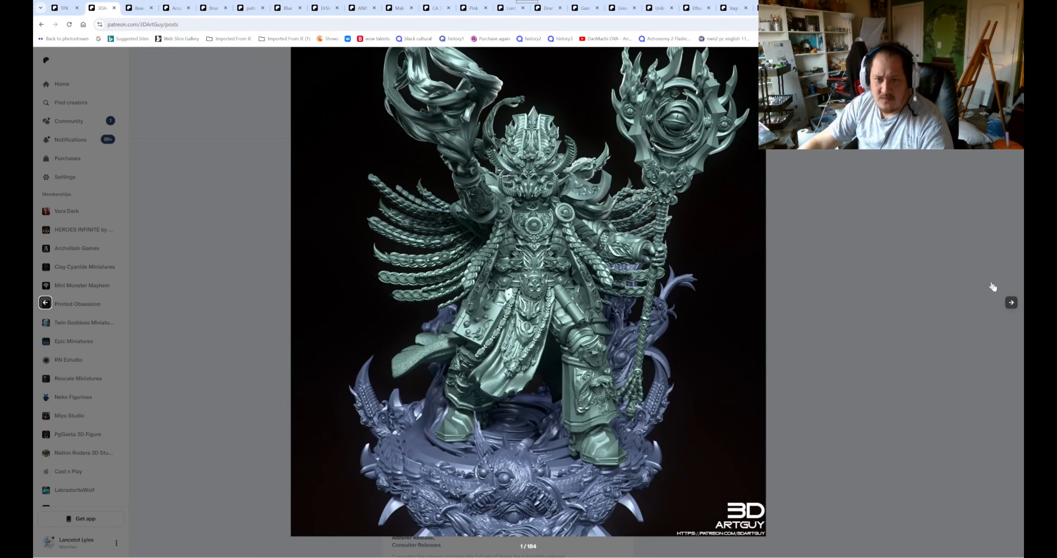
pyautogui.click(1011, 303)
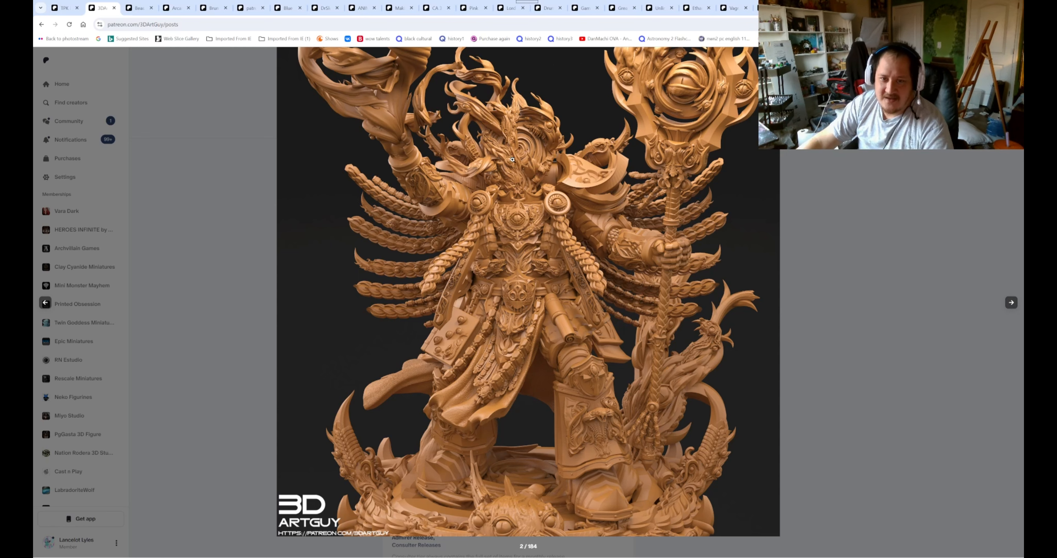
pyautogui.moveTo(993, 301)
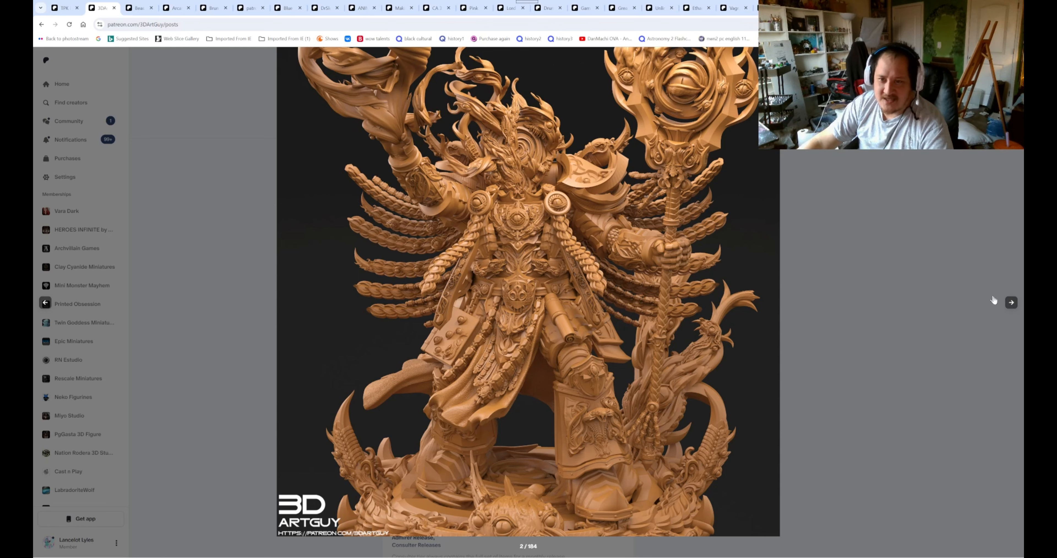
pyautogui.click(1012, 302)
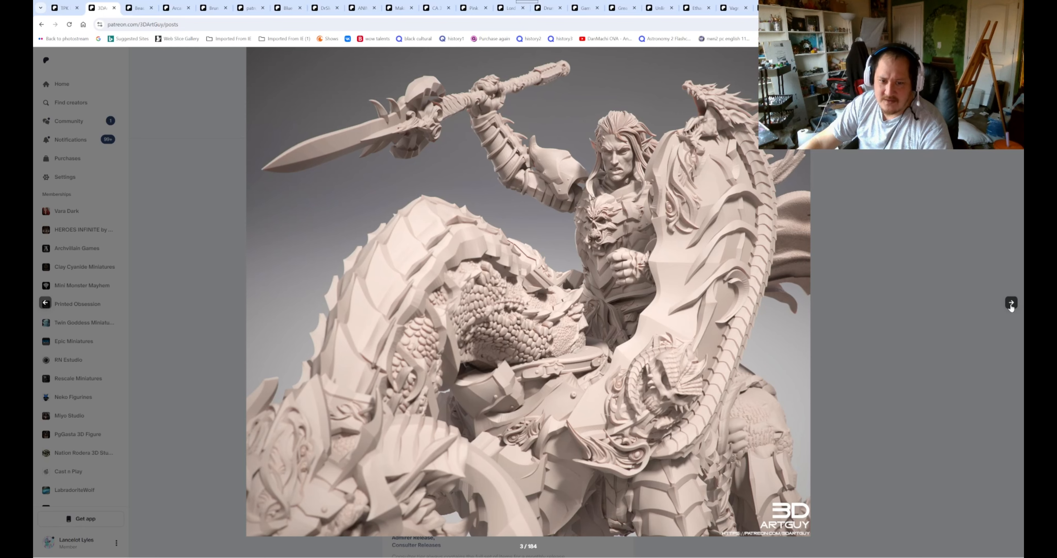
pyautogui.click(1011, 302)
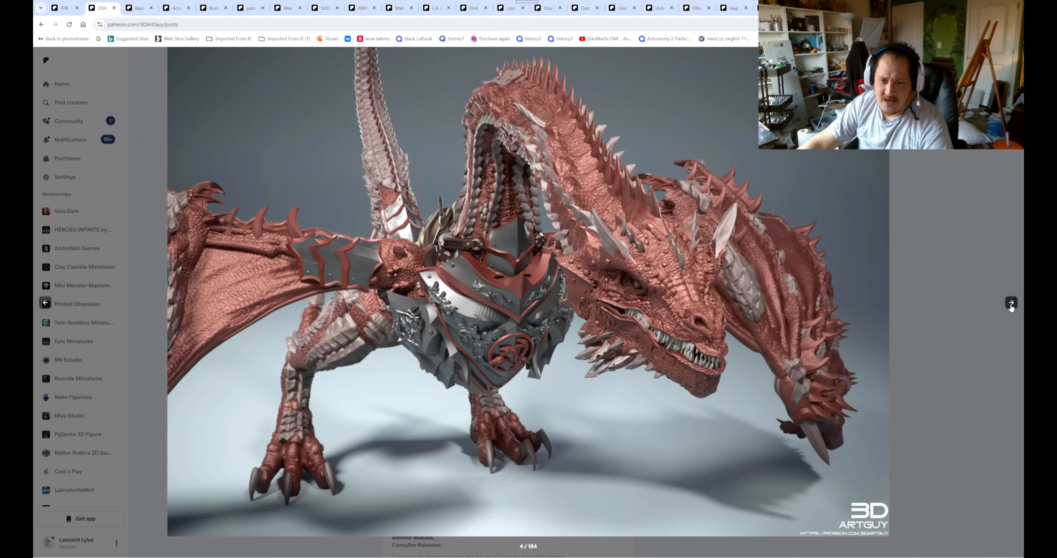
pyautogui.click(1010, 302)
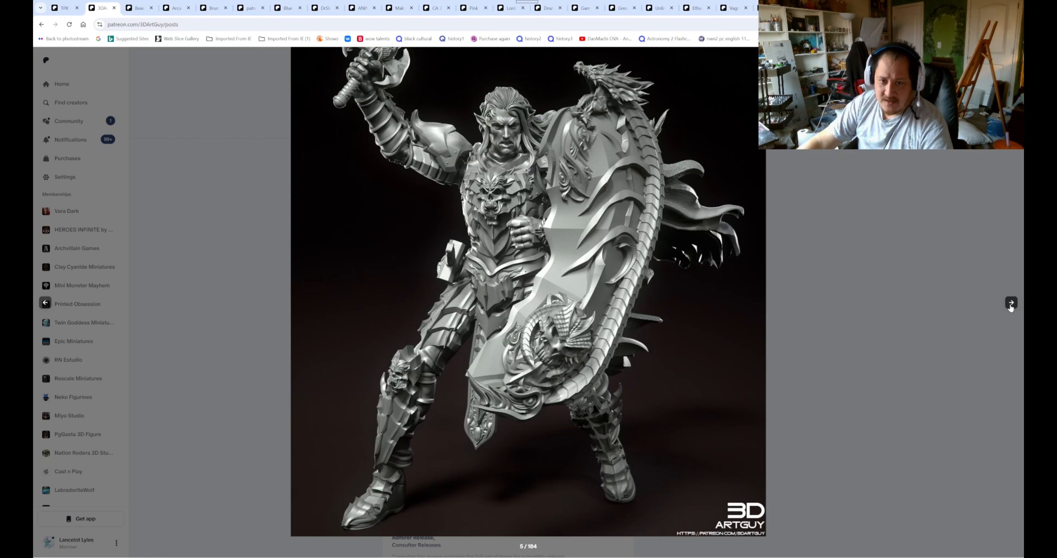
pyautogui.click(1011, 302)
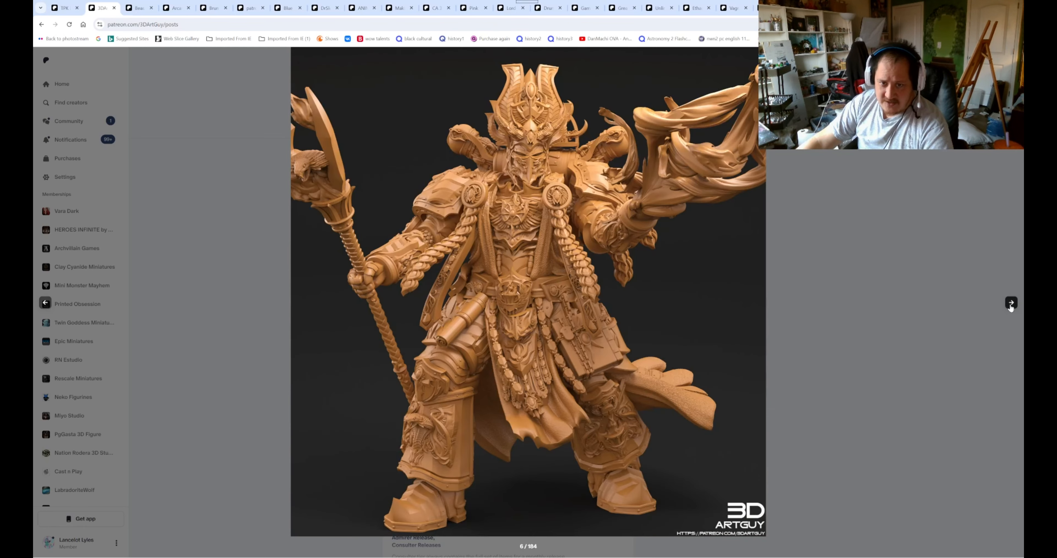
pyautogui.click(1012, 302)
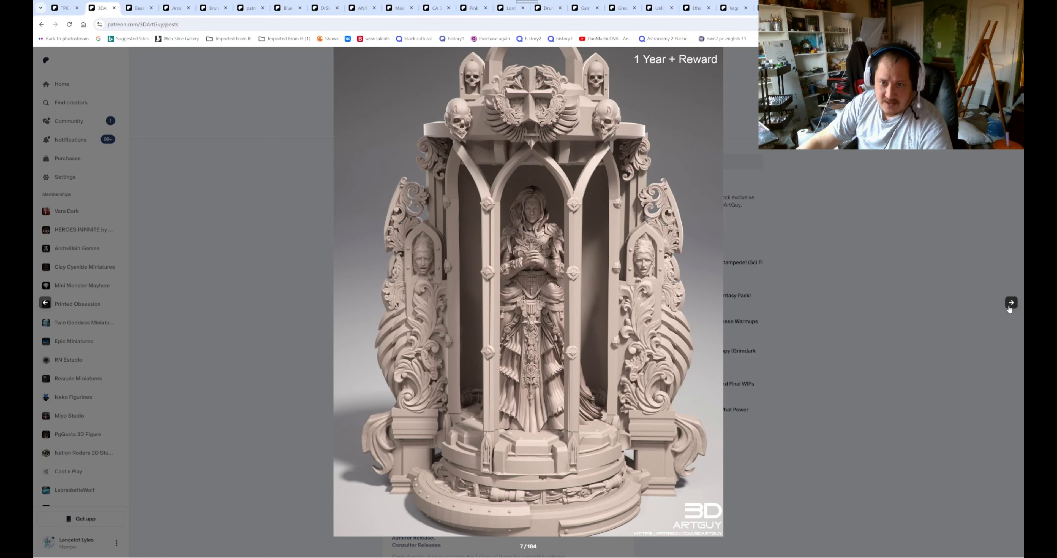
pyautogui.click(1010, 303)
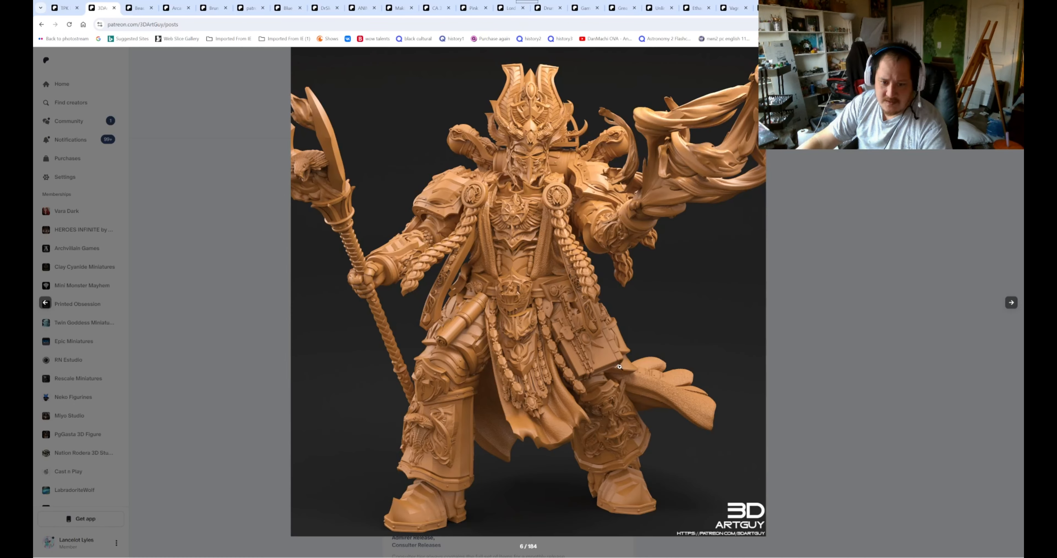
# Keep advancing the gallery to the winged armoured warrior, image 15 of 184
pyautogui.click(1011, 302)
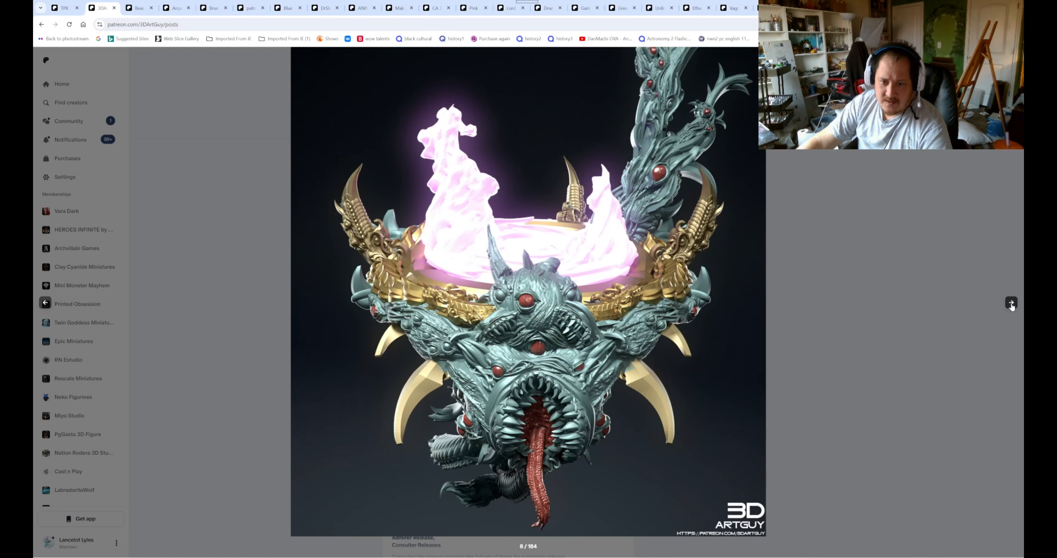
pyautogui.click(1011, 303)
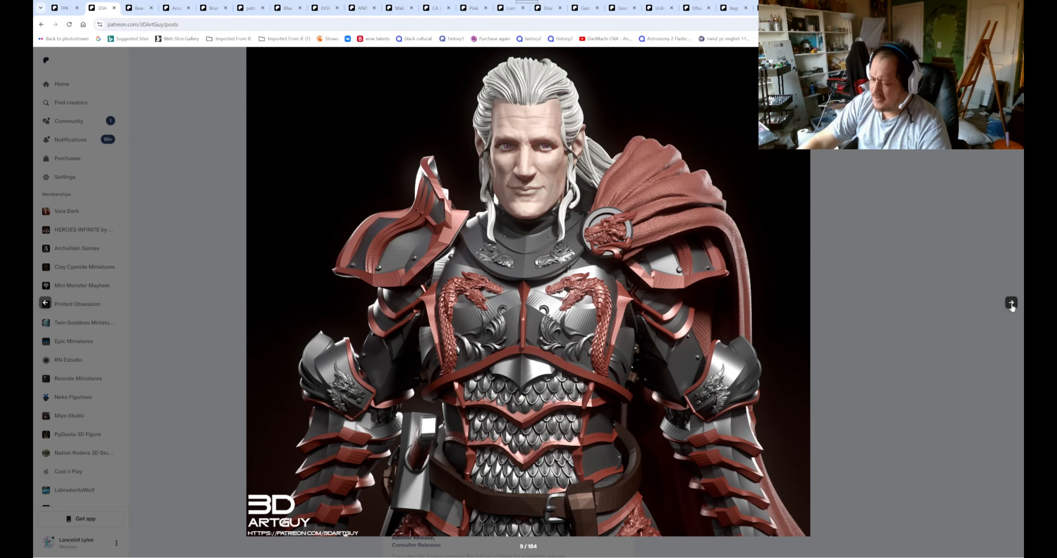
pyautogui.click(1011, 302)
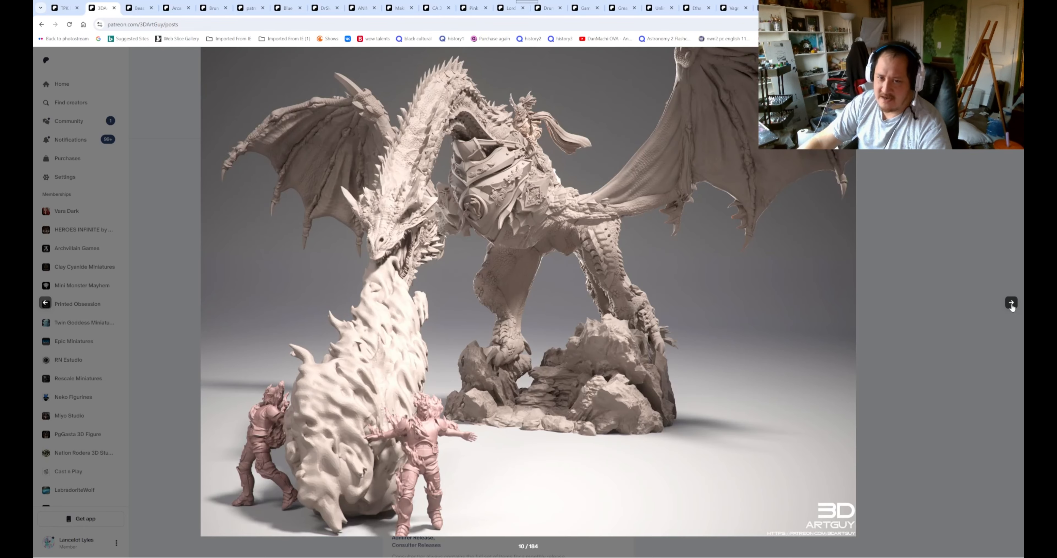
pyautogui.click(1011, 302)
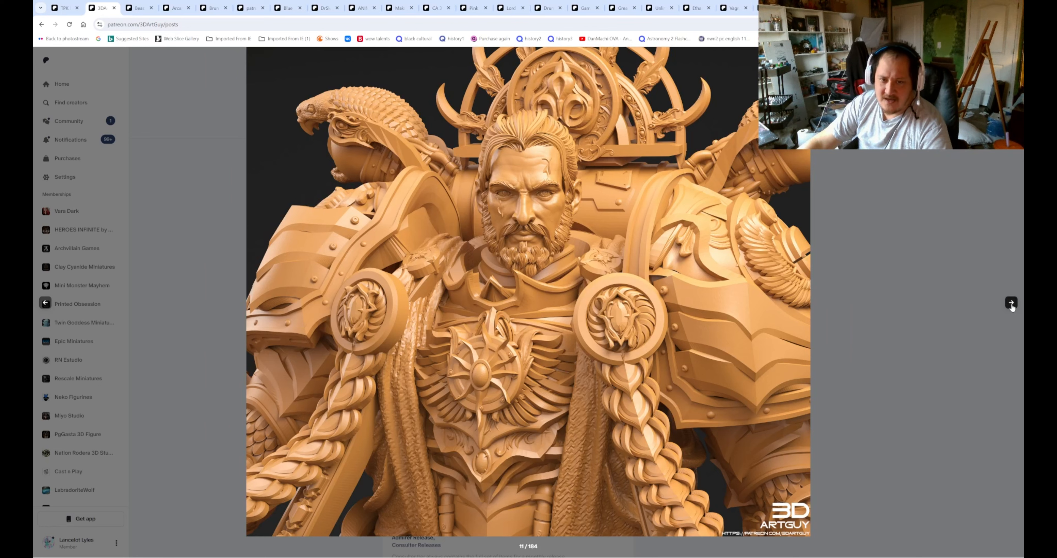
pyautogui.click(1010, 302)
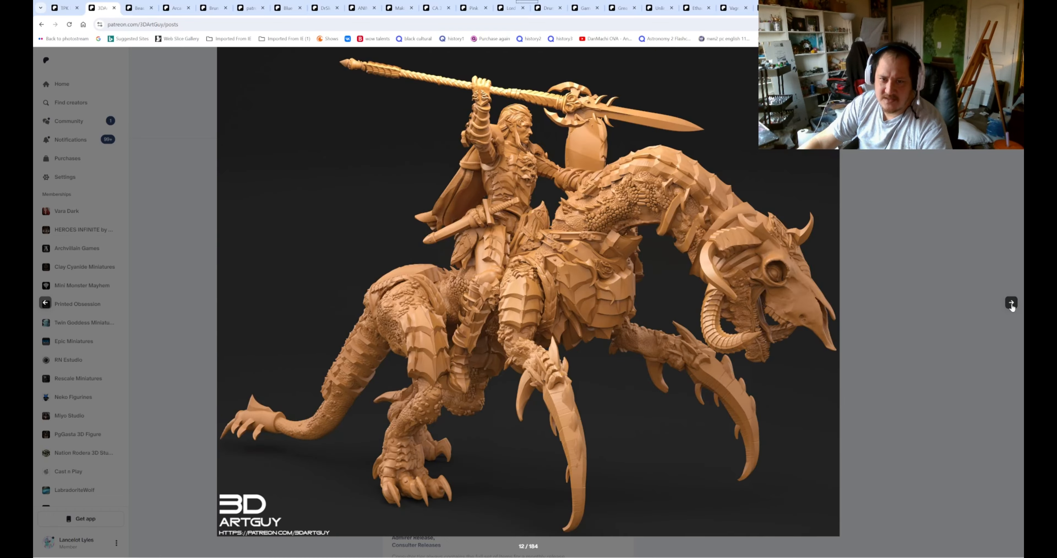
pyautogui.click(1011, 302)
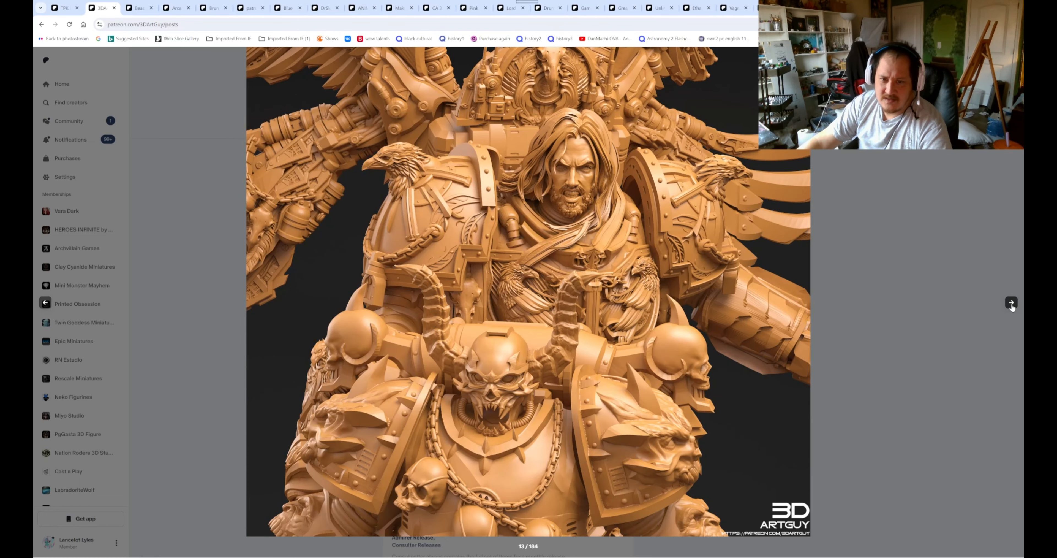
pyautogui.click(1011, 302)
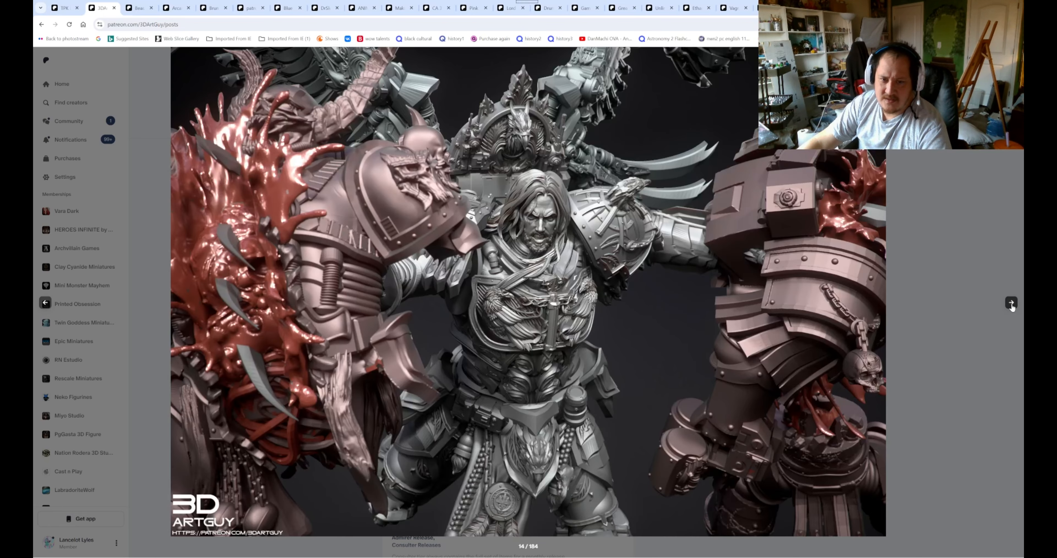
pyautogui.click(1012, 302)
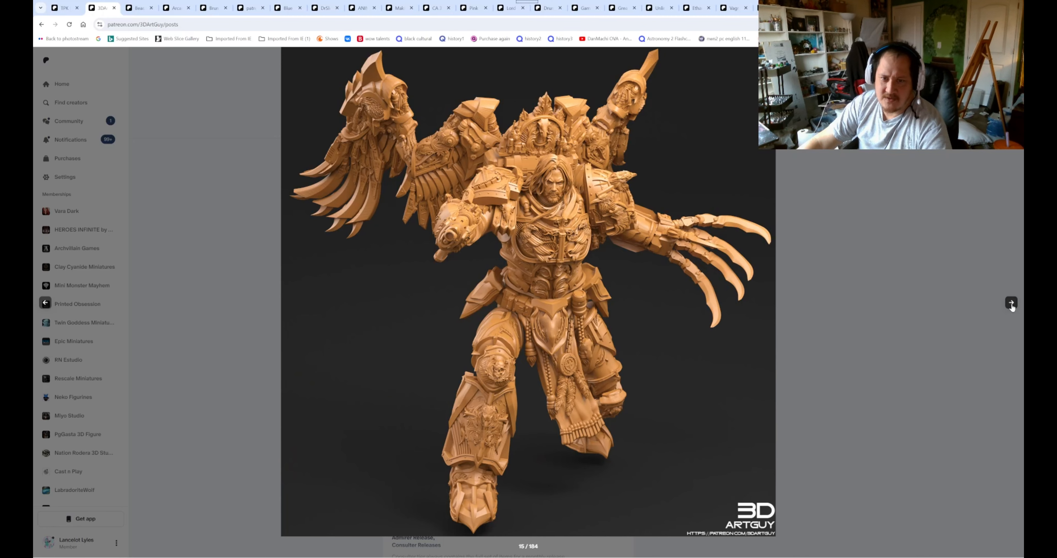
pyautogui.click(1011, 302)
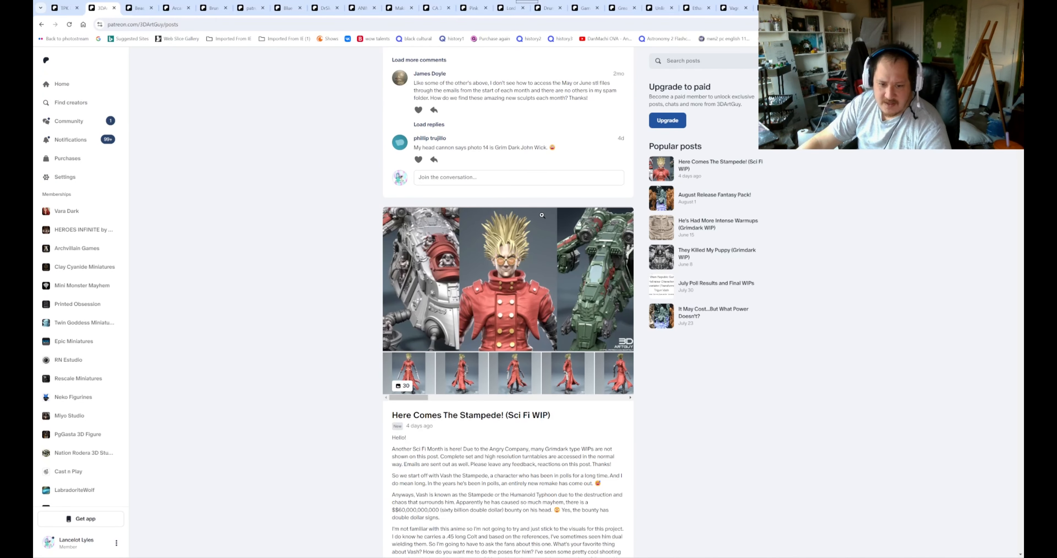
# View the August Release Fantasy Pack gallery on 3DArtGuy's page, then move on to Beast3D's page
pyautogui.click(508, 283)
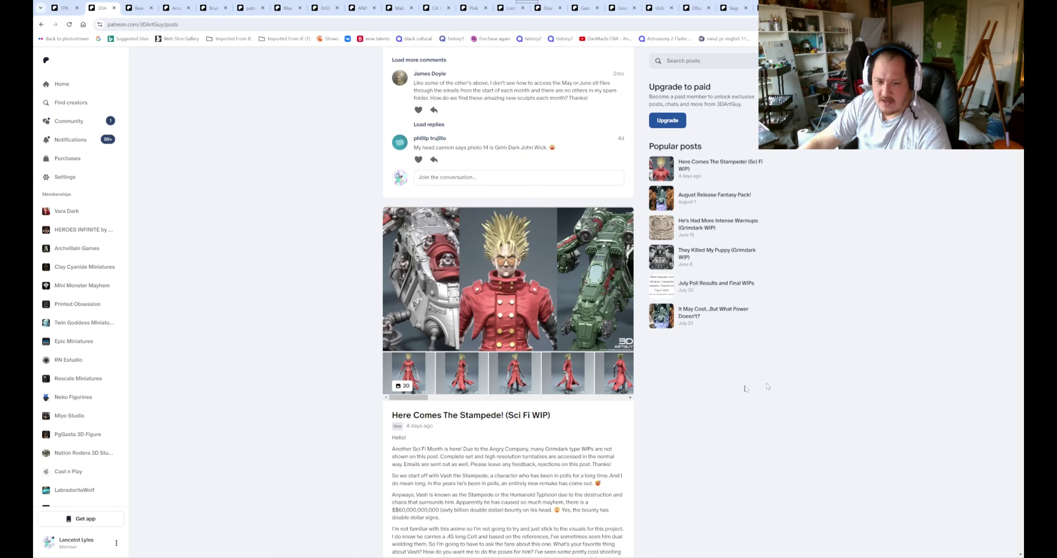
pyautogui.scroll(-3)
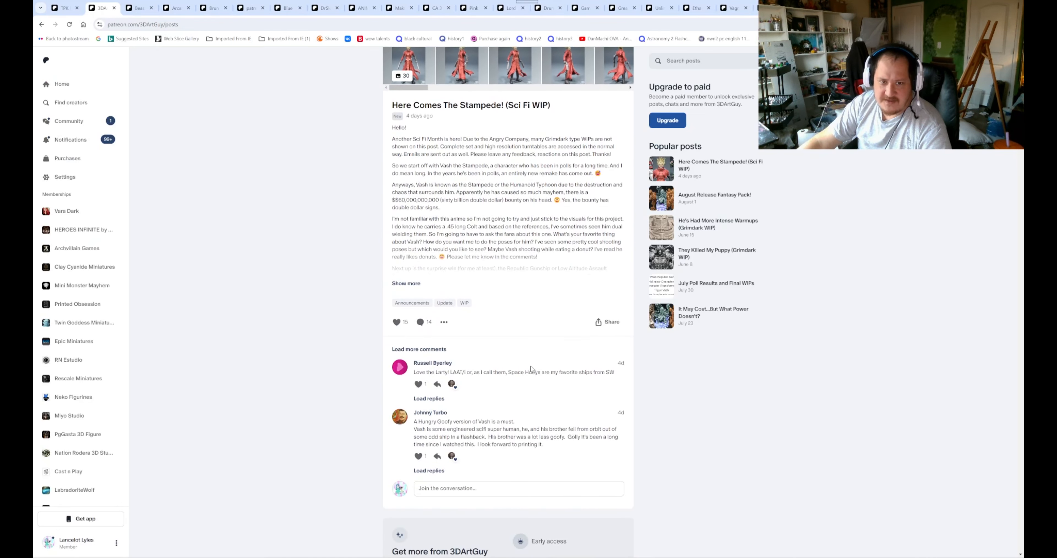
pyautogui.scroll(-3)
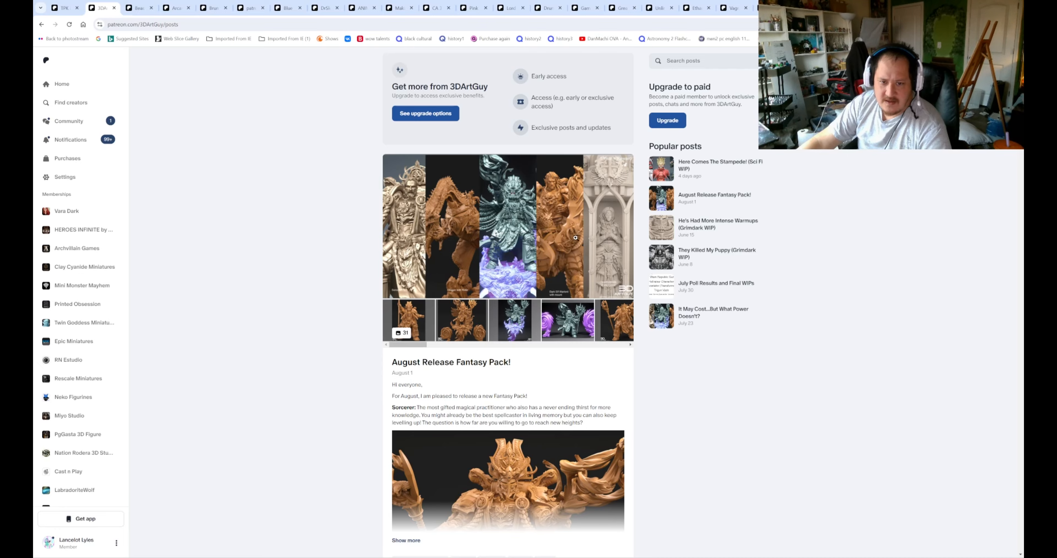
pyautogui.click(574, 238)
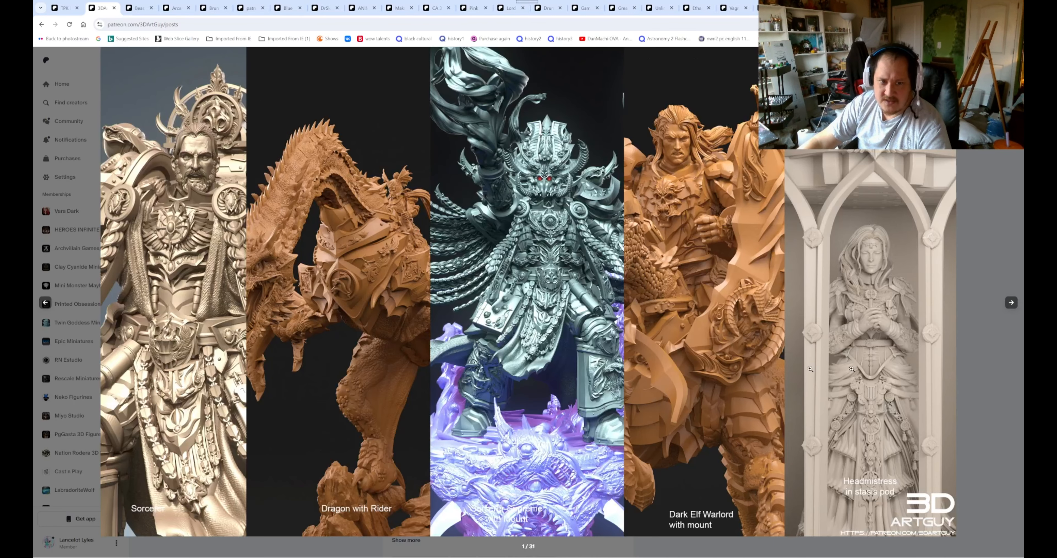
pyautogui.moveTo(991, 194)
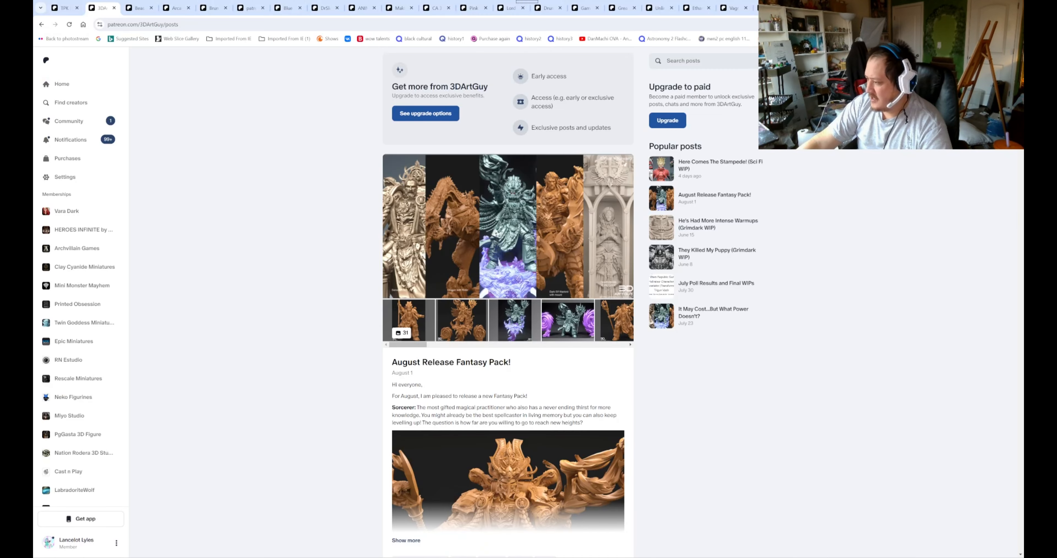
pyautogui.click(139, 7)
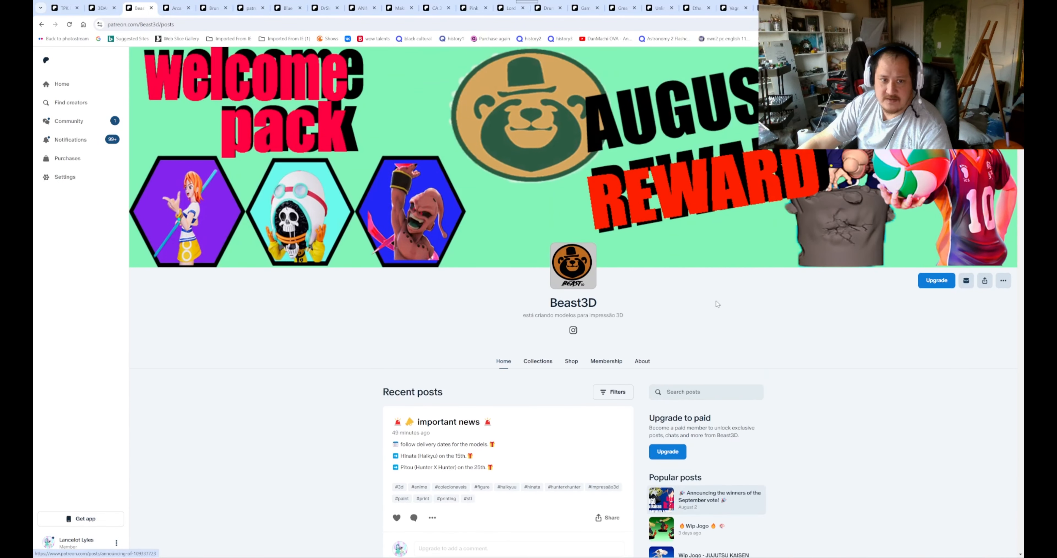
# Browse Beast3D's Haikyu and anime figure posts, then move on to Arcanum Workshop's page
pyautogui.scroll(-3)
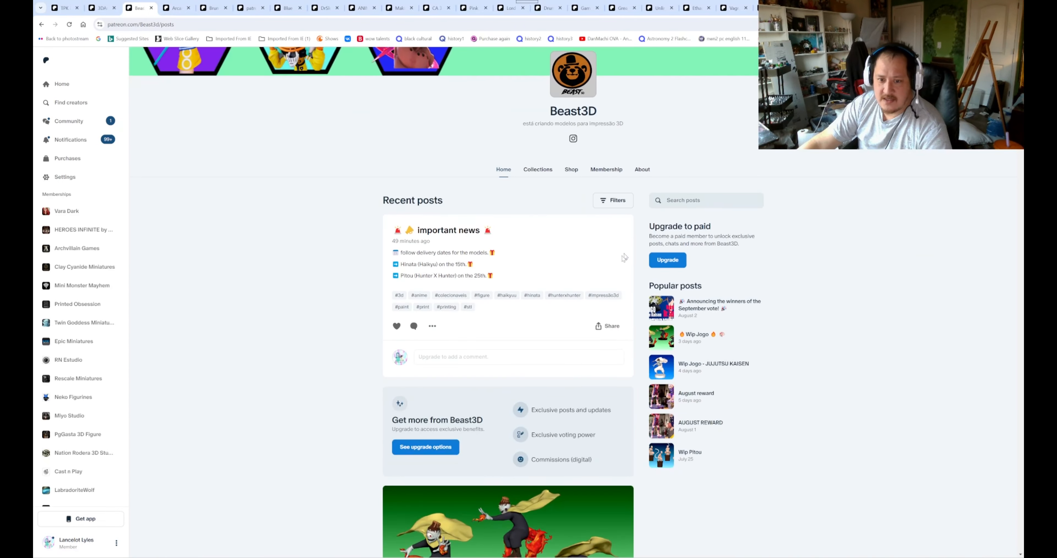
pyautogui.scroll(-3)
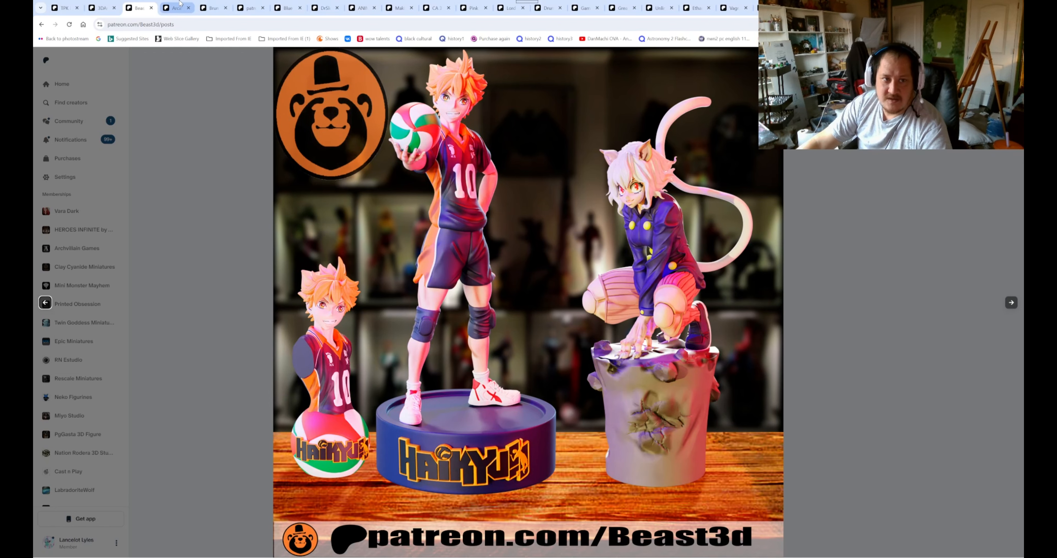
pyautogui.click(176, 8)
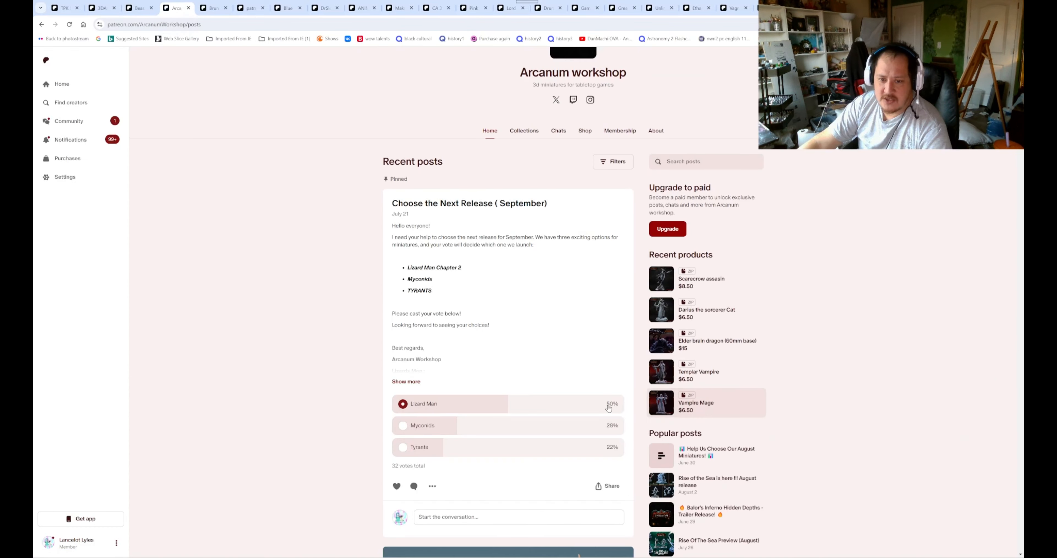
# Browse Arcanum Workshop's Rise of the Sea August release posts, then move on to BrunoArt3DSTL's page
pyautogui.scroll(-3)
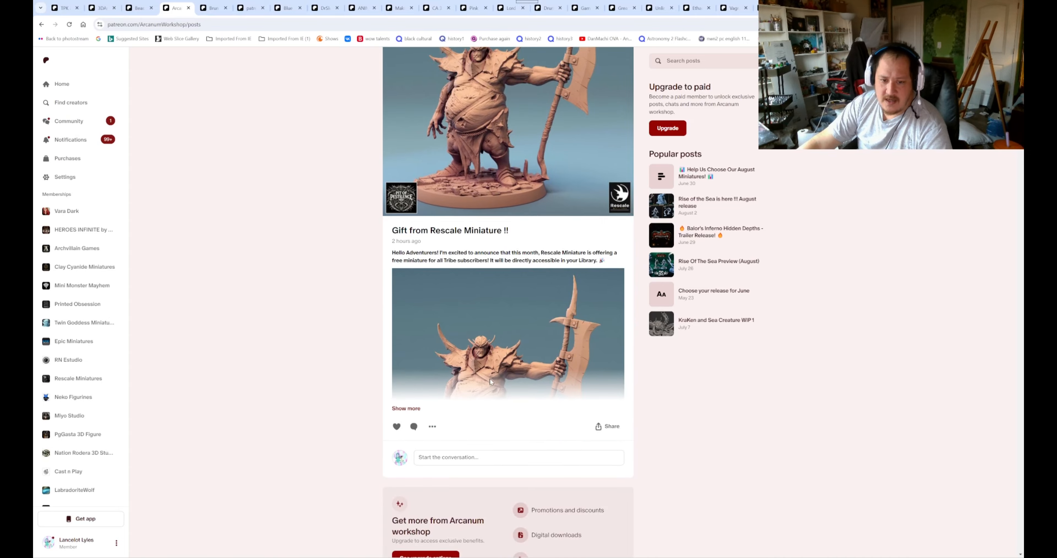
pyautogui.scroll(-3)
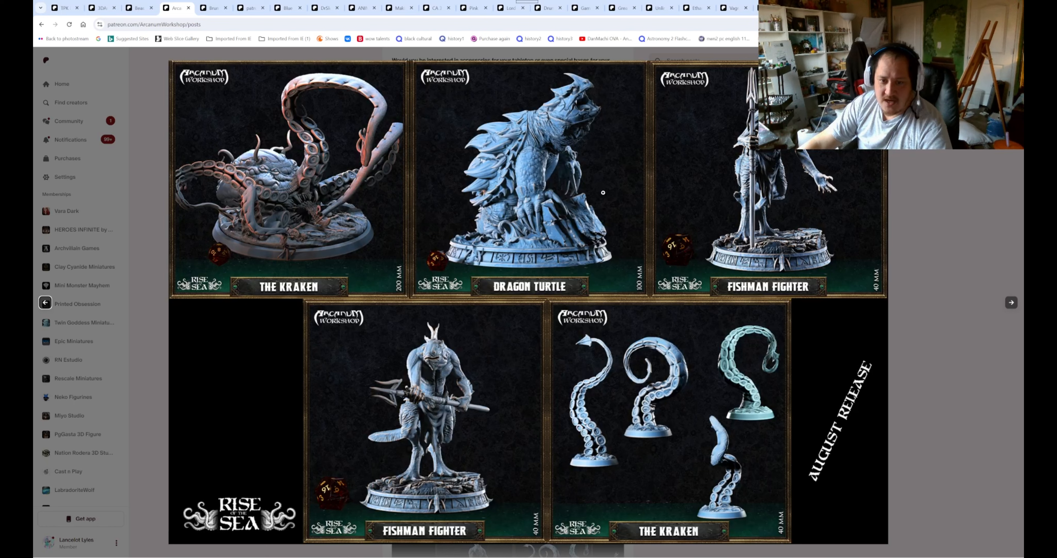
pyautogui.moveTo(798, 306)
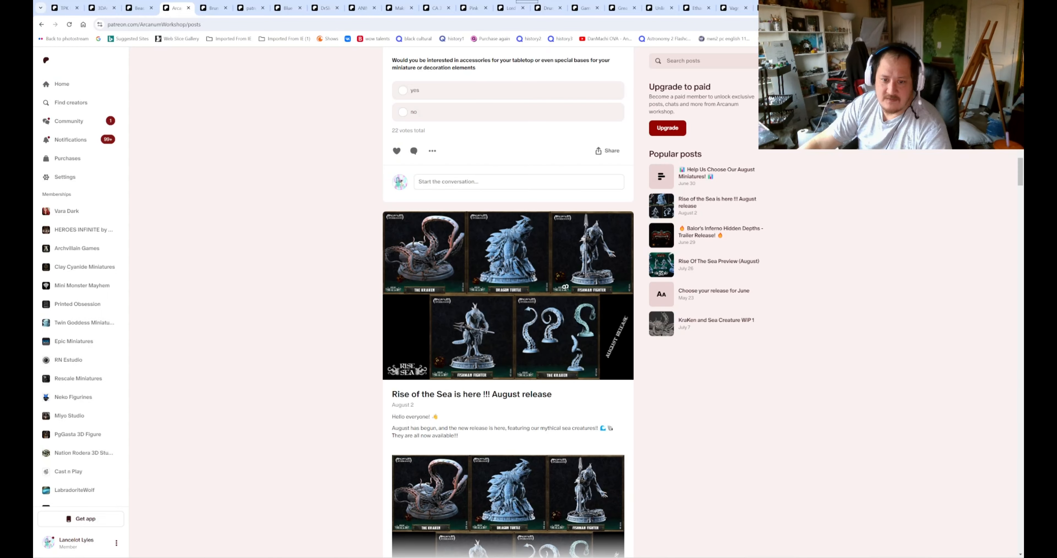
pyautogui.scroll(-3)
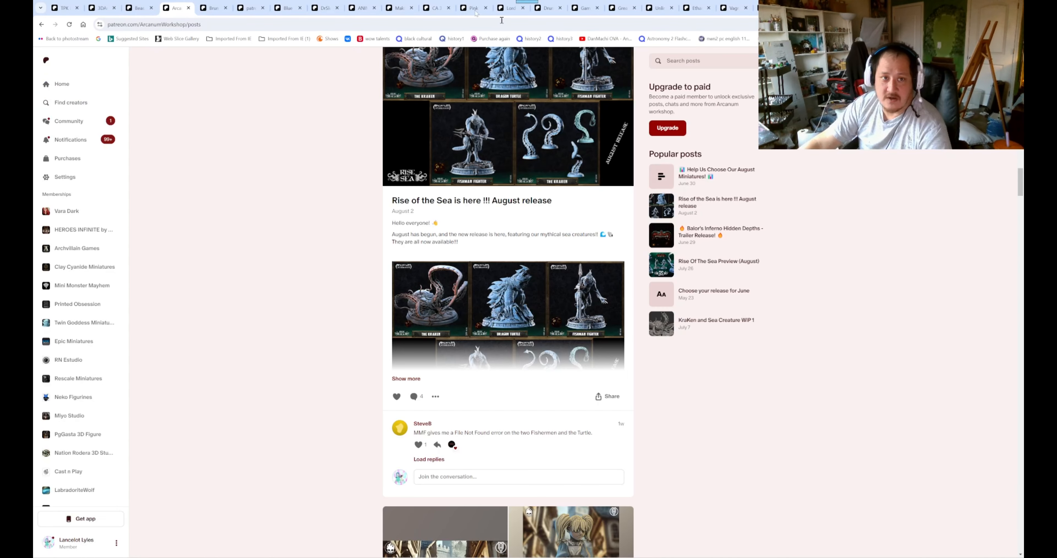
pyautogui.click(214, 8)
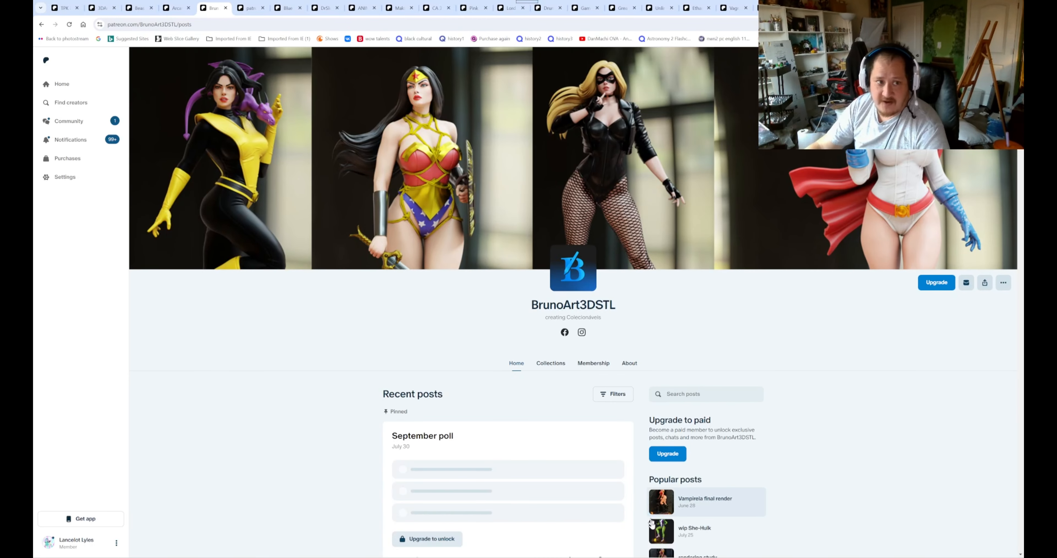
# Browse BrunoArt3DSTL's posts down to the Sister of Battle wip, viewing a render preview, then head to the Sekai 3D Models cancellation page
pyautogui.scroll(-3)
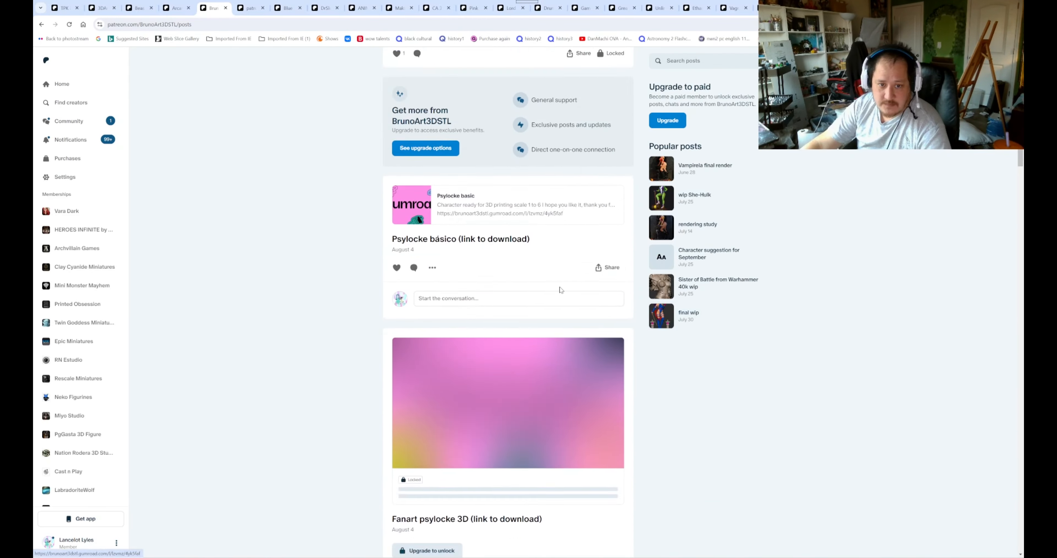
pyautogui.scroll(-3)
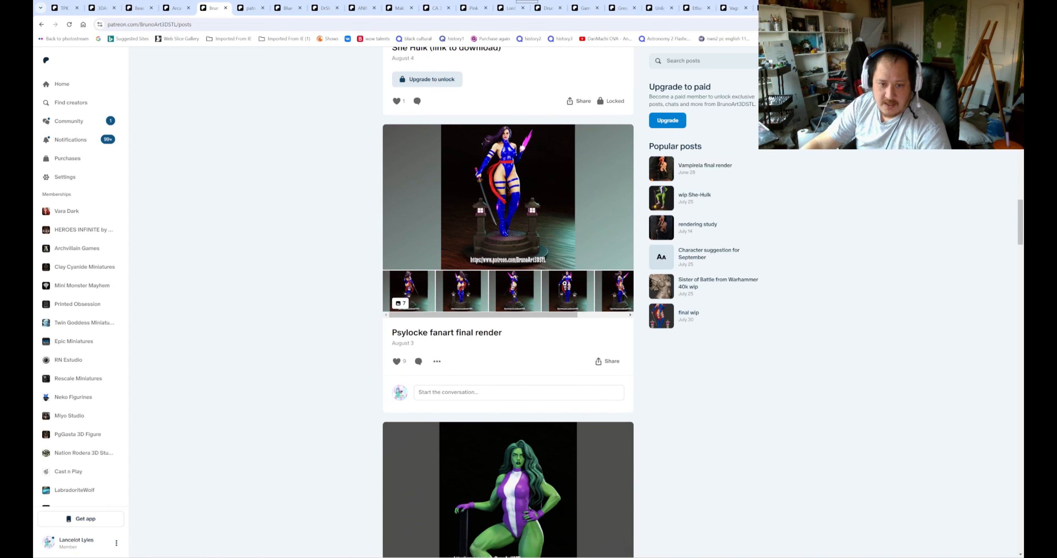
pyautogui.click(505, 192)
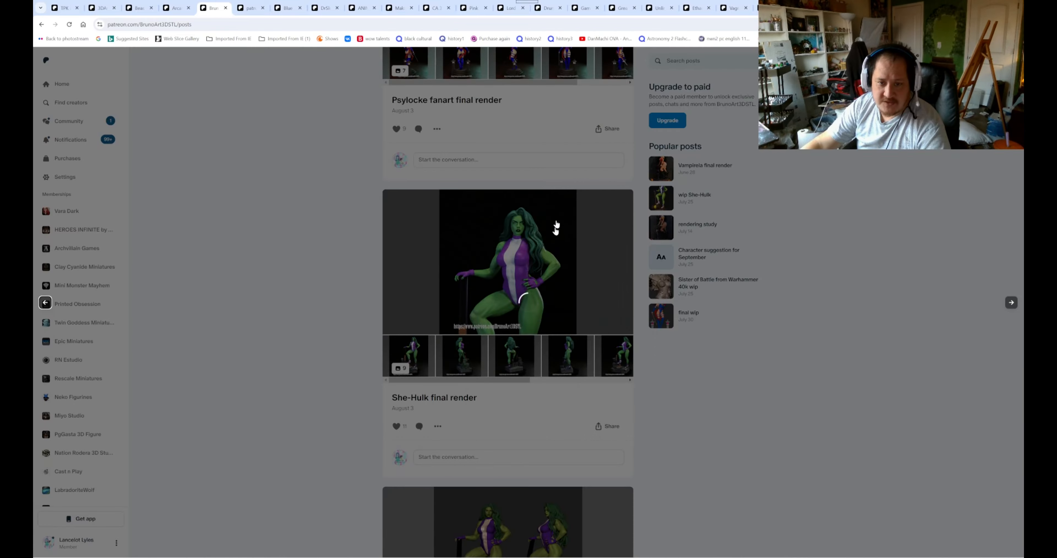
pyautogui.scroll(-3)
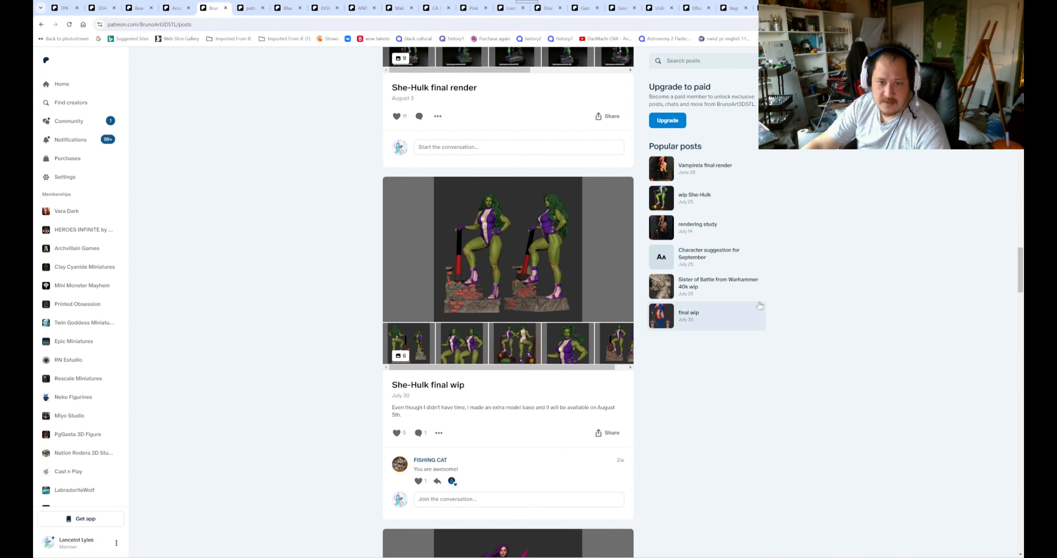
pyautogui.scroll(-3)
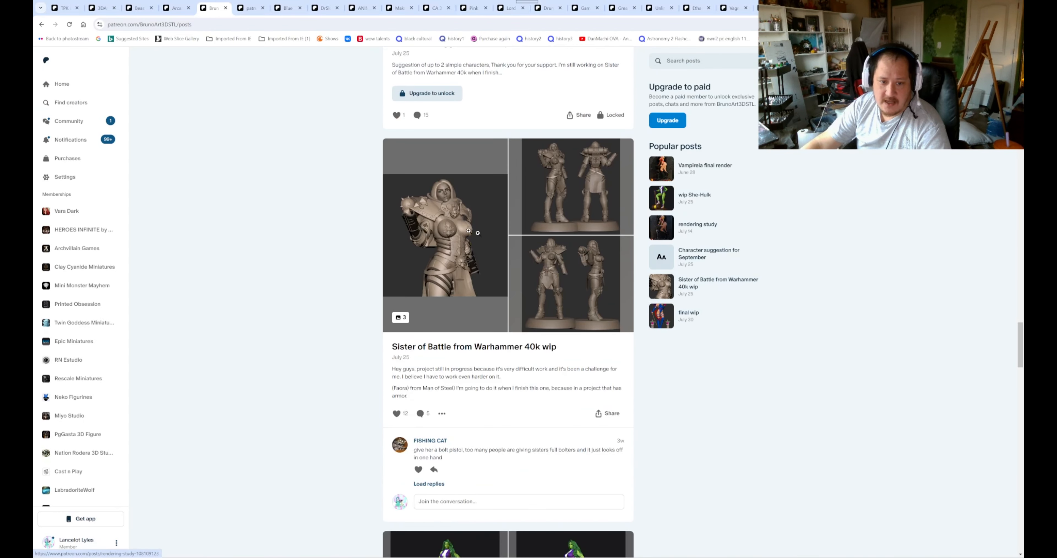
pyautogui.click(469, 232)
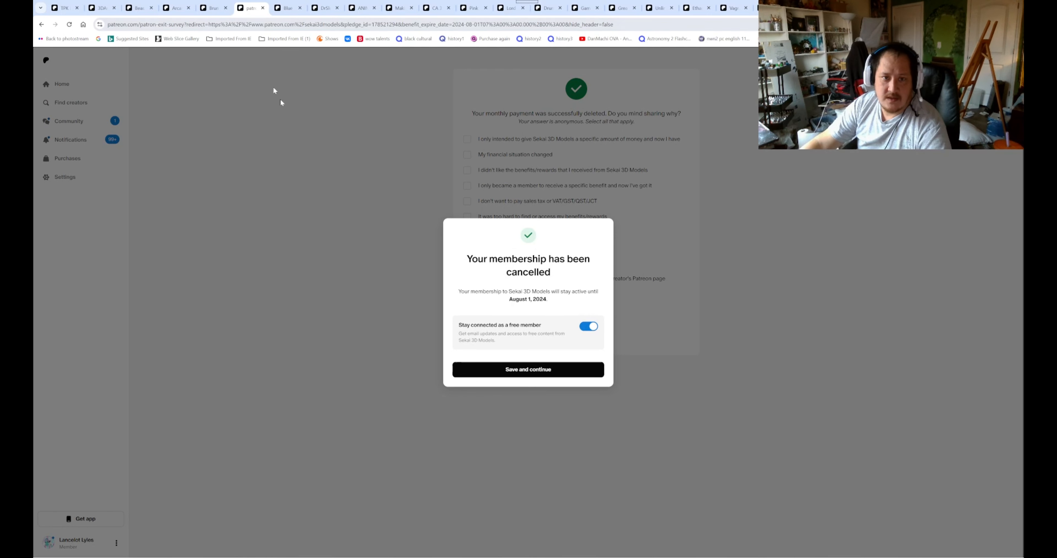
pyautogui.click(529, 369)
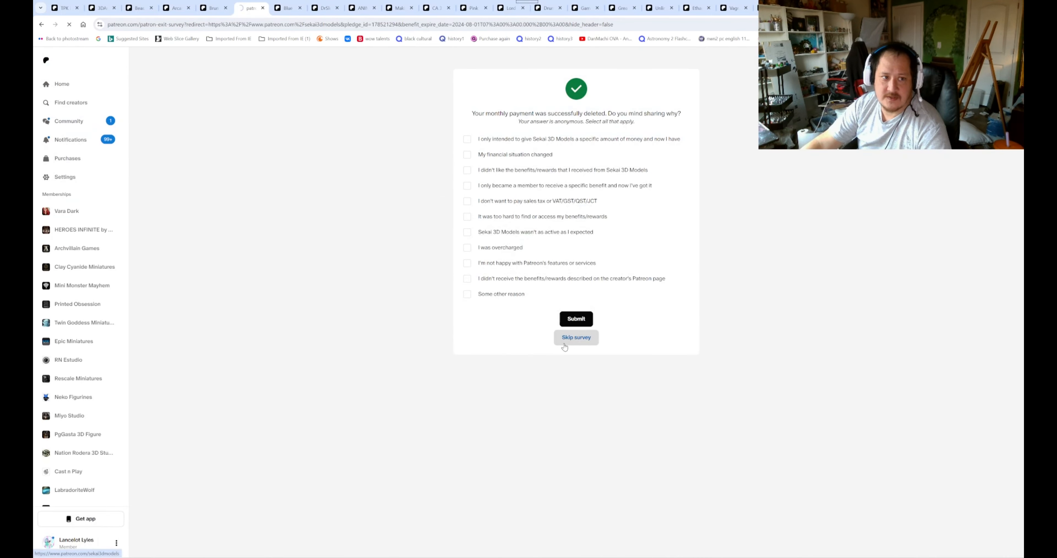
pyautogui.click(576, 338)
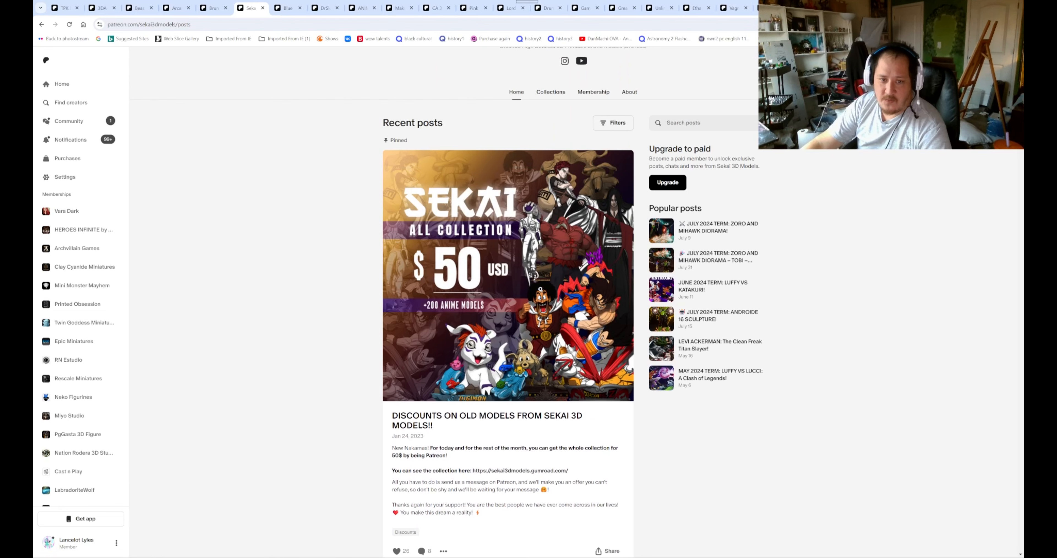
pyautogui.scroll(-3)
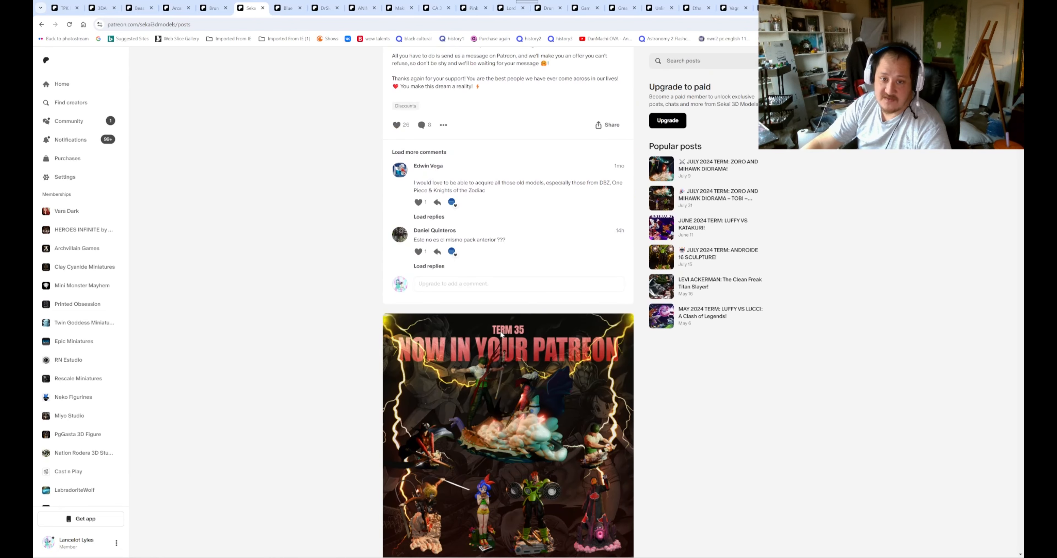
pyautogui.scroll(-3)
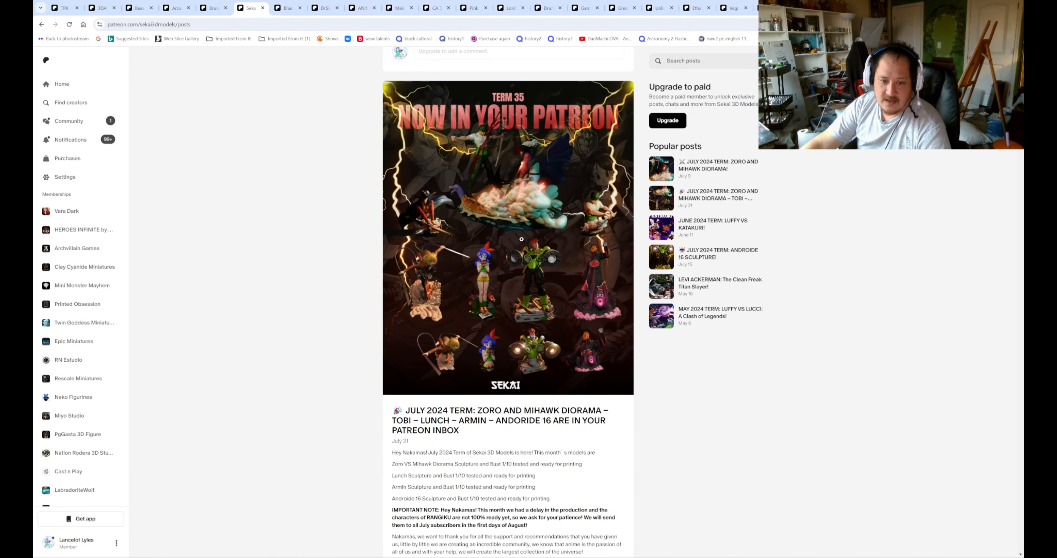
pyautogui.click(522, 239)
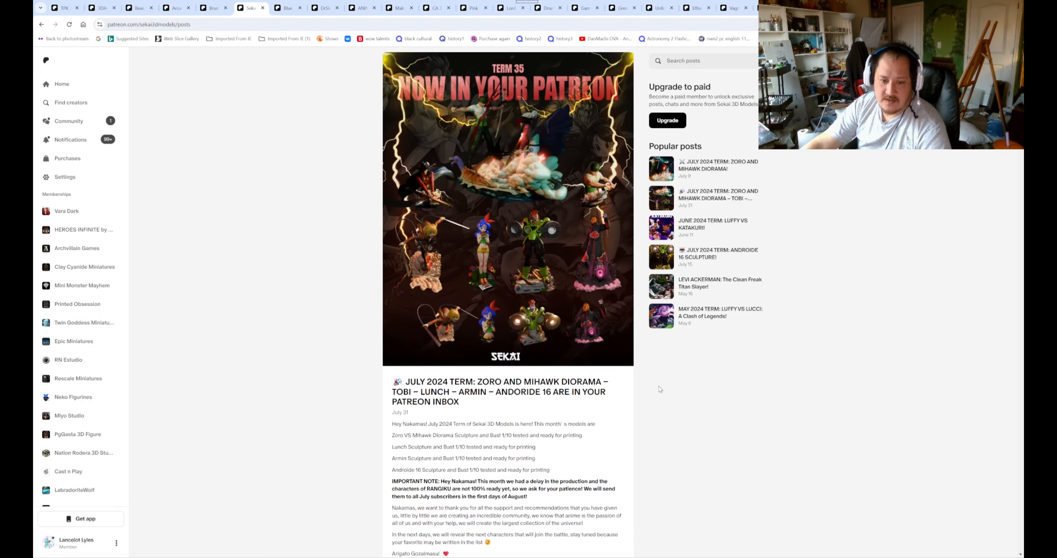
pyautogui.scroll(-3)
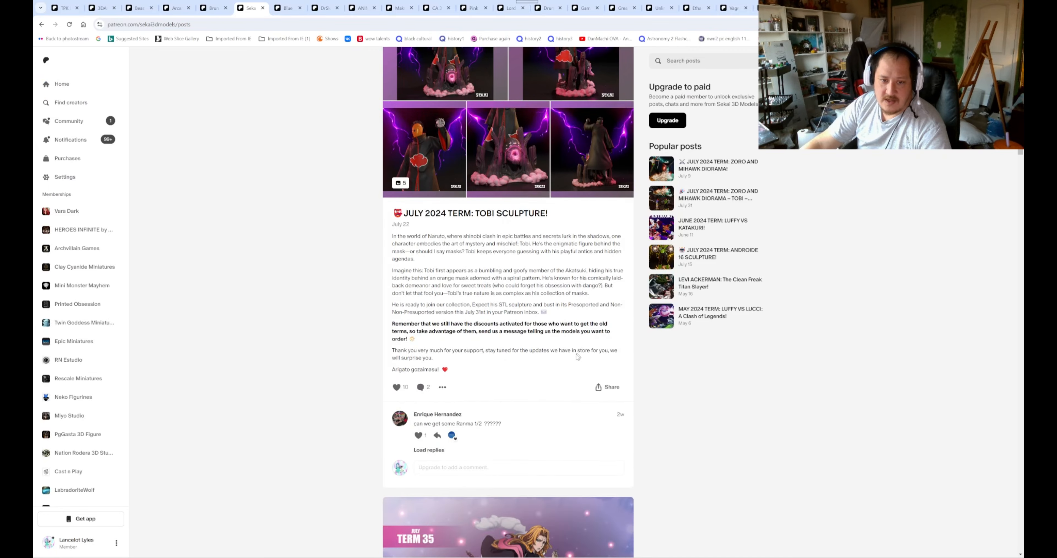
pyautogui.scroll(-3)
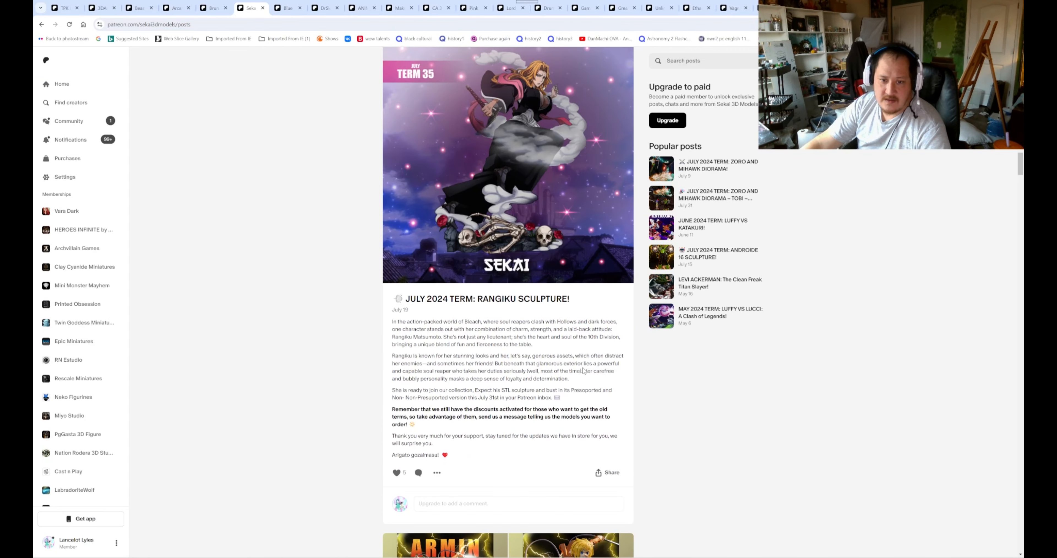
pyautogui.click(508, 165)
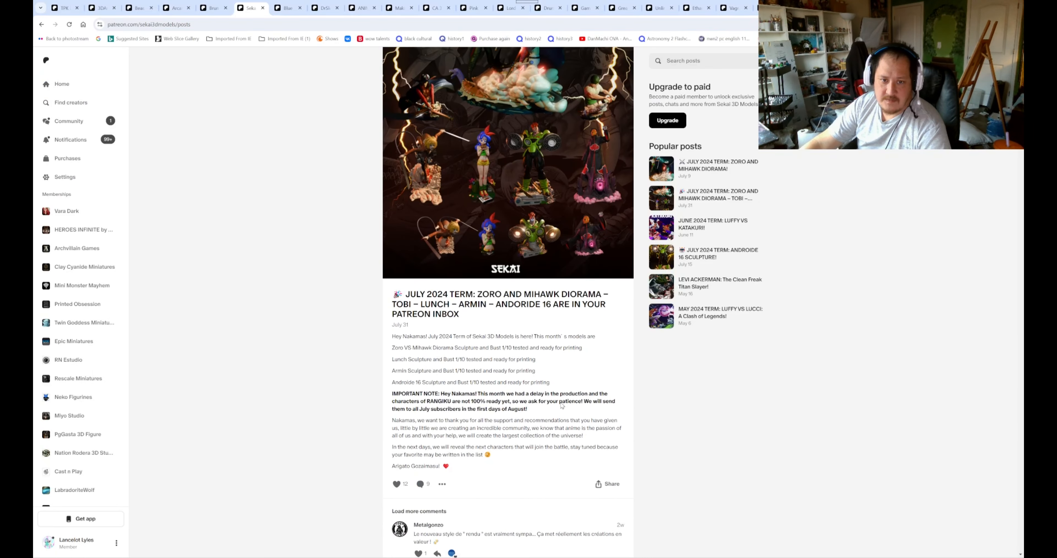
pyautogui.scroll(-3)
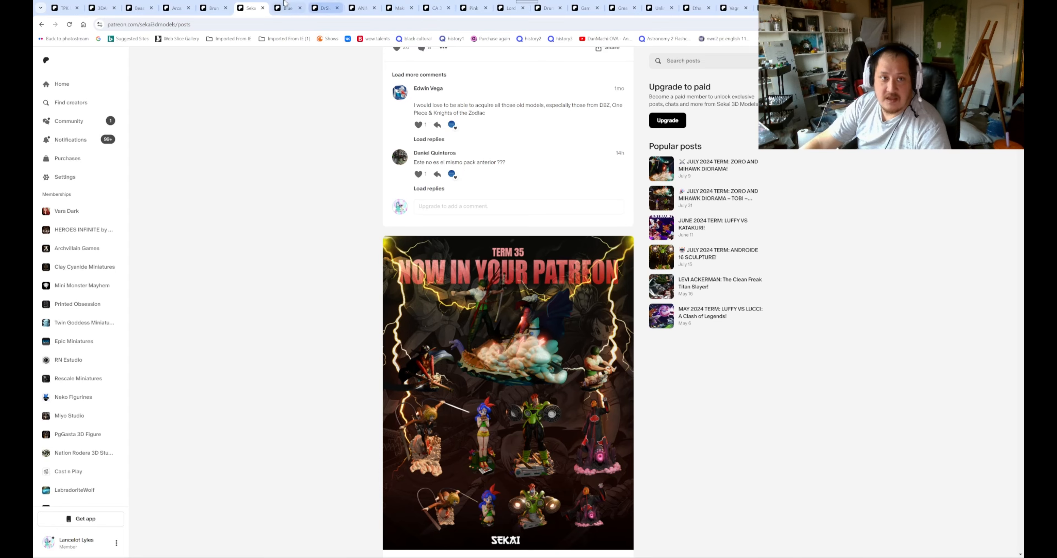
pyautogui.click(288, 8)
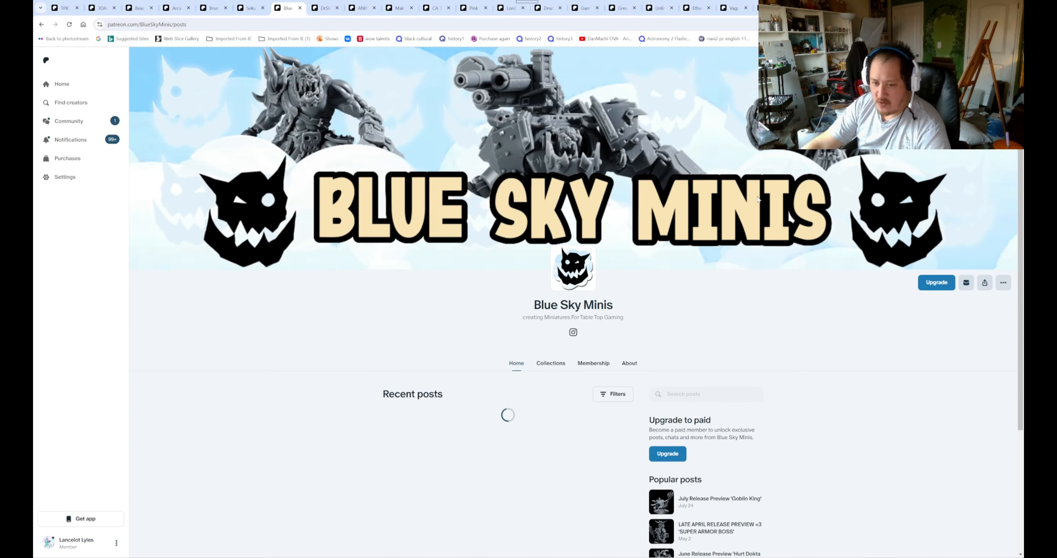
# Look over Blue Sky Minis' Goblin King release images and continue down the posts
pyautogui.scroll(-3)
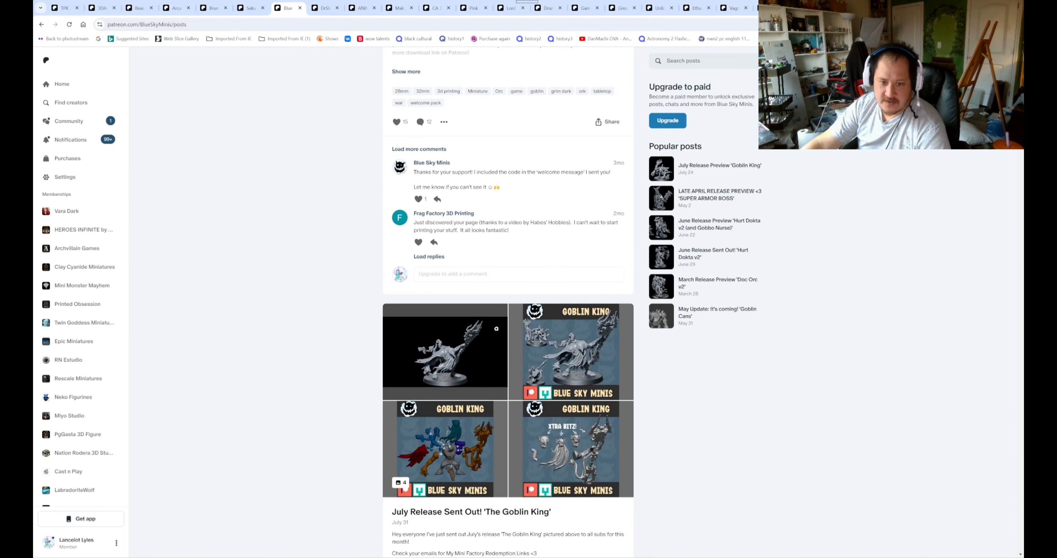
pyautogui.scroll(-3)
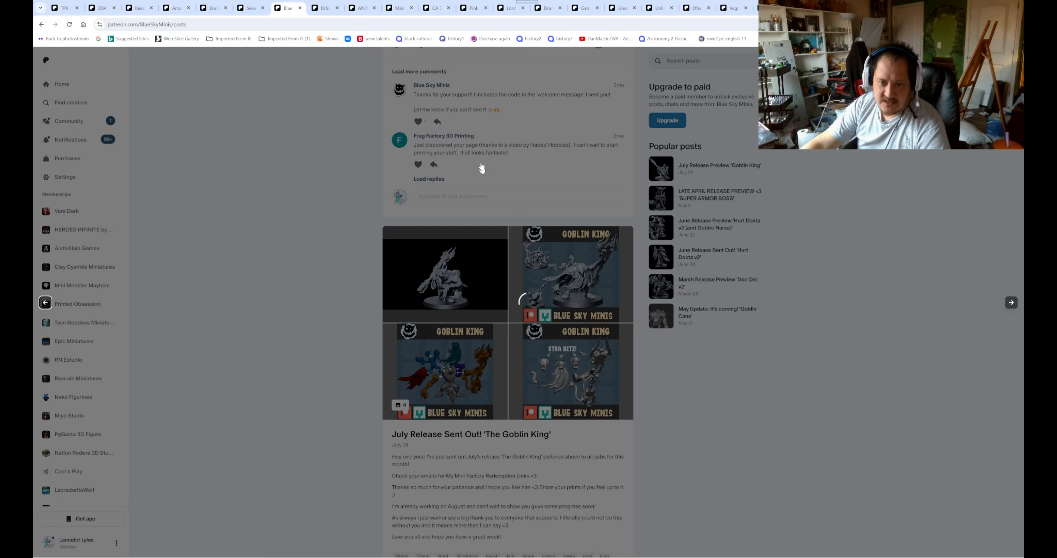
pyautogui.click(572, 276)
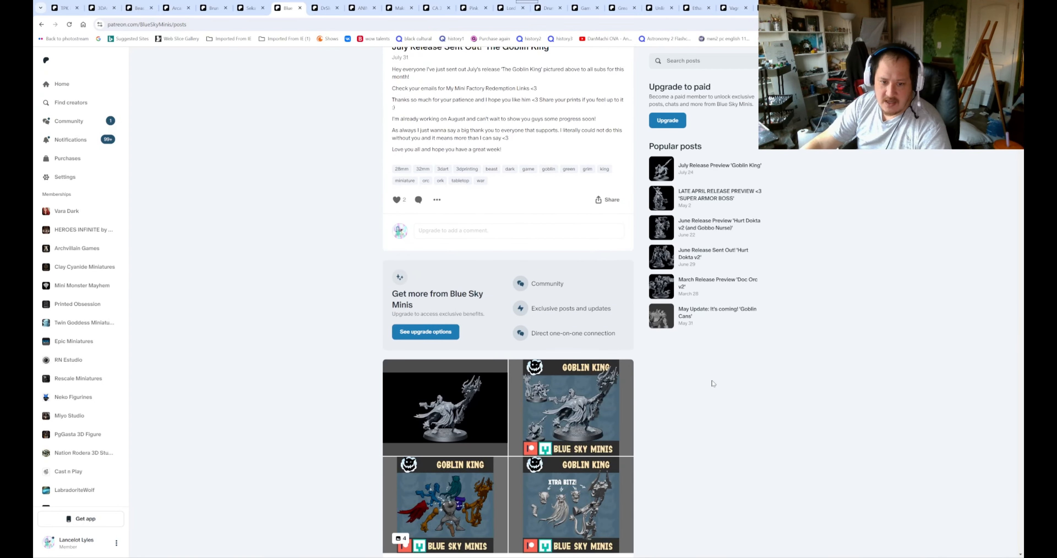
pyautogui.scroll(-3)
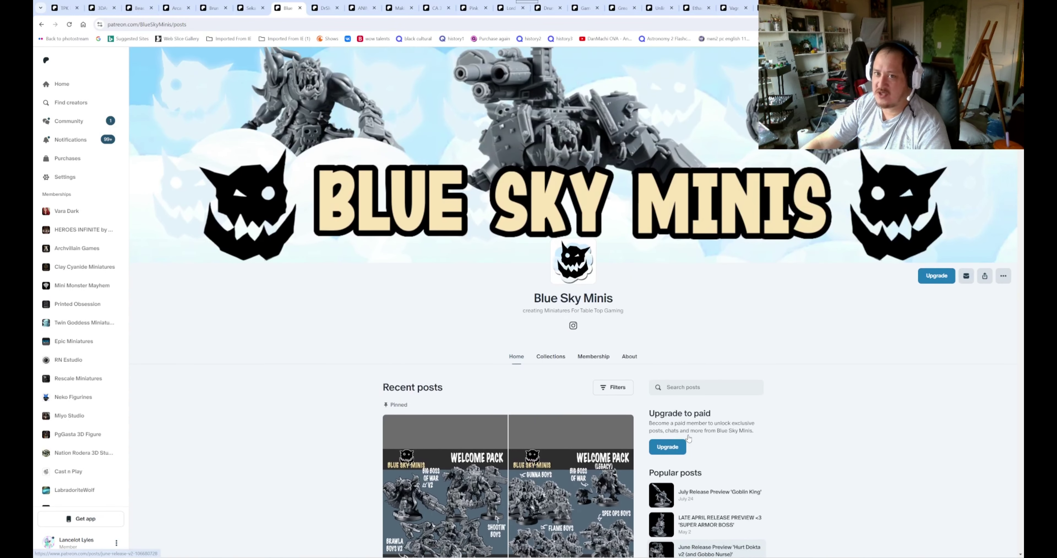
# Browse DrSleepy's posts, then move on to the ANIME GIRLS STL creator page
pyautogui.click(325, 8)
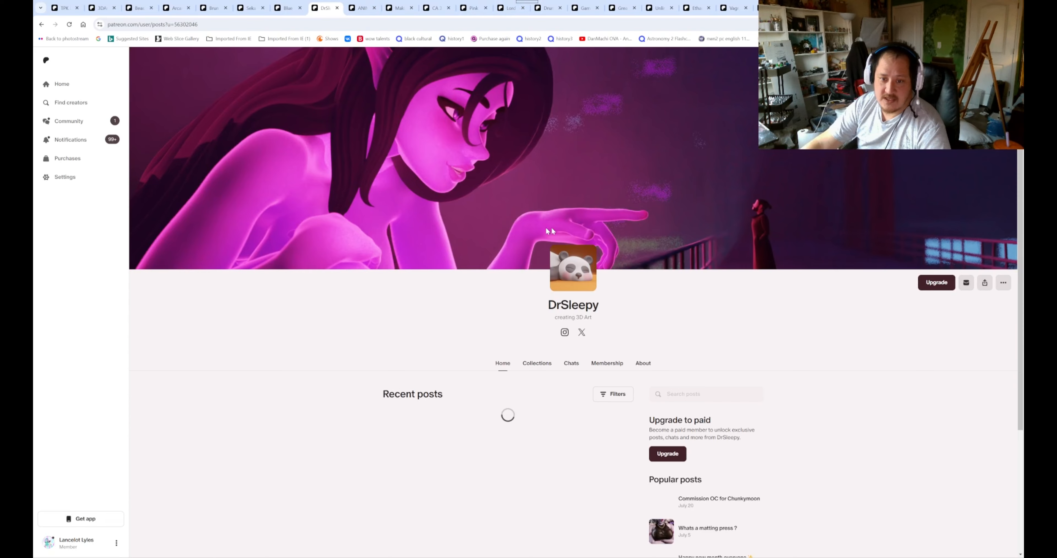
pyautogui.scroll(-3)
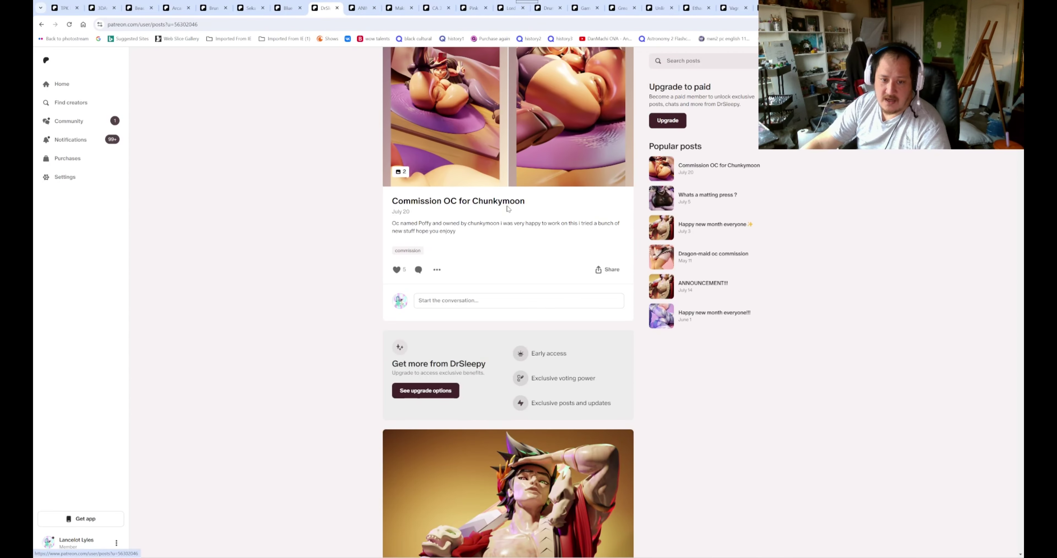
pyautogui.scroll(-3)
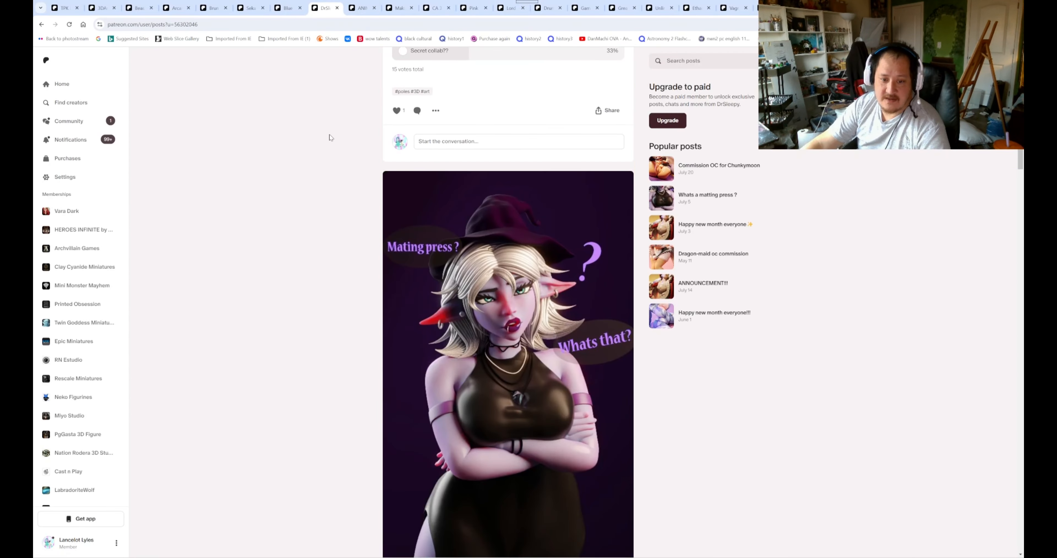
pyautogui.click(362, 8)
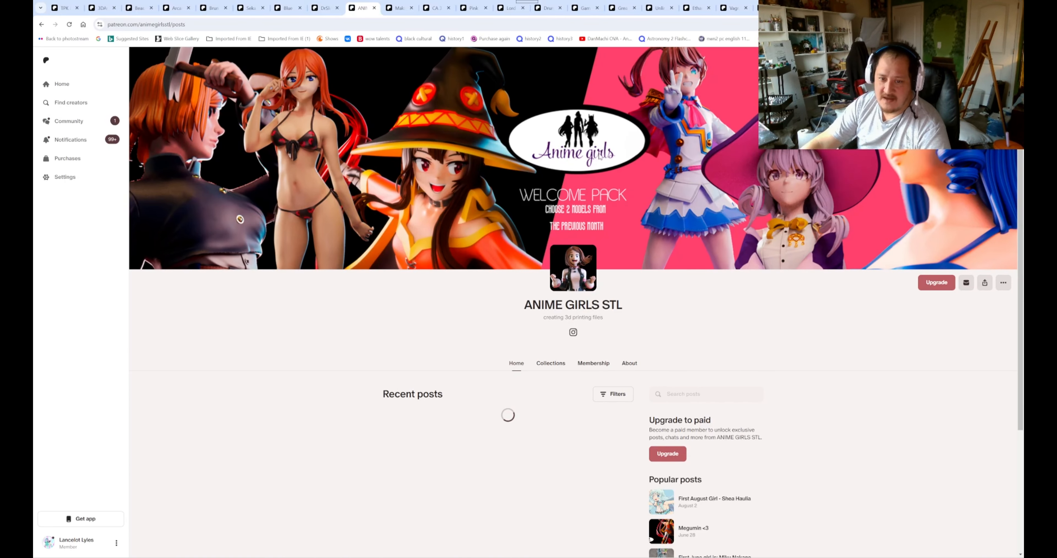
pyautogui.scroll(-3)
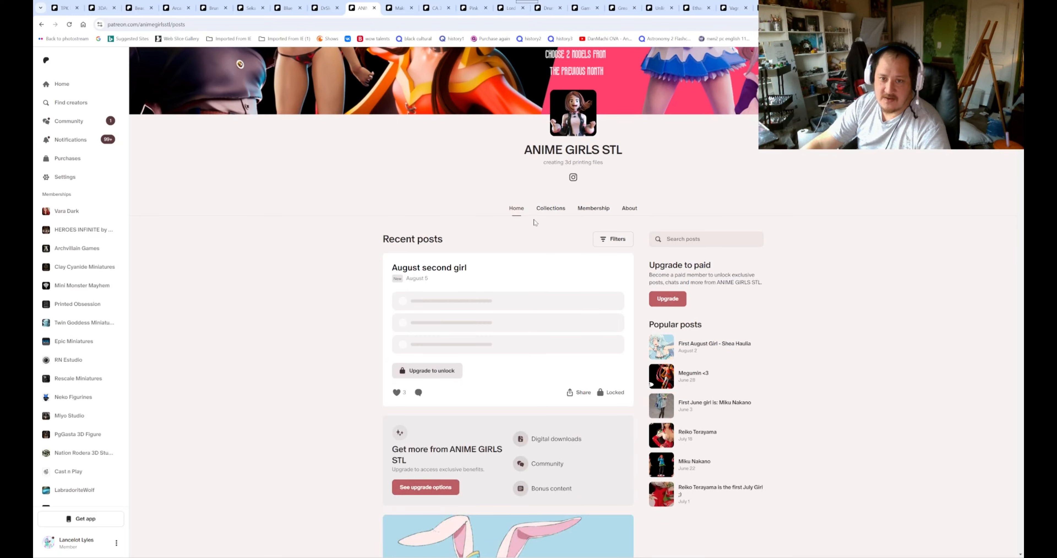
pyautogui.scroll(-3)
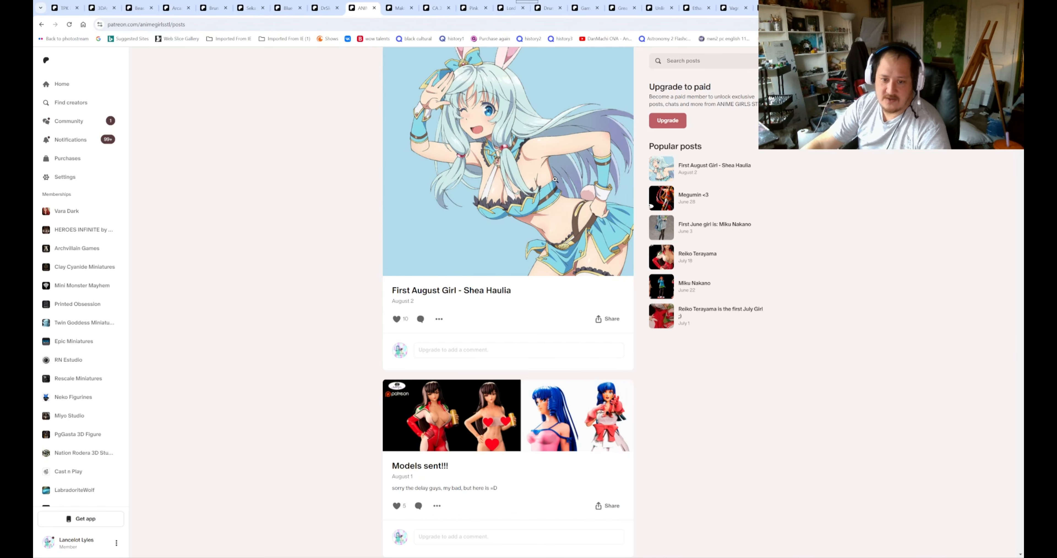
pyautogui.click(555, 182)
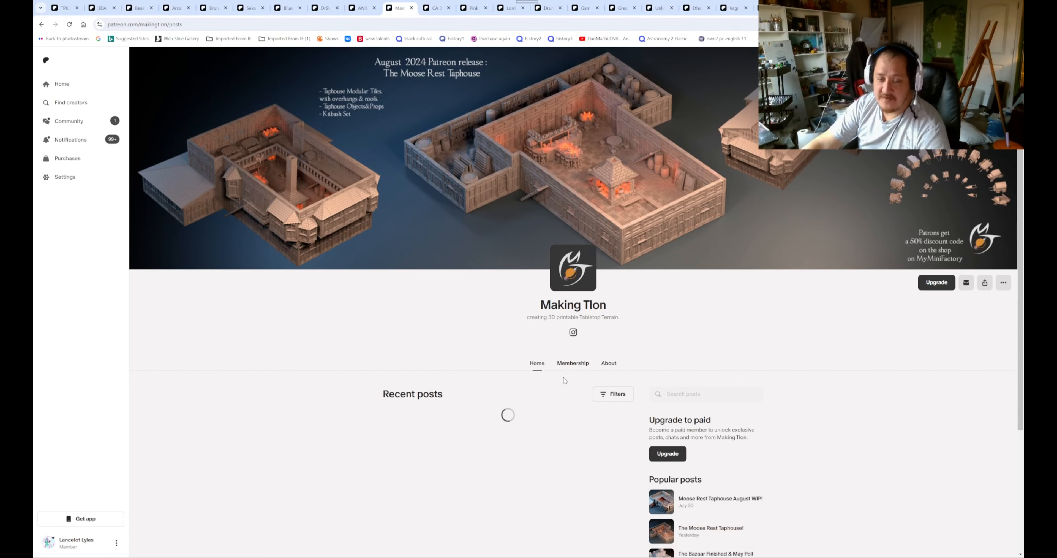
# Page through The Moose Rest Taphouse gallery to image 9 of 26 and return to Making Tlon's posts
pyautogui.scroll(-3)
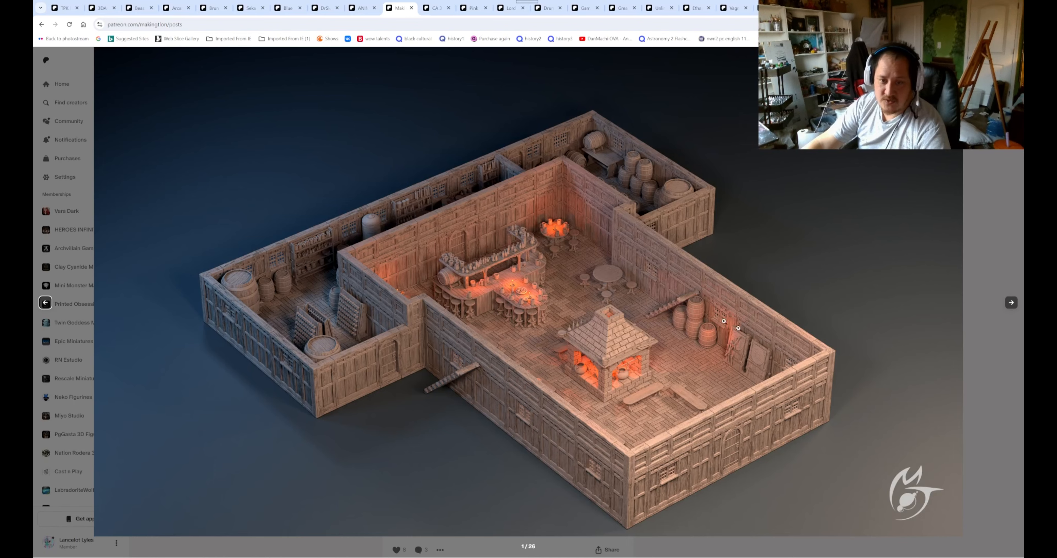
pyautogui.click(1011, 302)
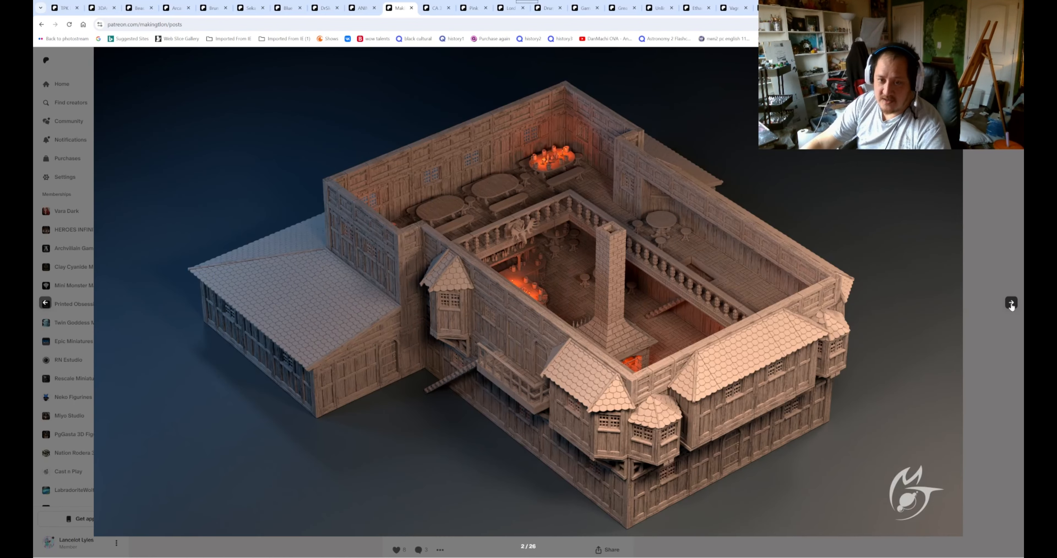
pyautogui.click(1011, 302)
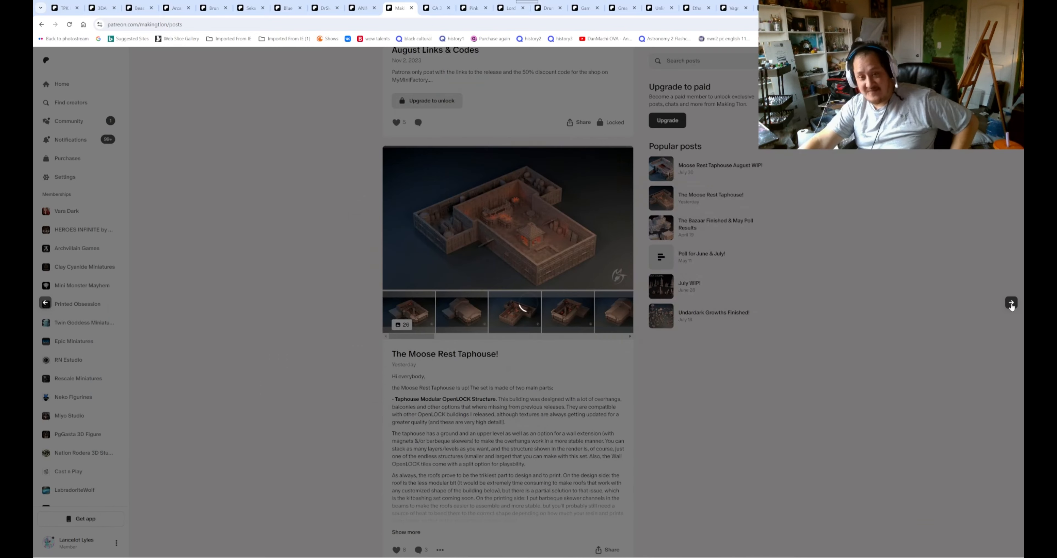
pyautogui.click(506, 217)
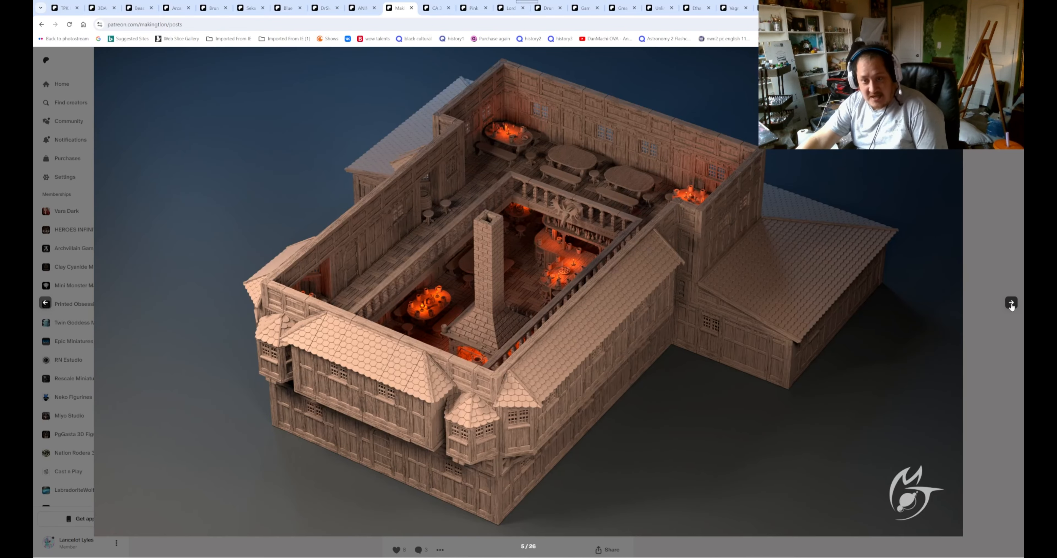
pyautogui.click(1011, 302)
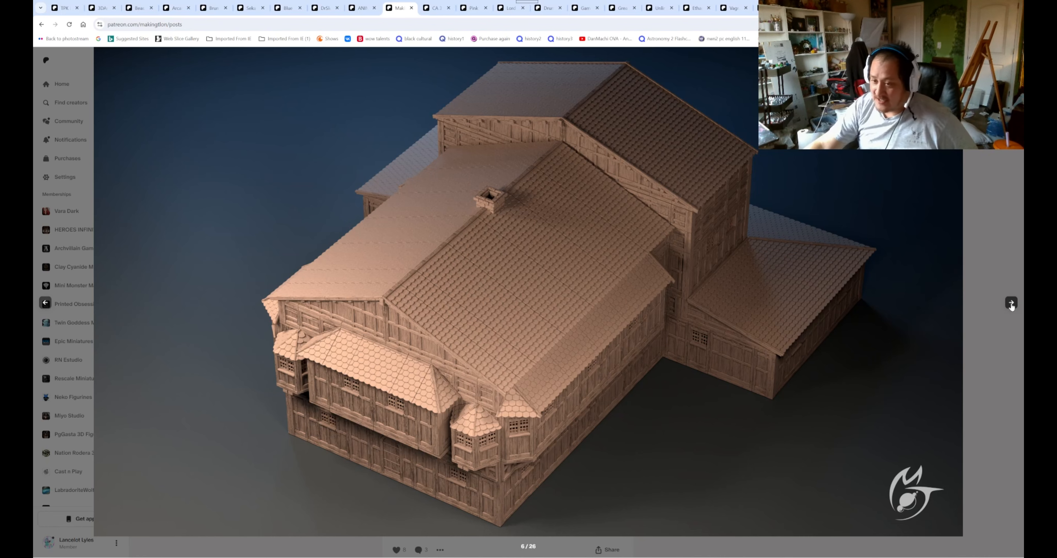
pyautogui.click(1012, 303)
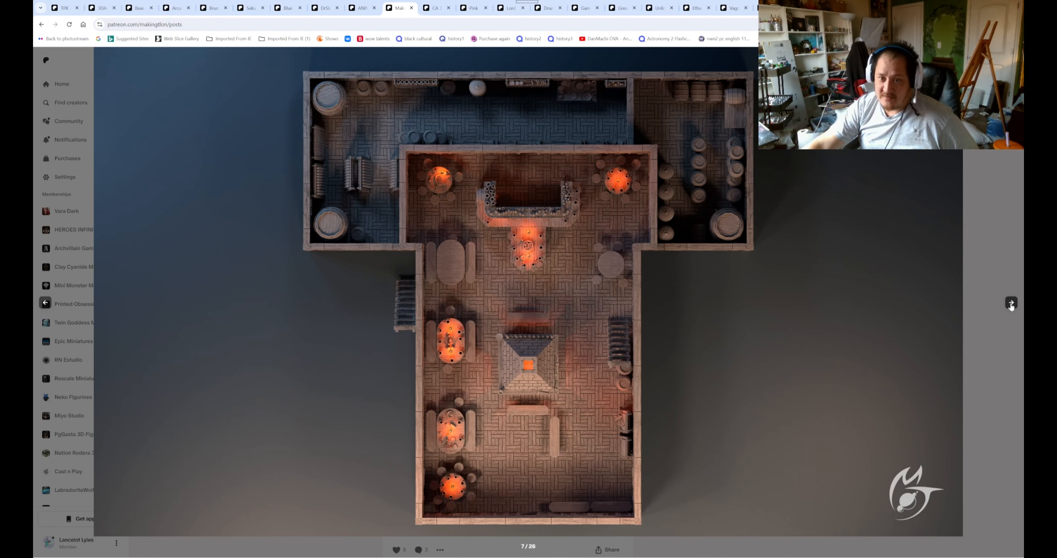
pyautogui.click(1011, 303)
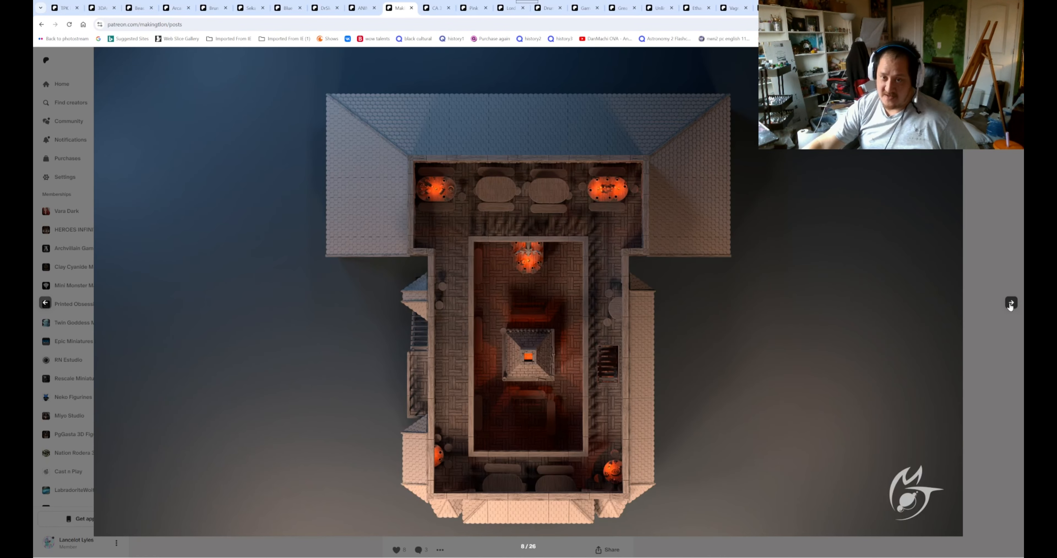
pyautogui.click(1011, 303)
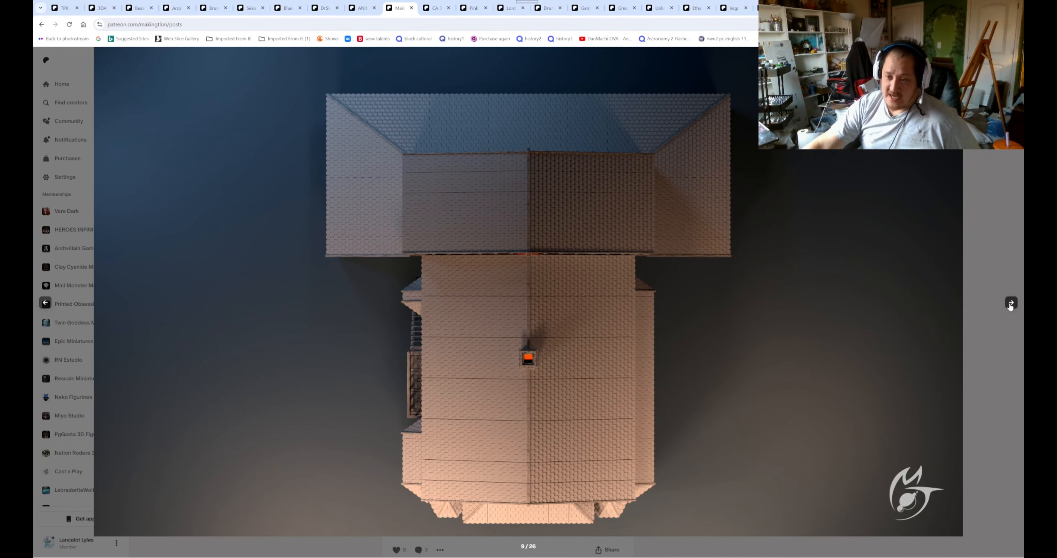
pyautogui.click(1011, 303)
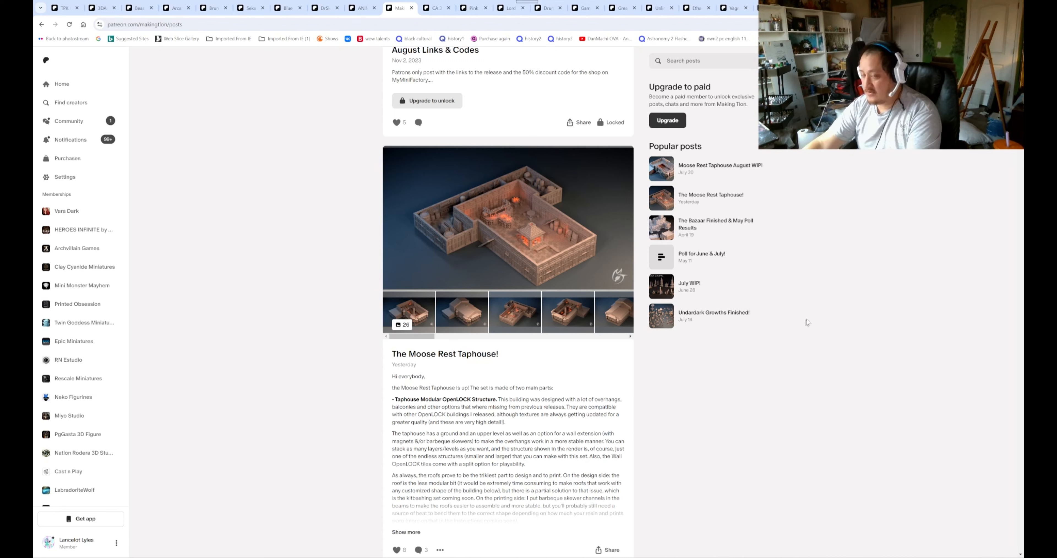
pyautogui.moveTo(654, 200)
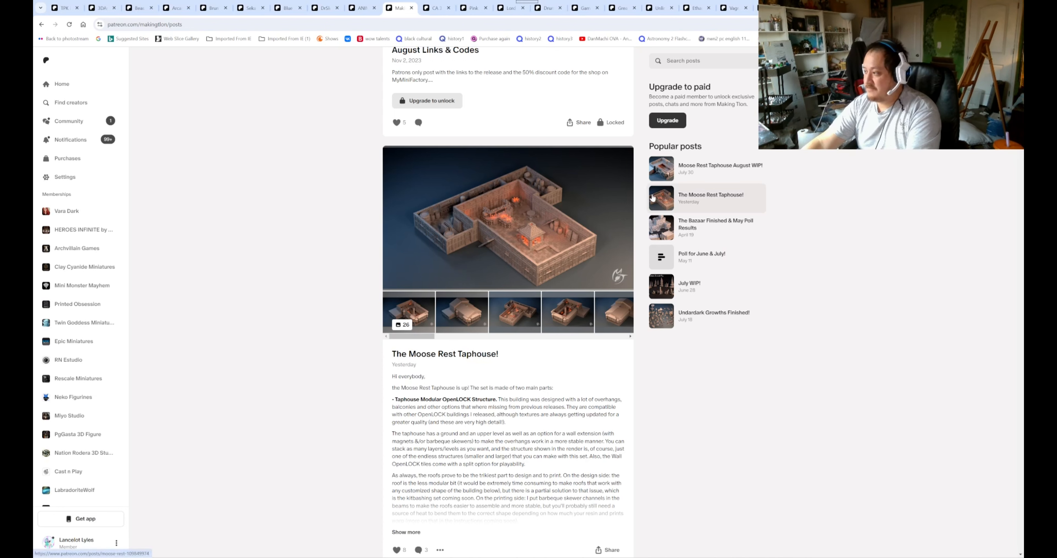